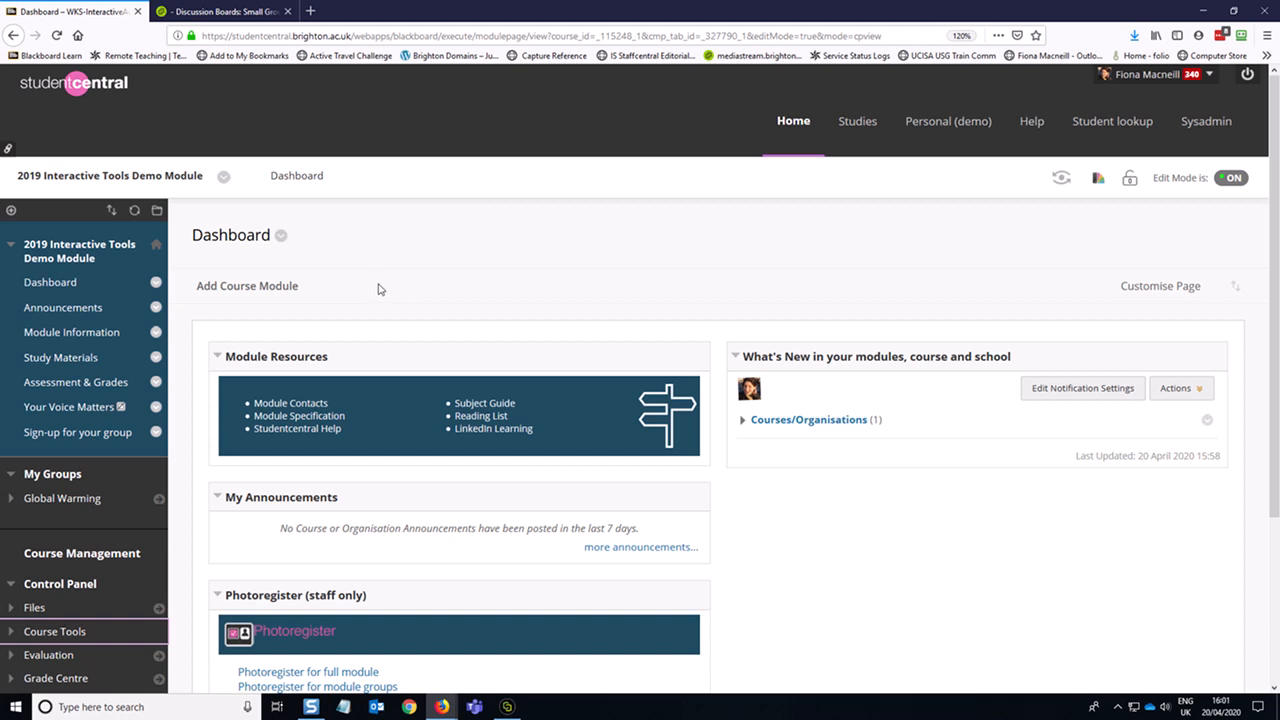
pyautogui.moveTo(376, 284)
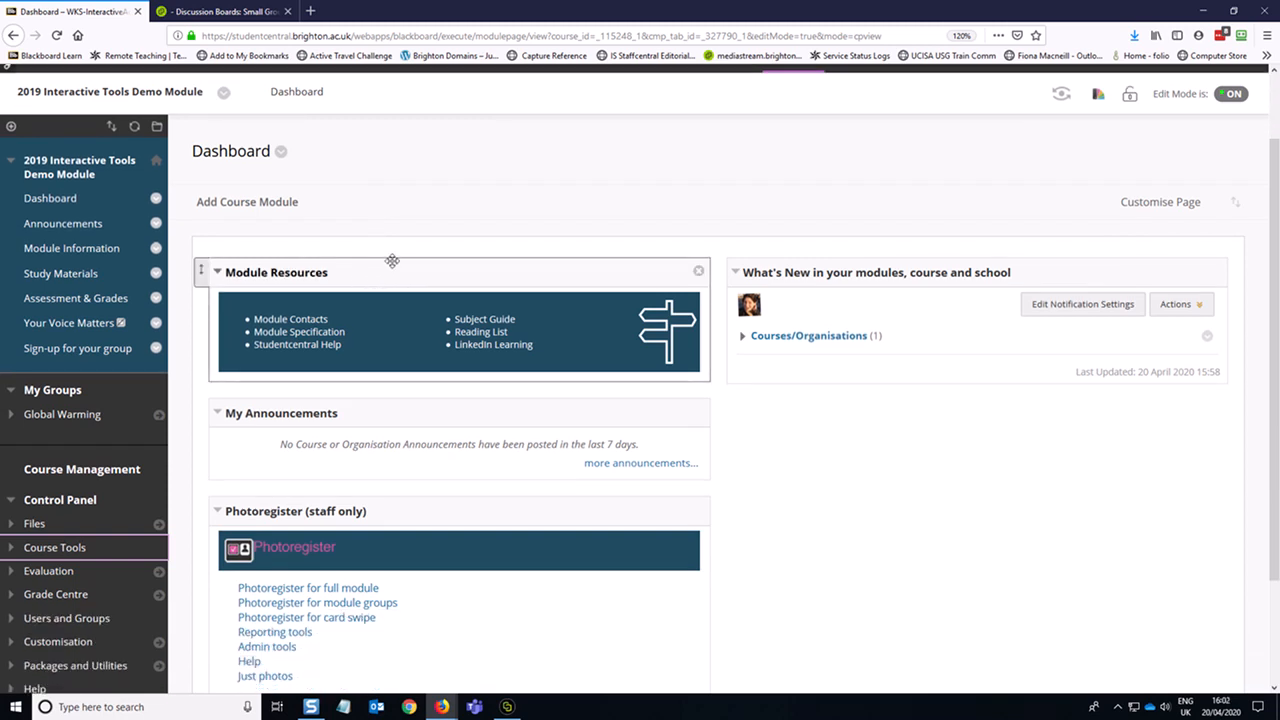
pyautogui.moveTo(196, 398)
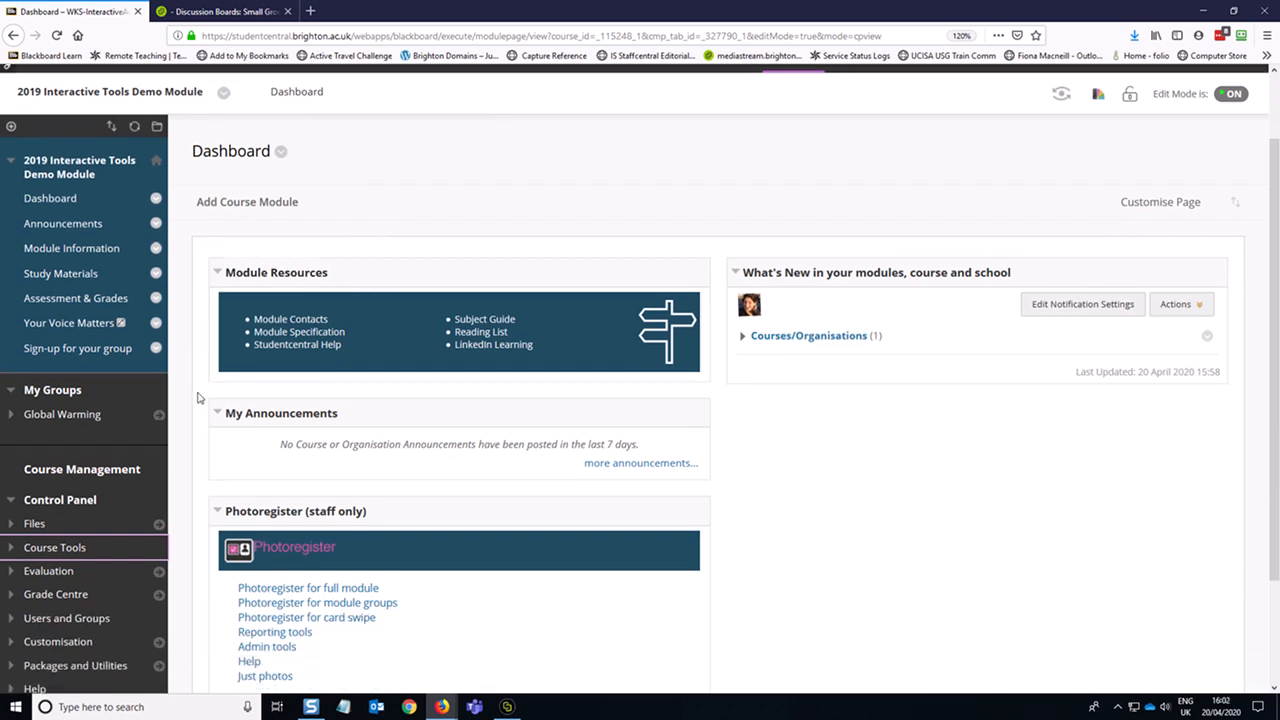
pyautogui.moveTo(198, 454)
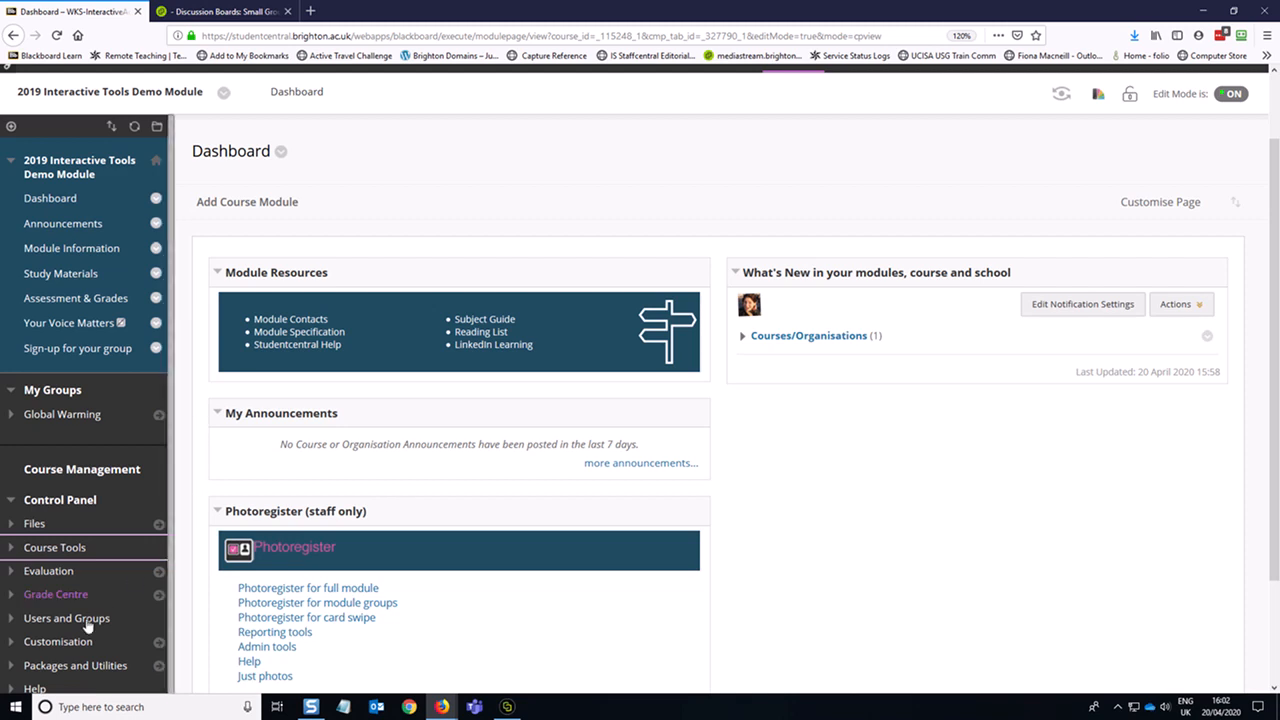
# Step: Expand Course Tools in the Control Panel and scroll to the Discussion Board entry
pyautogui.click(66, 616)
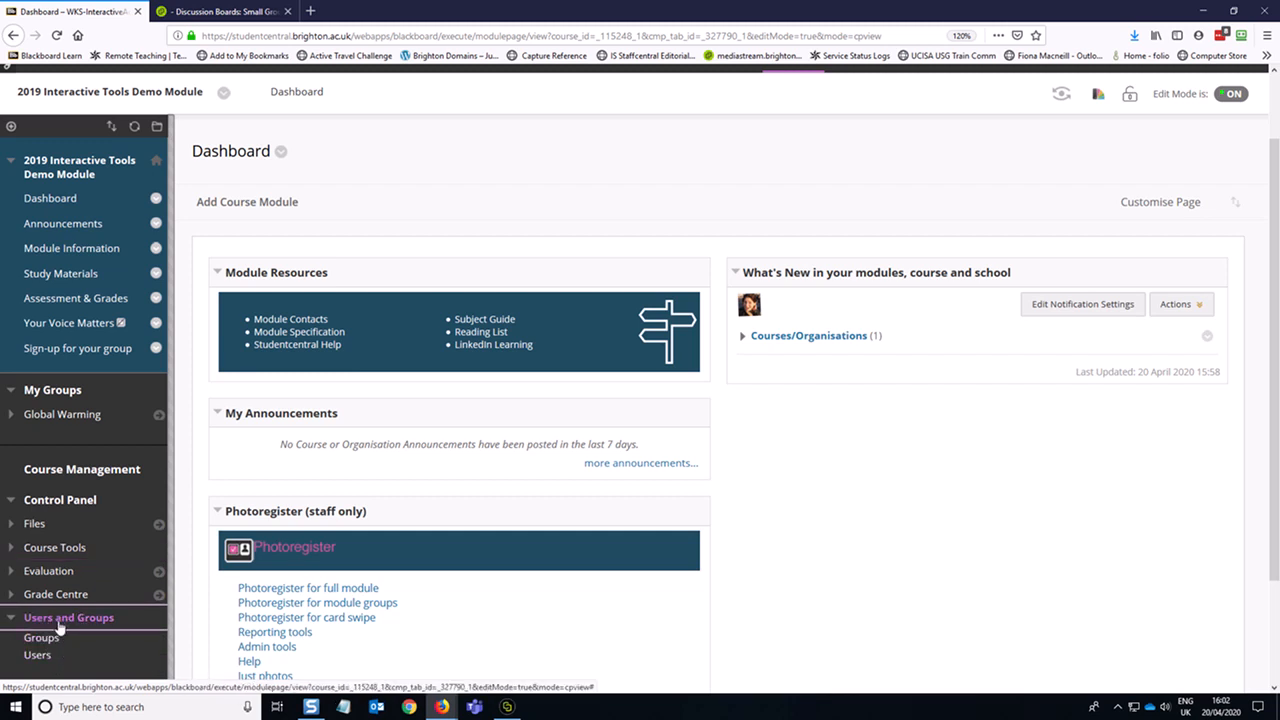
pyautogui.moveTo(68, 616)
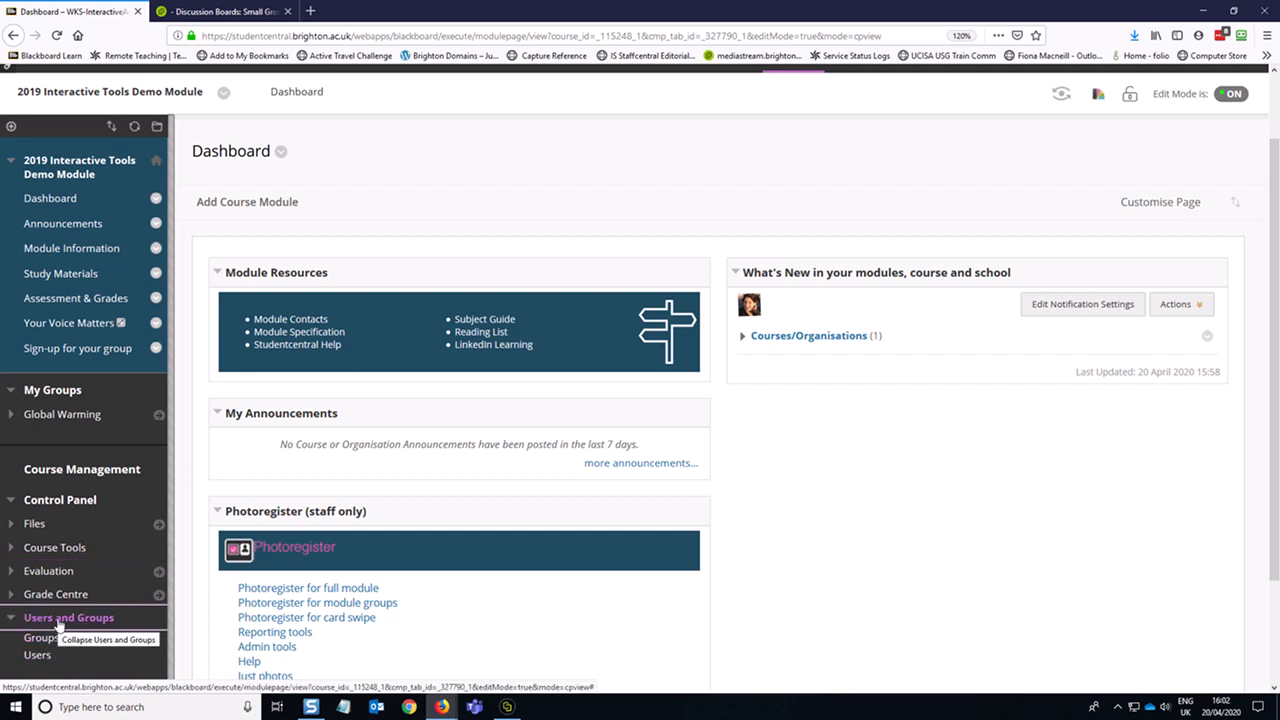
pyautogui.click(68, 616)
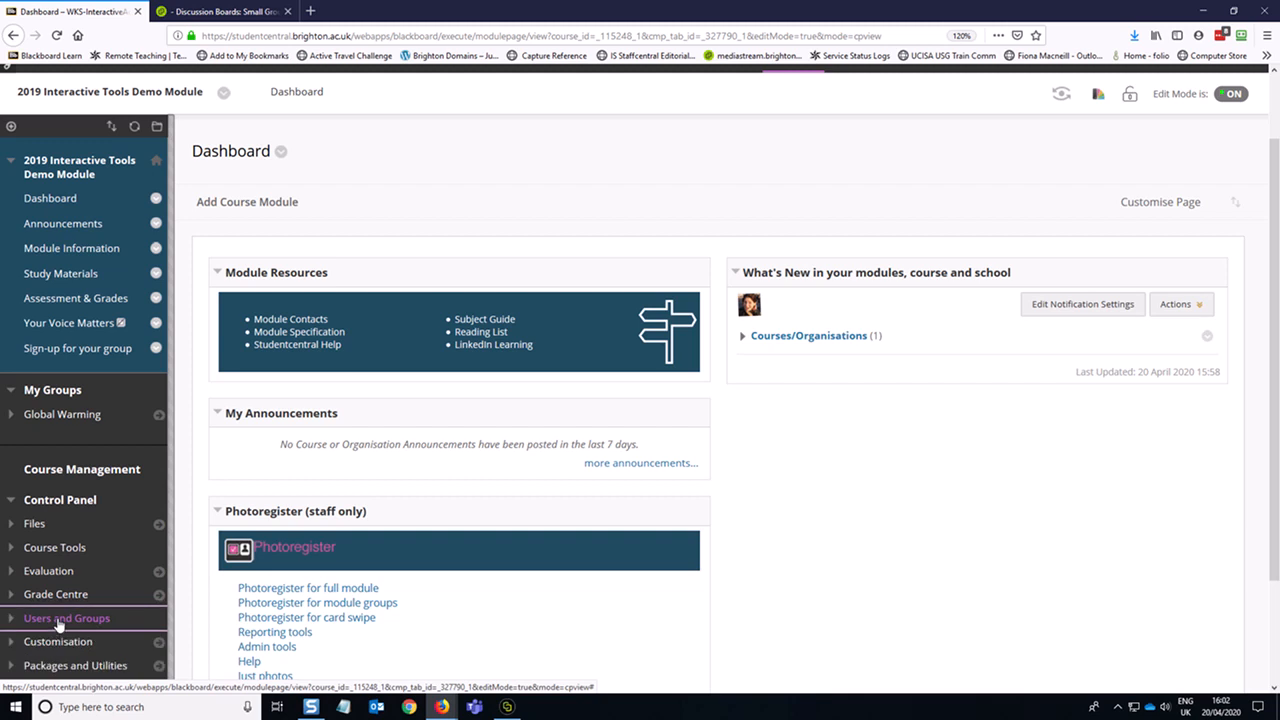
pyautogui.moveTo(54, 548)
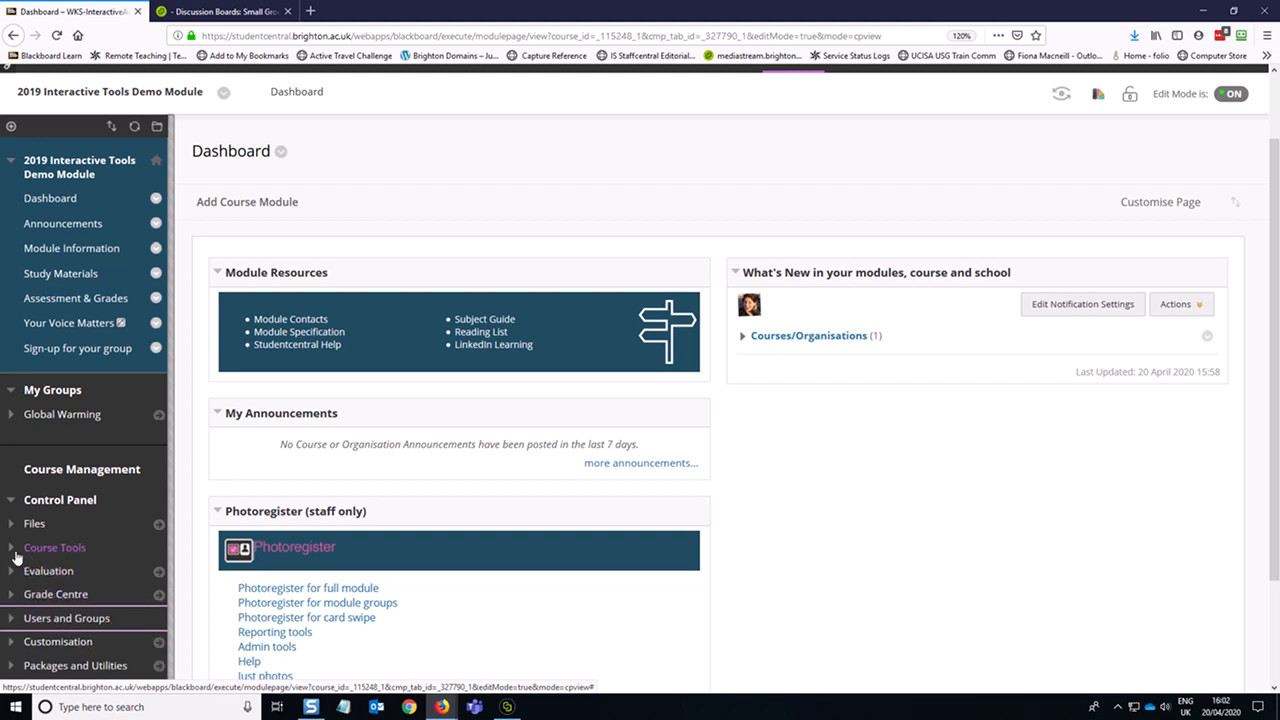
pyautogui.moveTo(40, 552)
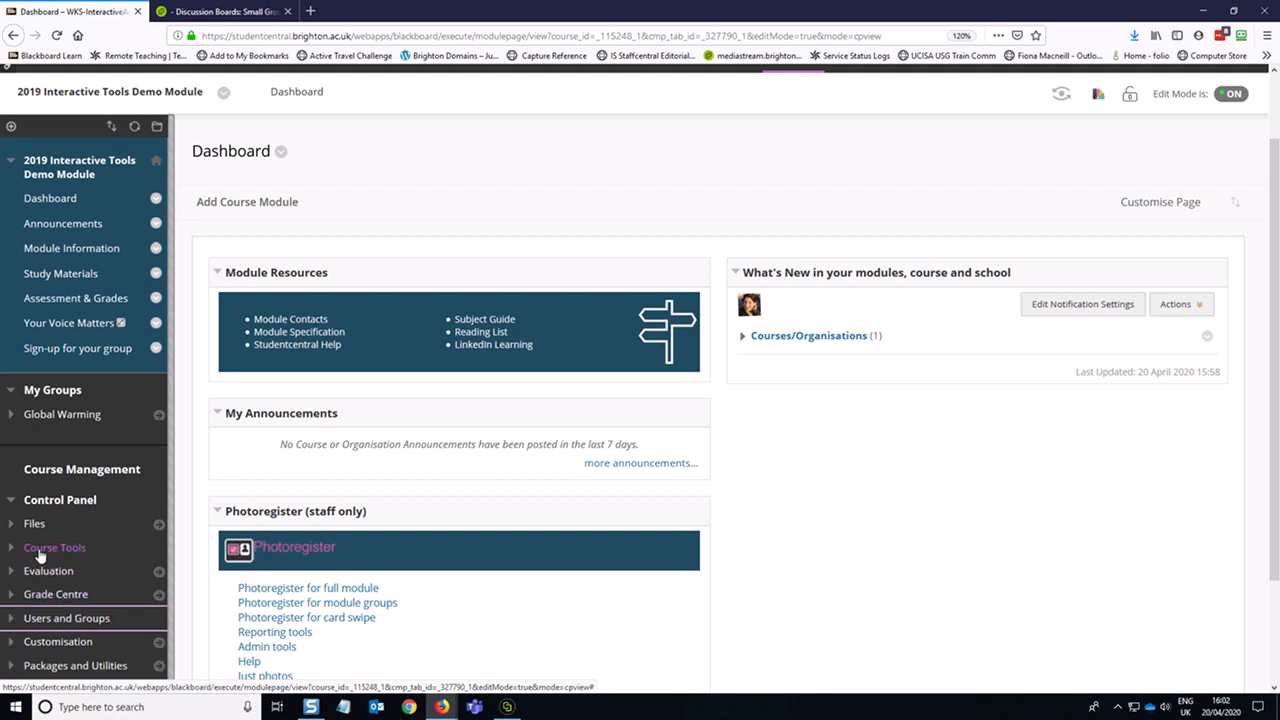
pyautogui.click(54, 546)
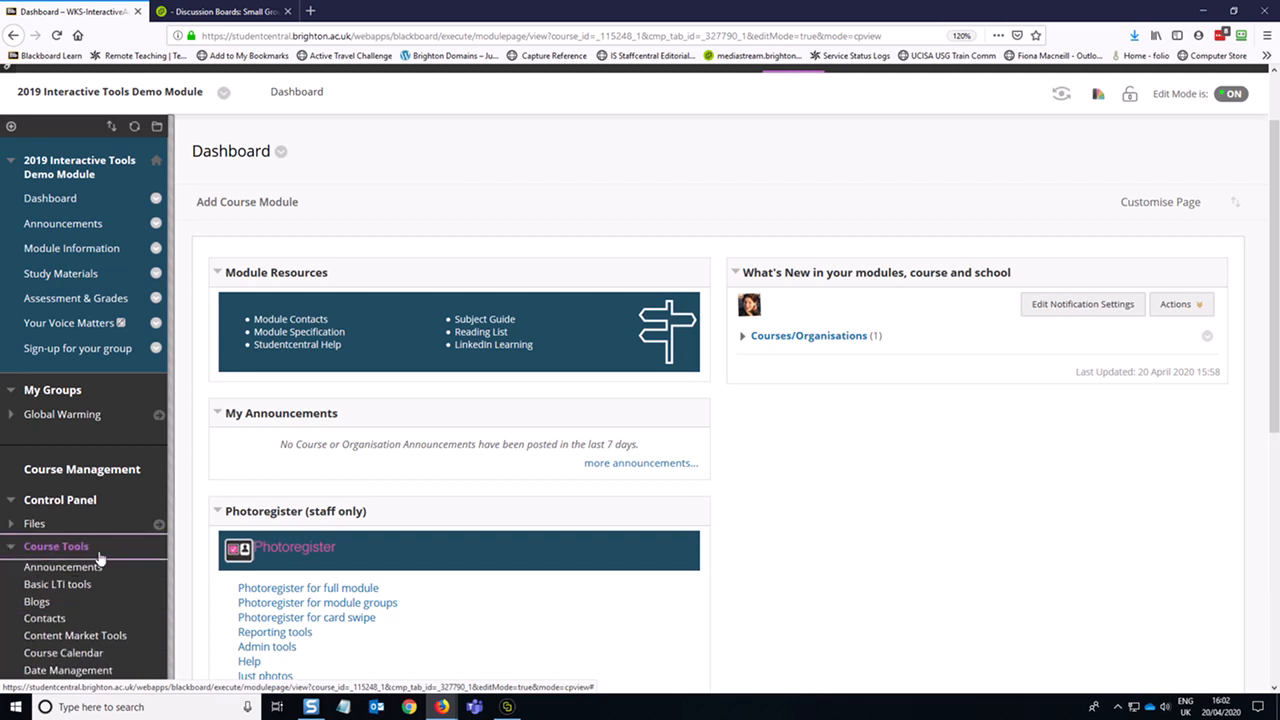
pyautogui.scroll(-3)
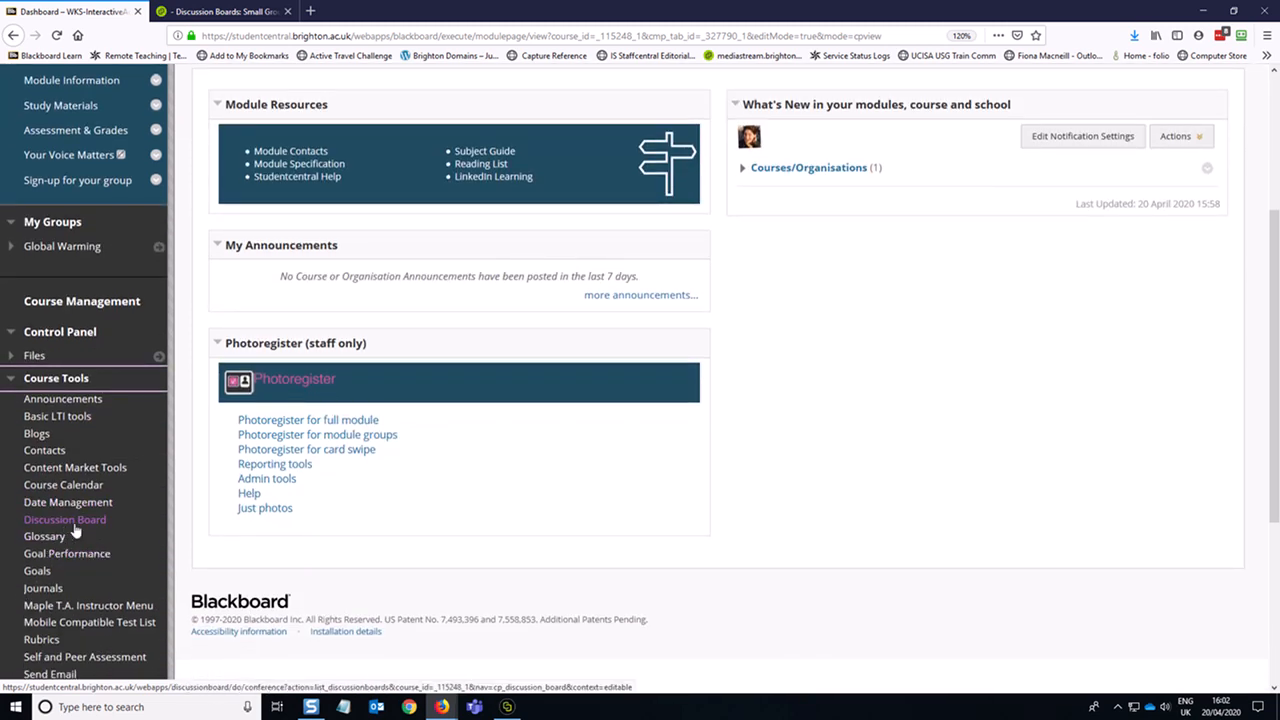
# Step: Go to the Discussion Board, enter Global Warming and bring up its forum's action menu
pyautogui.click(64, 520)
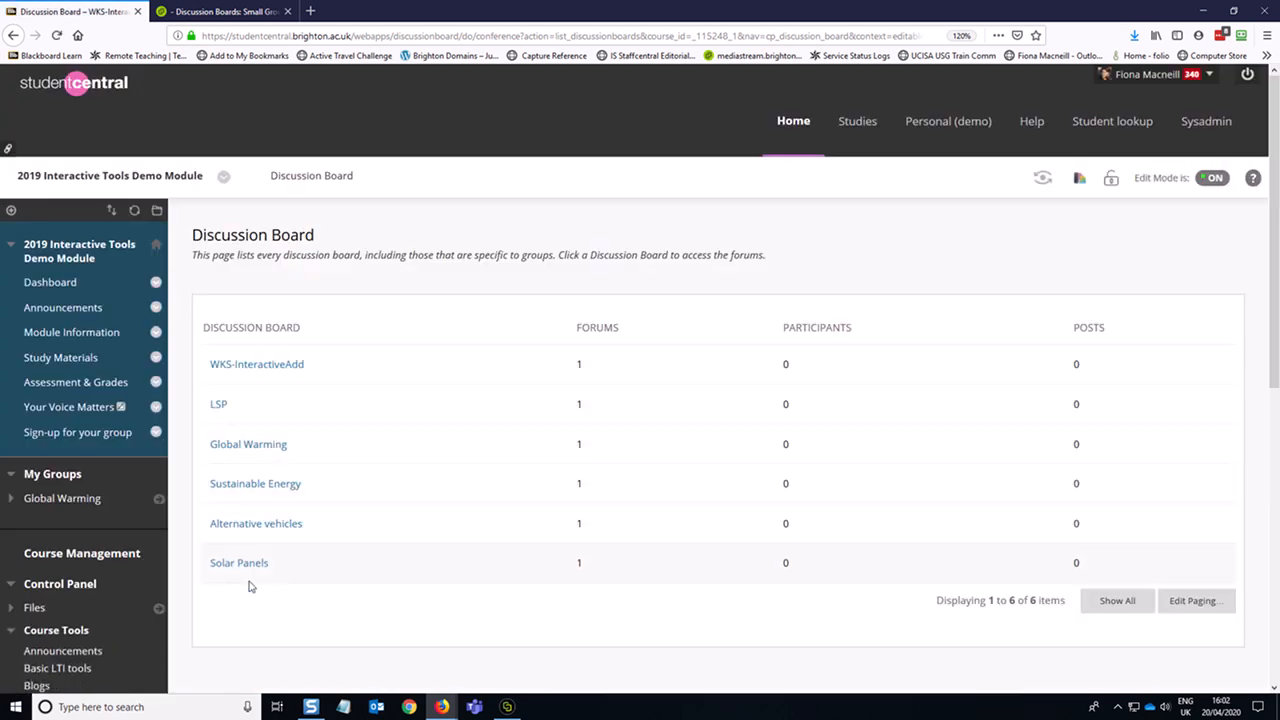
pyautogui.moveTo(272, 452)
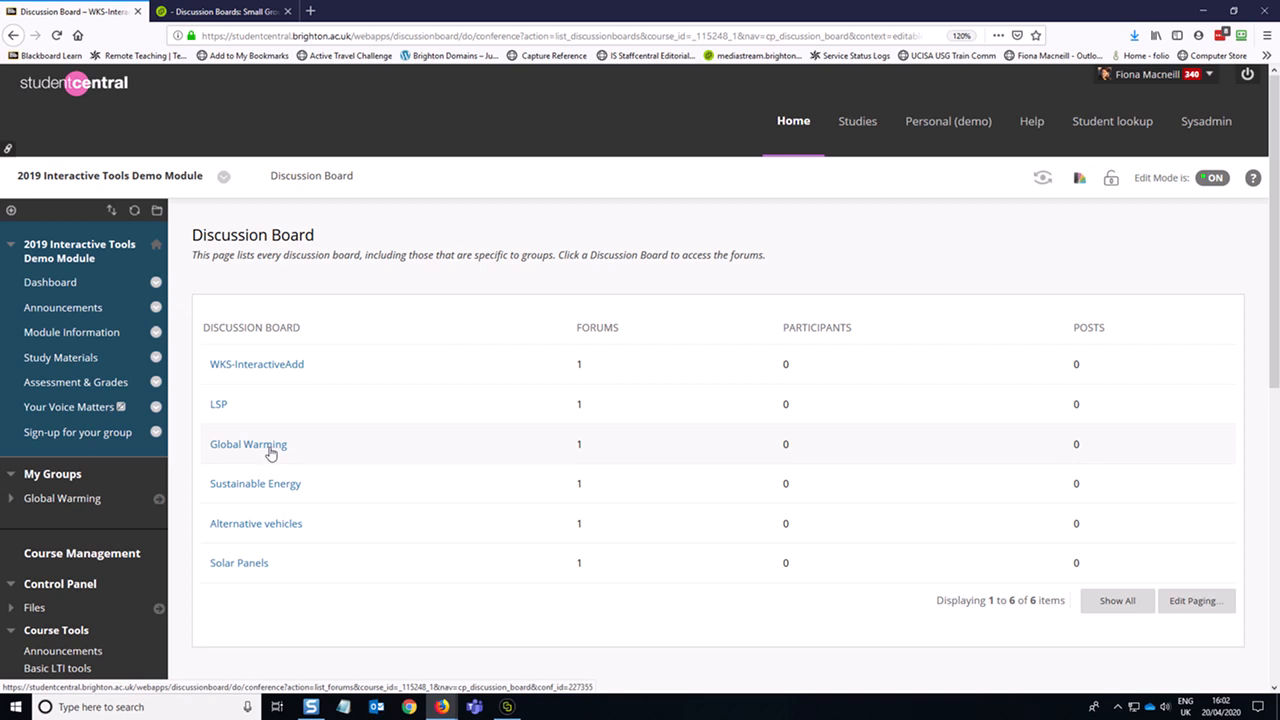
pyautogui.click(248, 444)
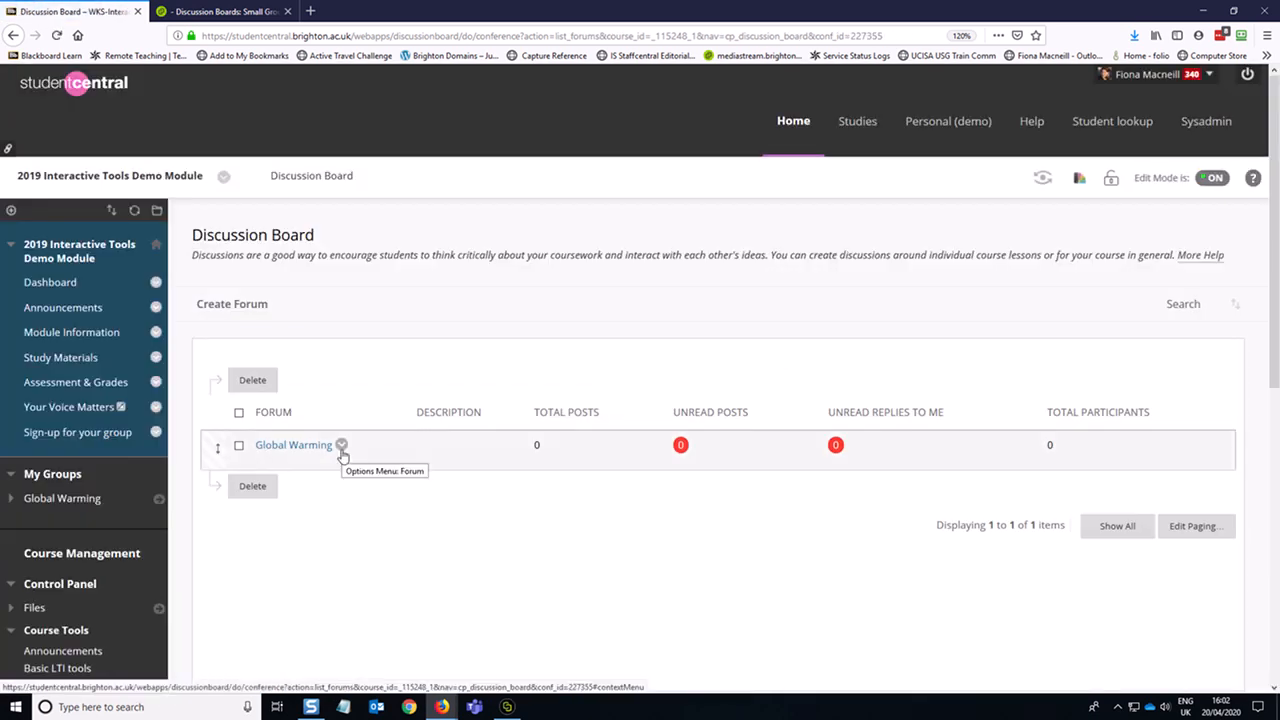
pyautogui.click(340, 444)
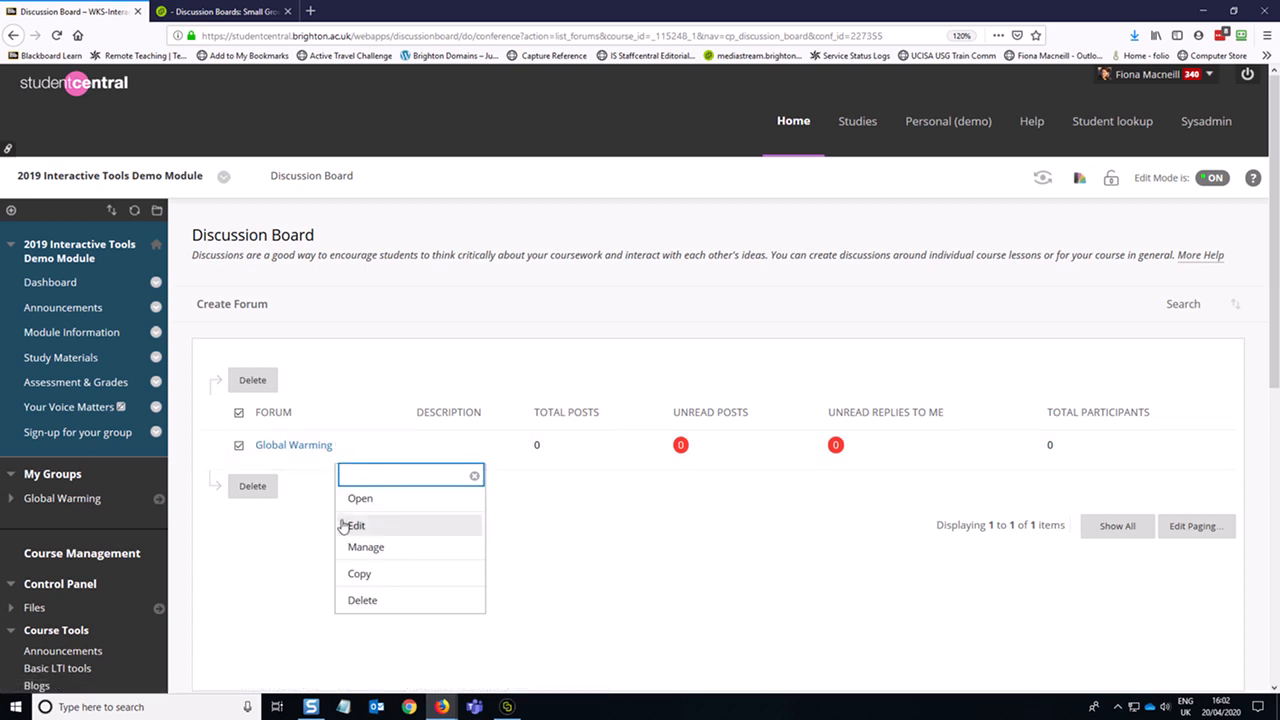
# Step: Edit the forum and turn on Mark Discussion Forum with 1 point possible
pyautogui.click(356, 524)
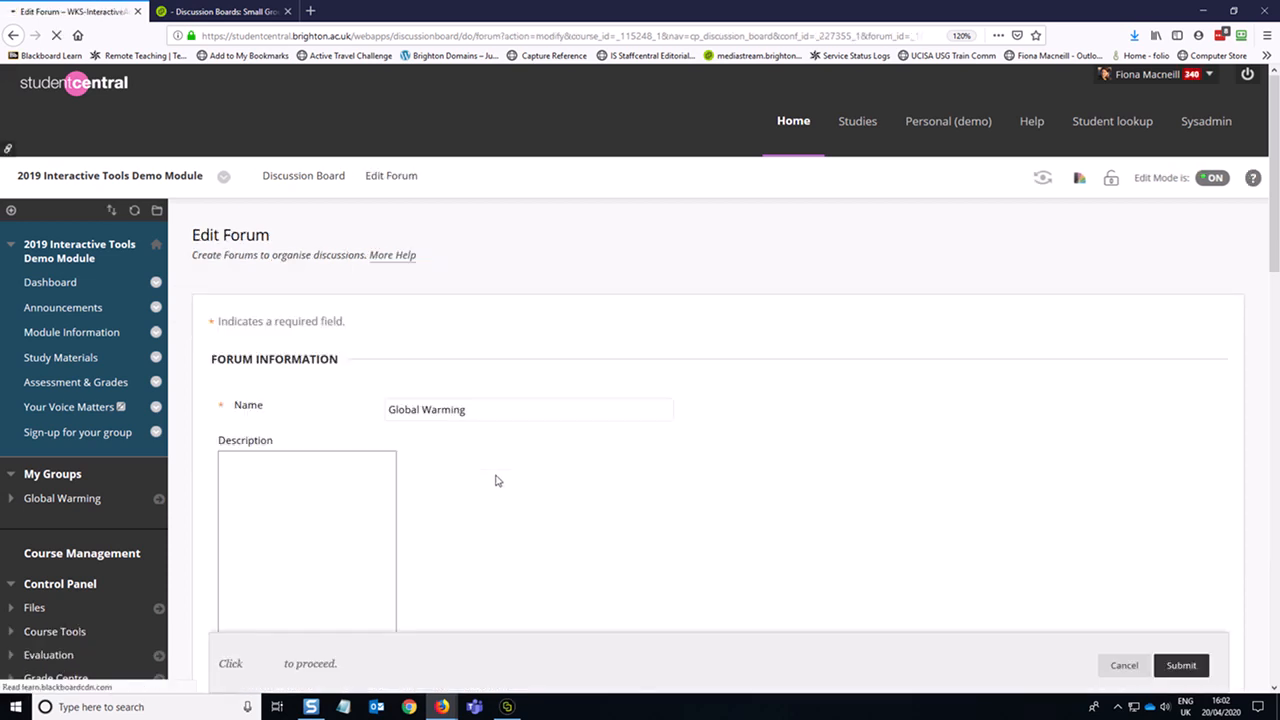
pyautogui.scroll(-3)
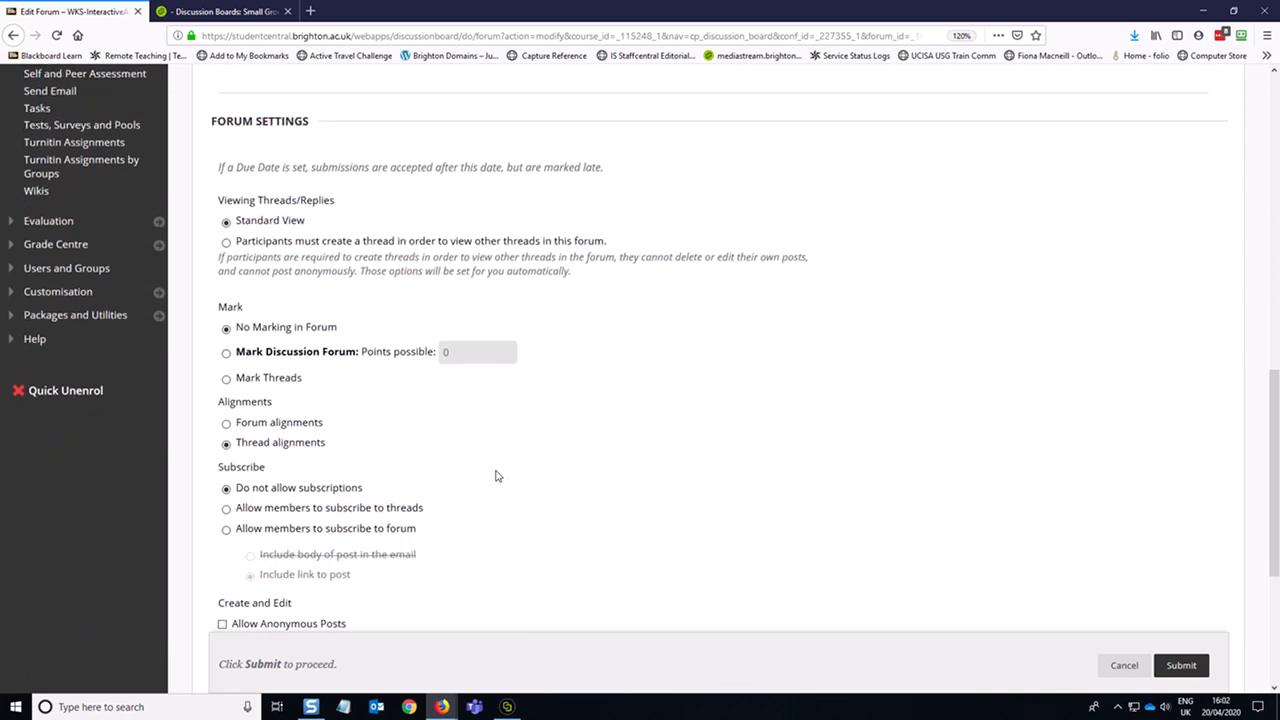
pyautogui.scroll(-3)
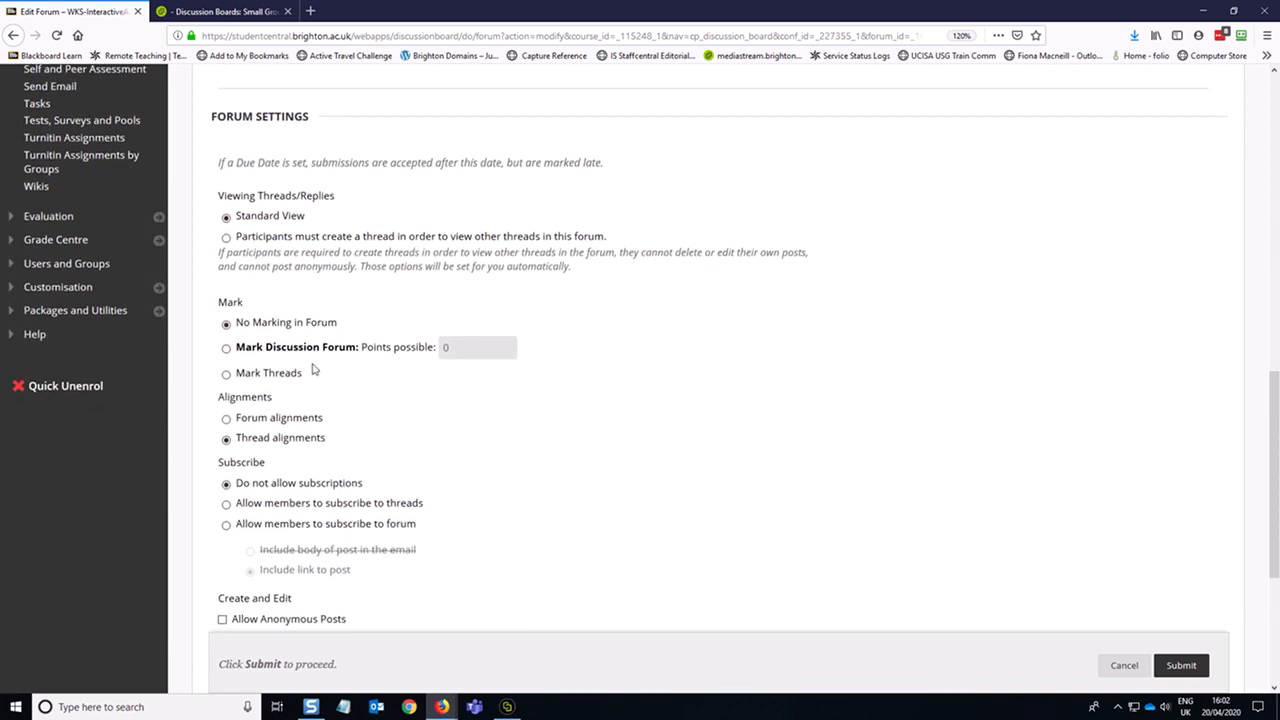
pyautogui.moveTo(268, 358)
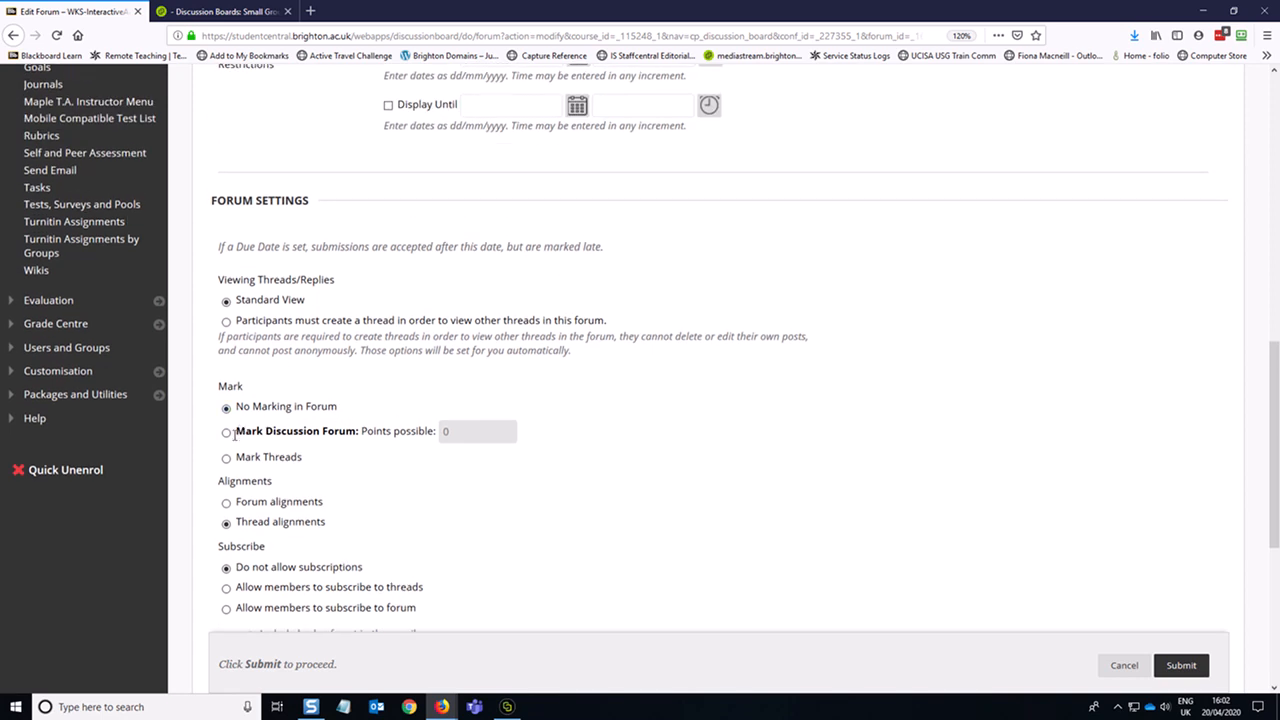
pyautogui.click(226, 432)
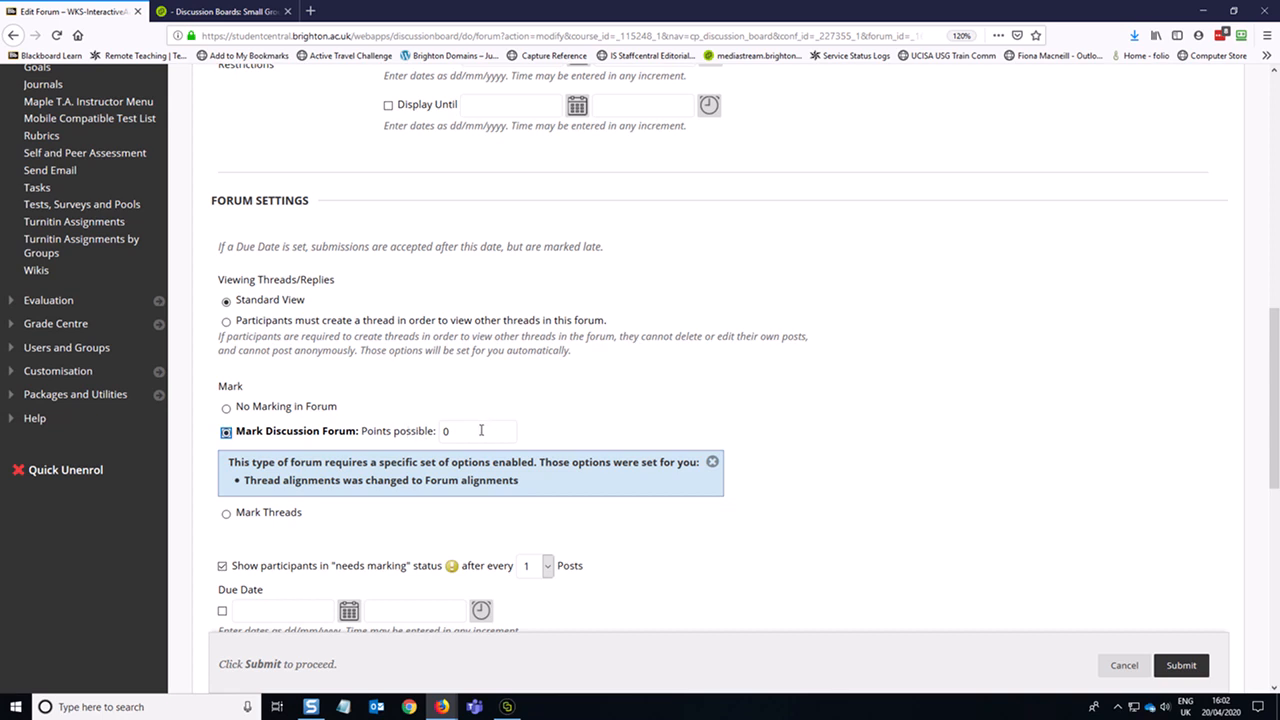
pyautogui.click(478, 432)
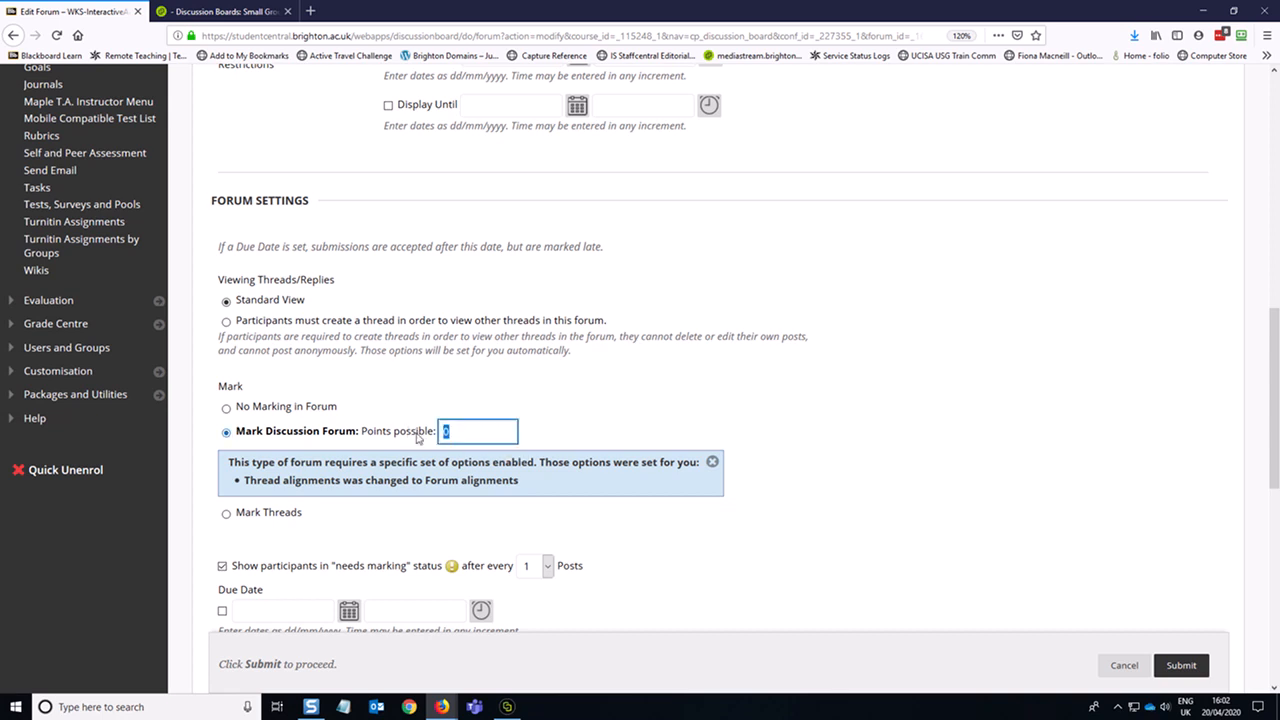
pyautogui.write('1')
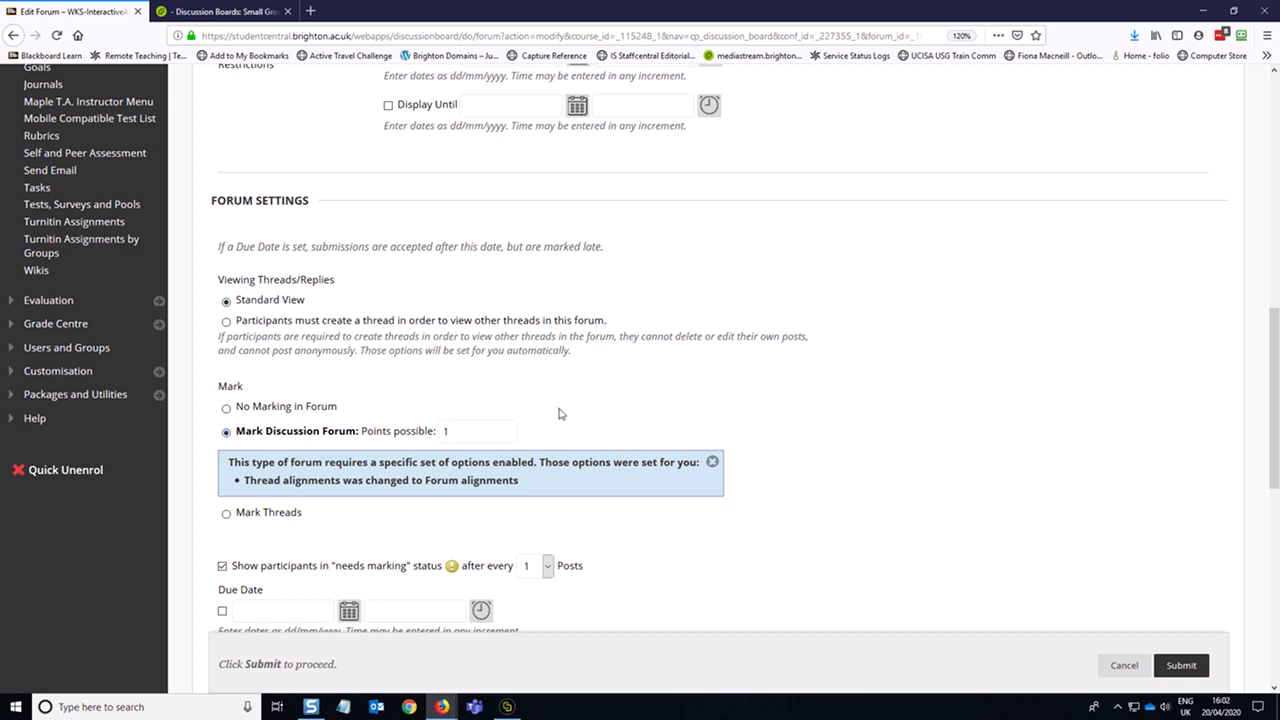
# Step: Set needs-marking status to show after every 3 posts
pyautogui.scroll(-3)
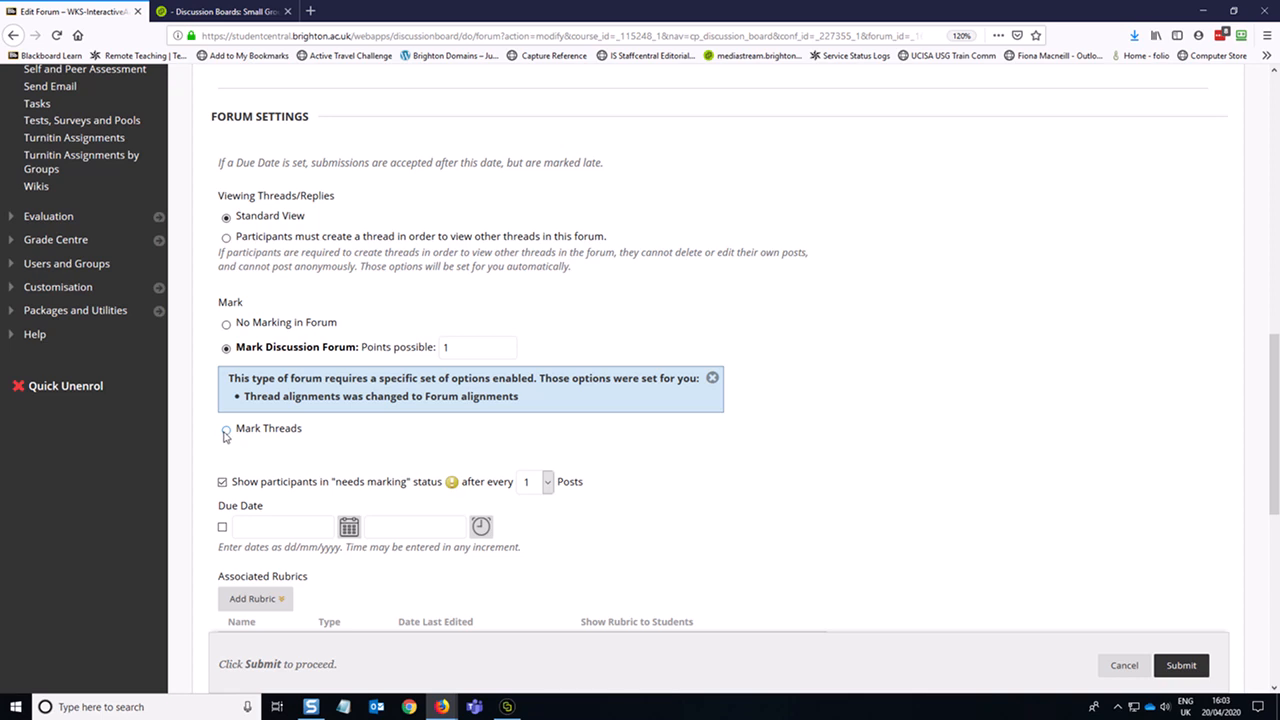
pyautogui.moveTo(226, 432)
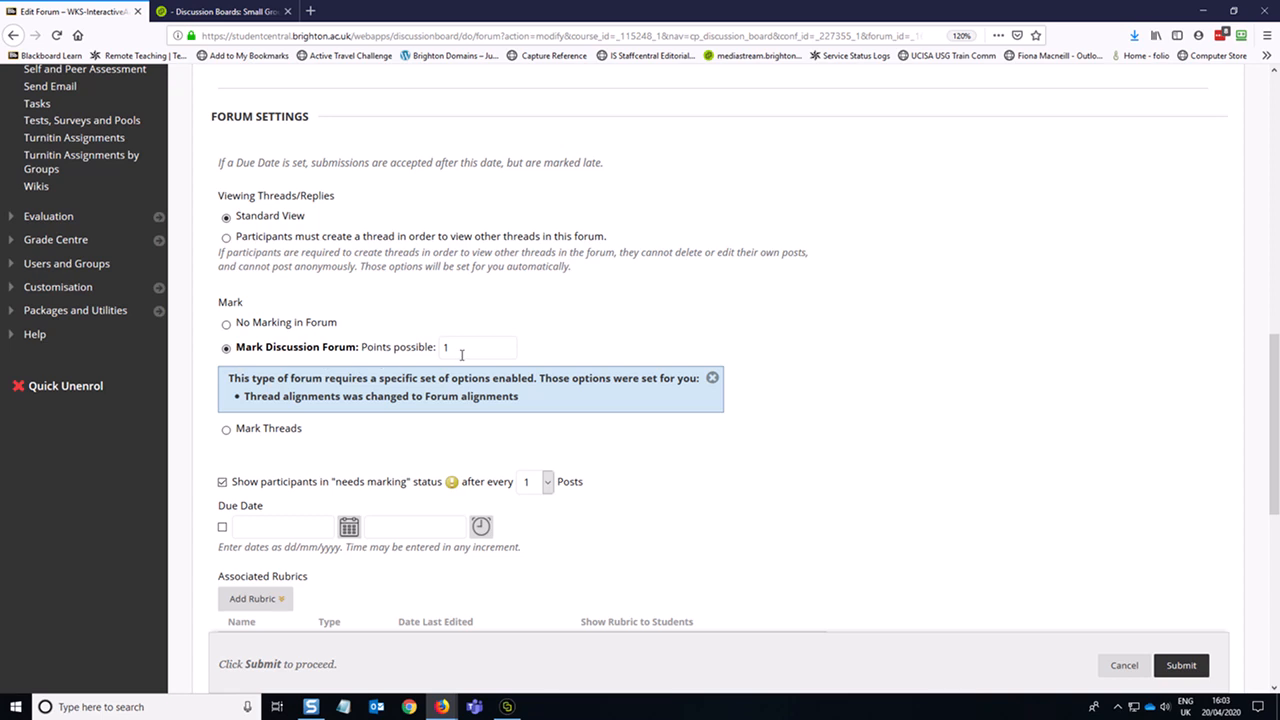
pyautogui.scroll(-3)
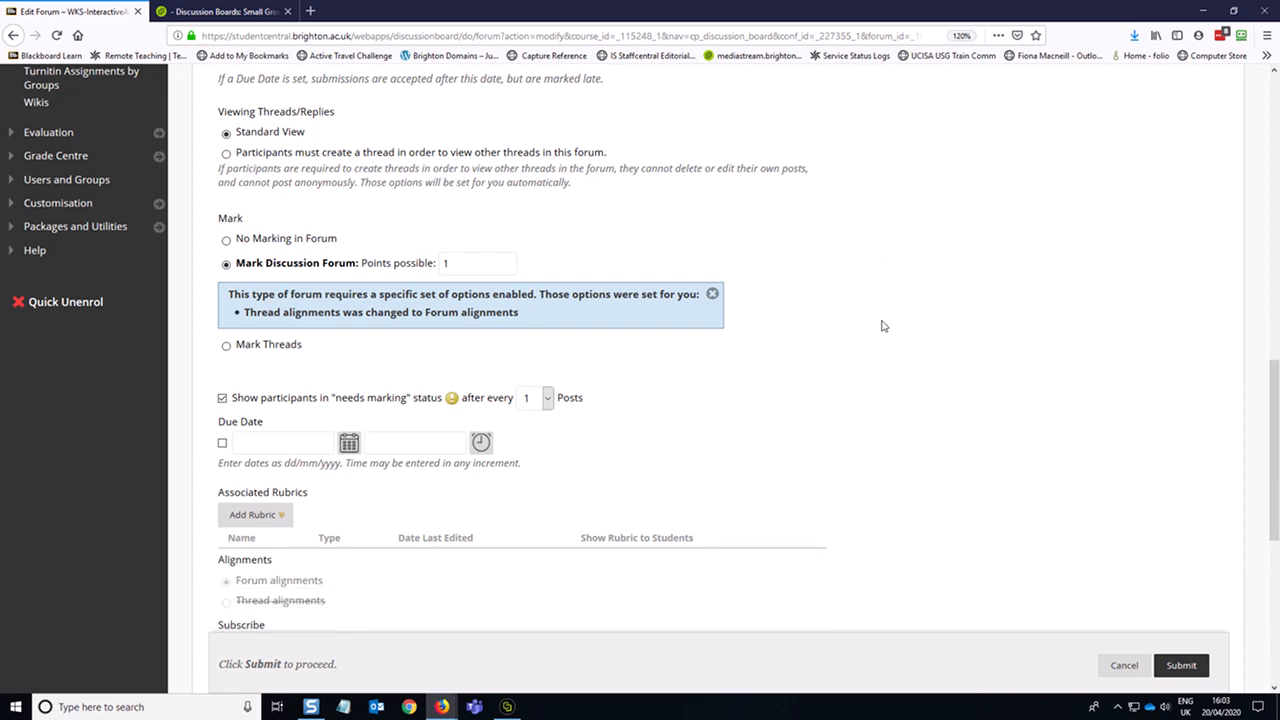
pyautogui.moveTo(280, 410)
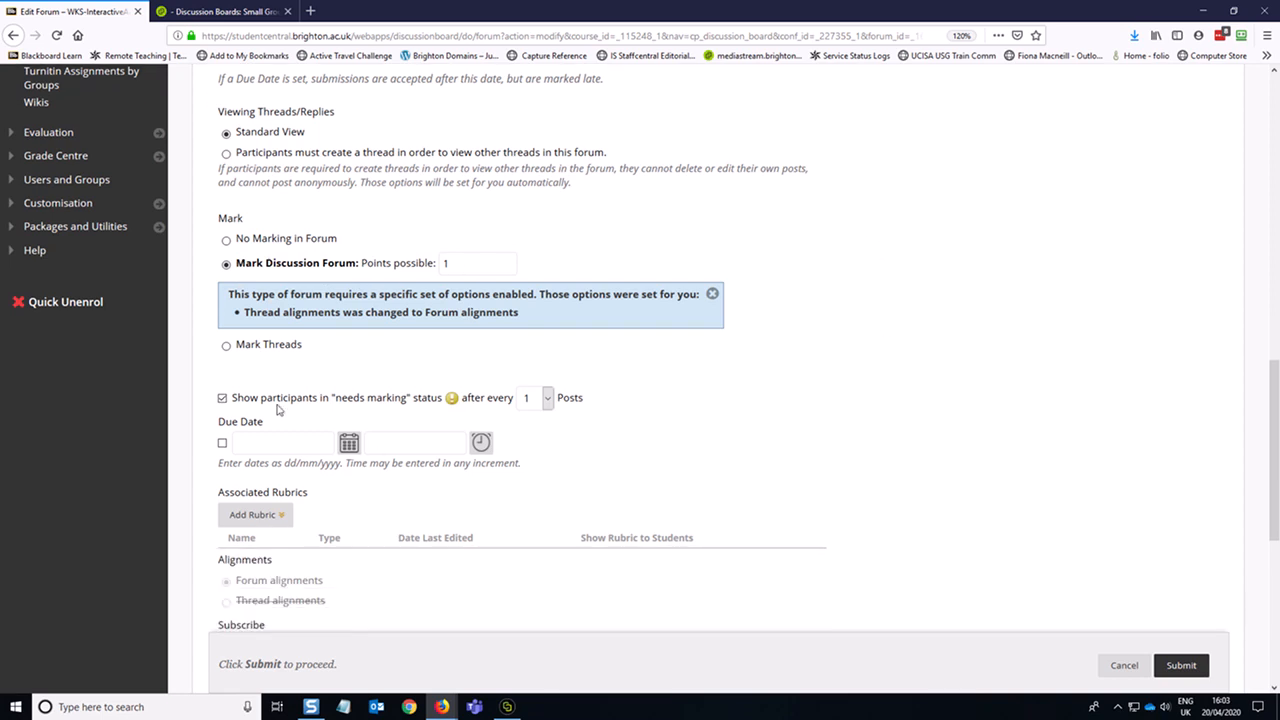
pyautogui.moveTo(372, 396)
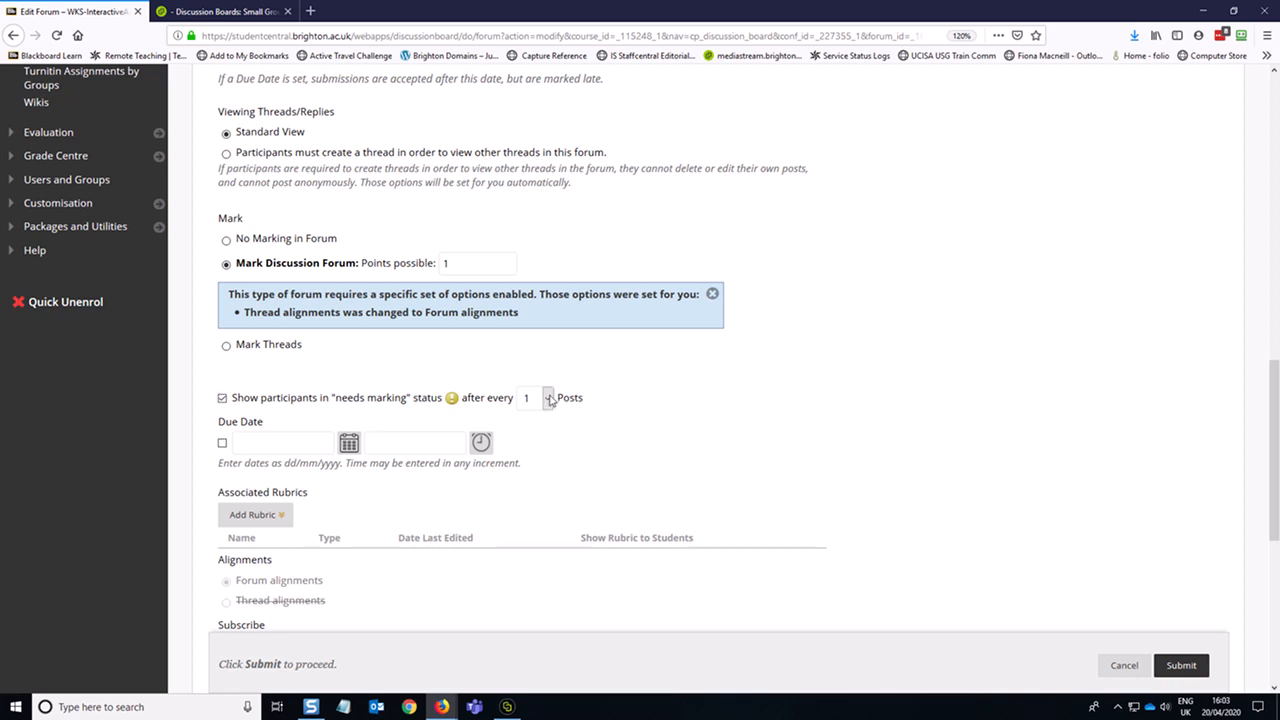
pyautogui.click(528, 396)
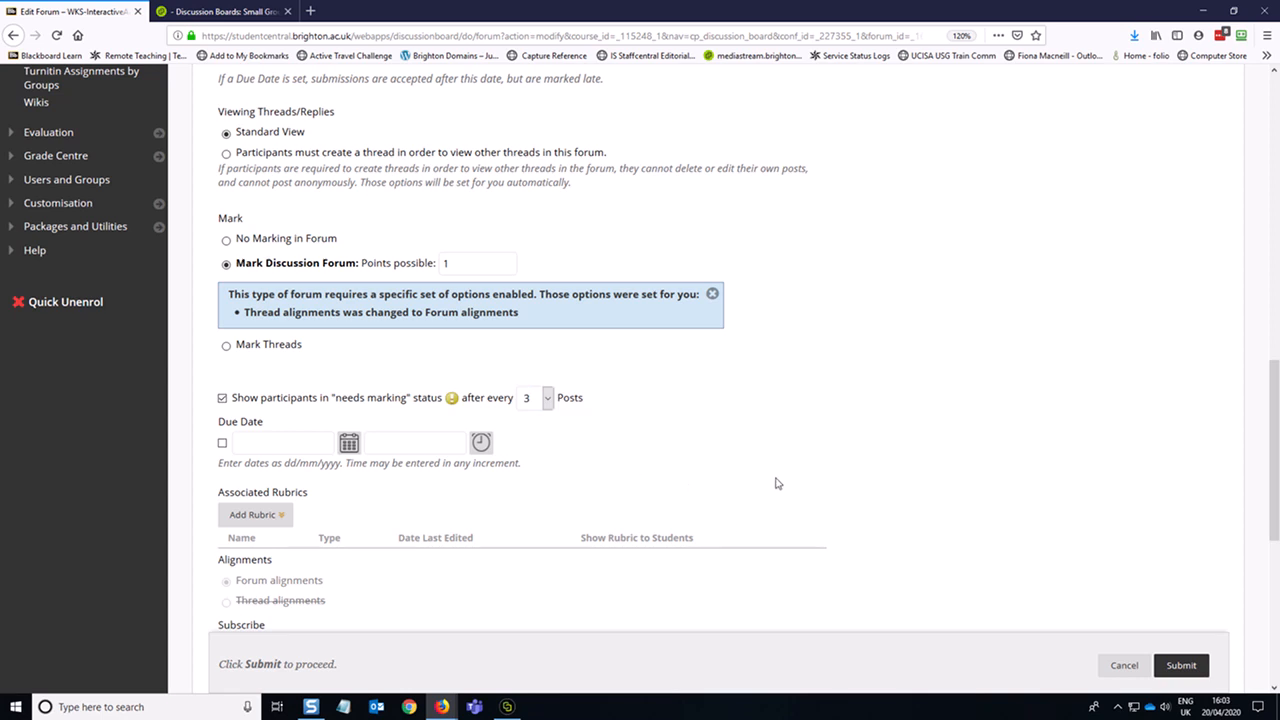
pyautogui.moveTo(442, 384)
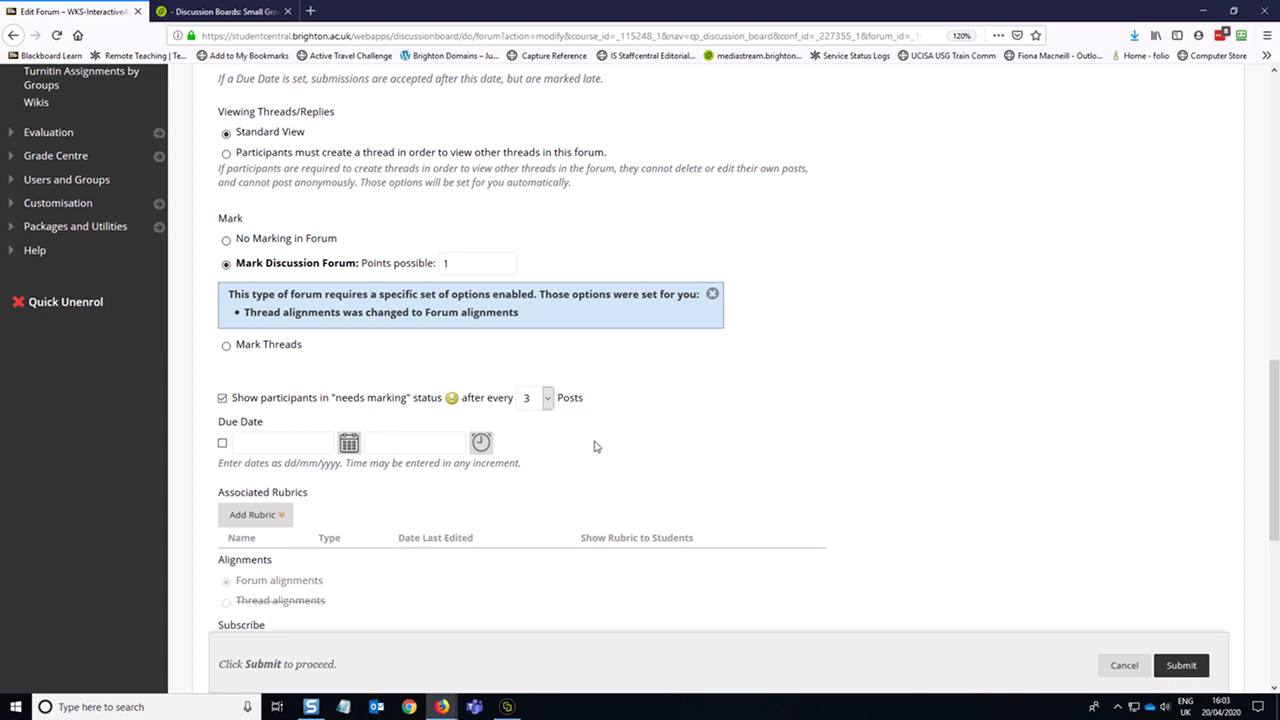
# Step: Allow members to subscribe to the whole forum with a link to the post included
pyautogui.scroll(-3)
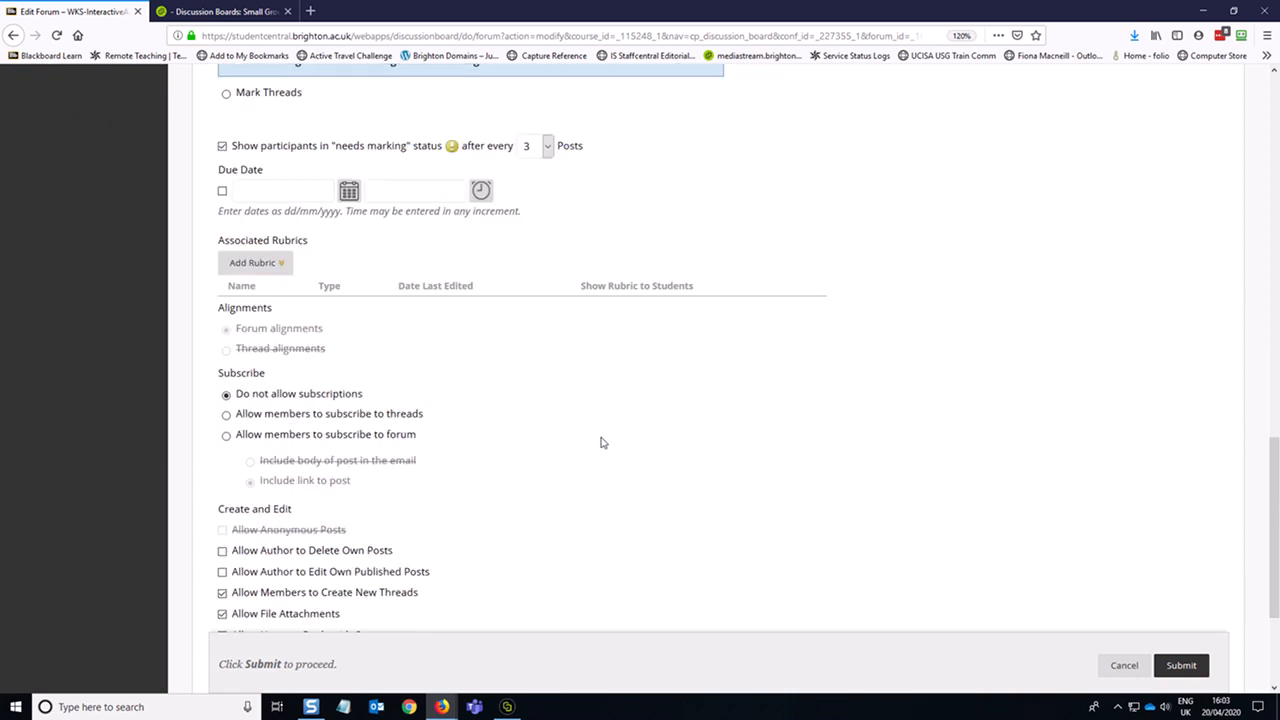
pyautogui.moveTo(784, 410)
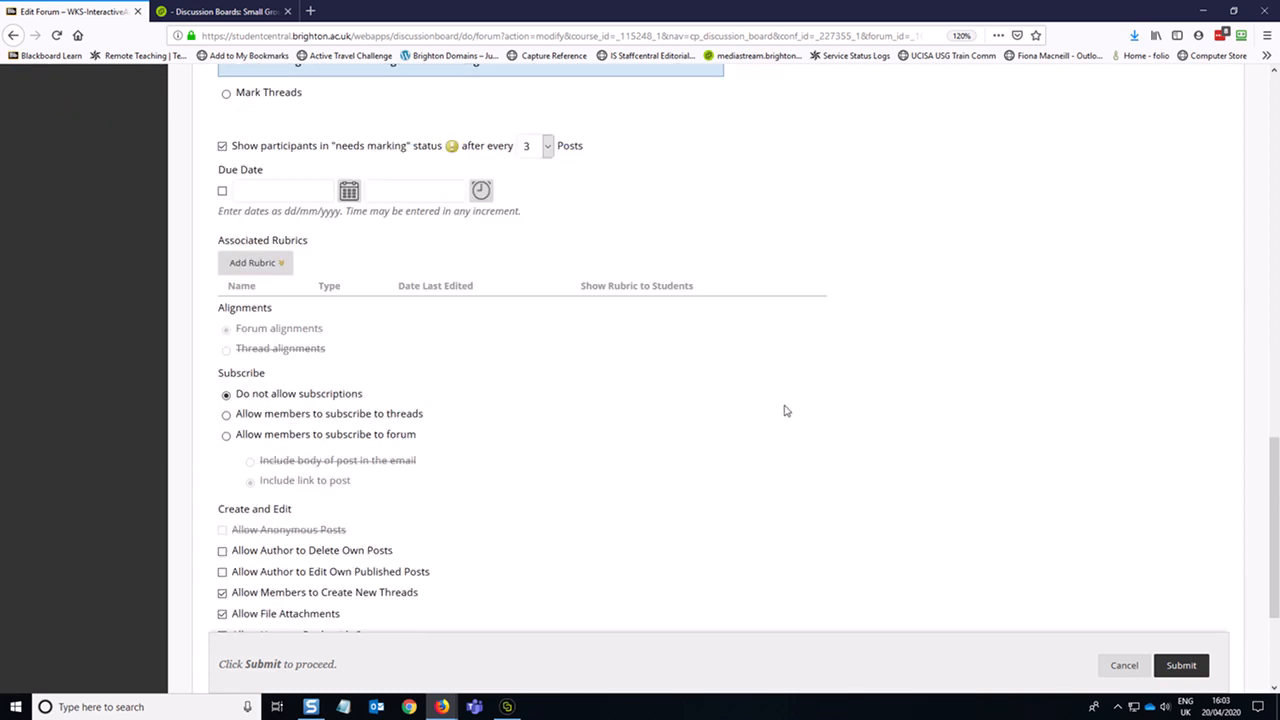
pyautogui.moveTo(756, 404)
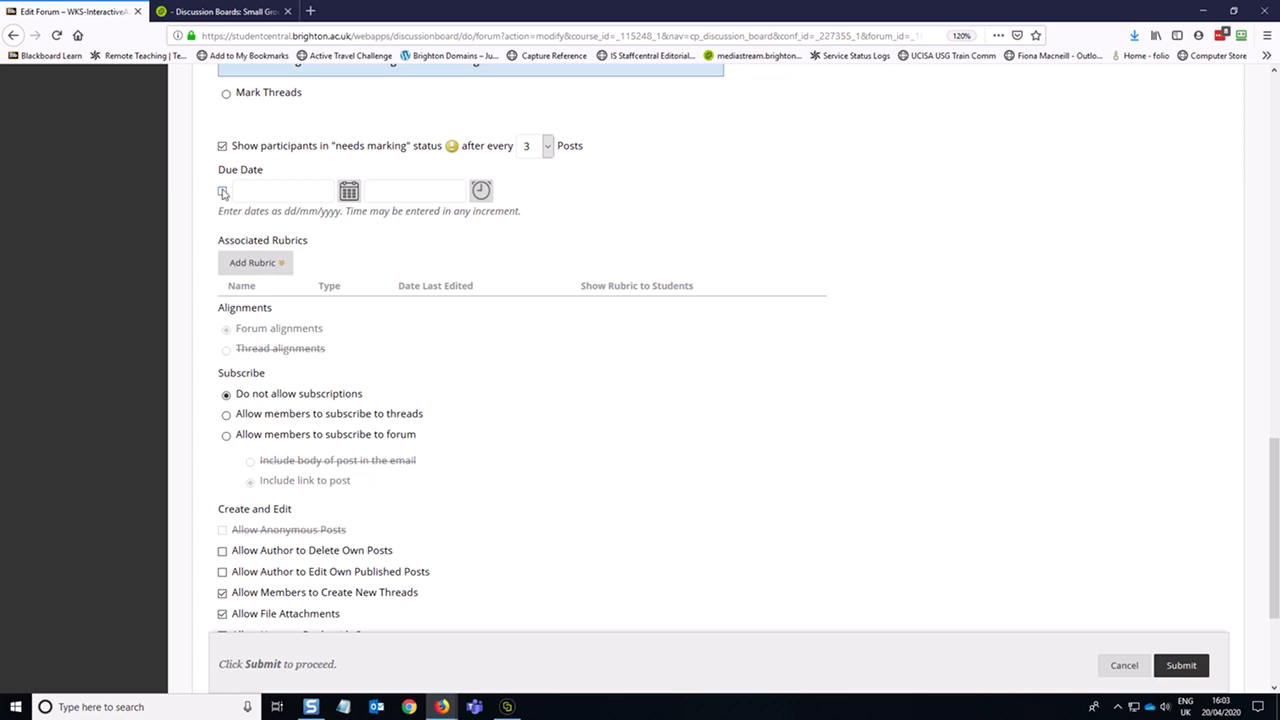
pyautogui.scroll(-3)
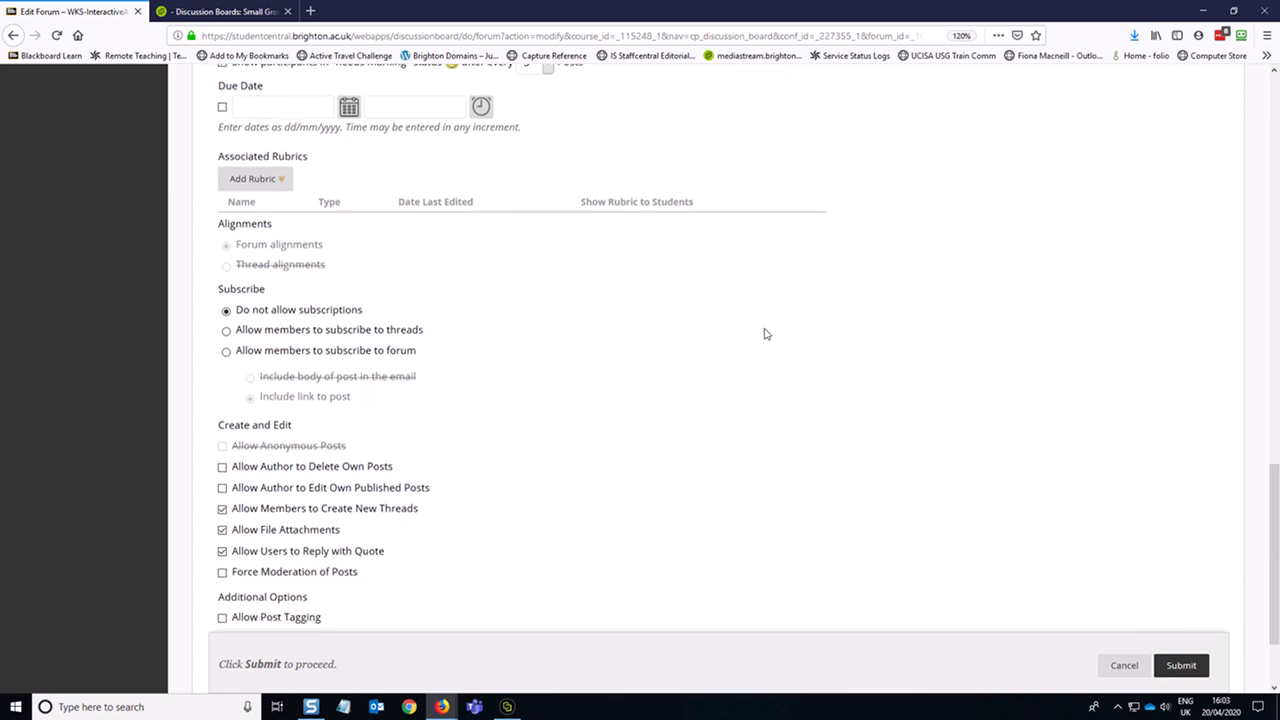
pyautogui.scroll(-3)
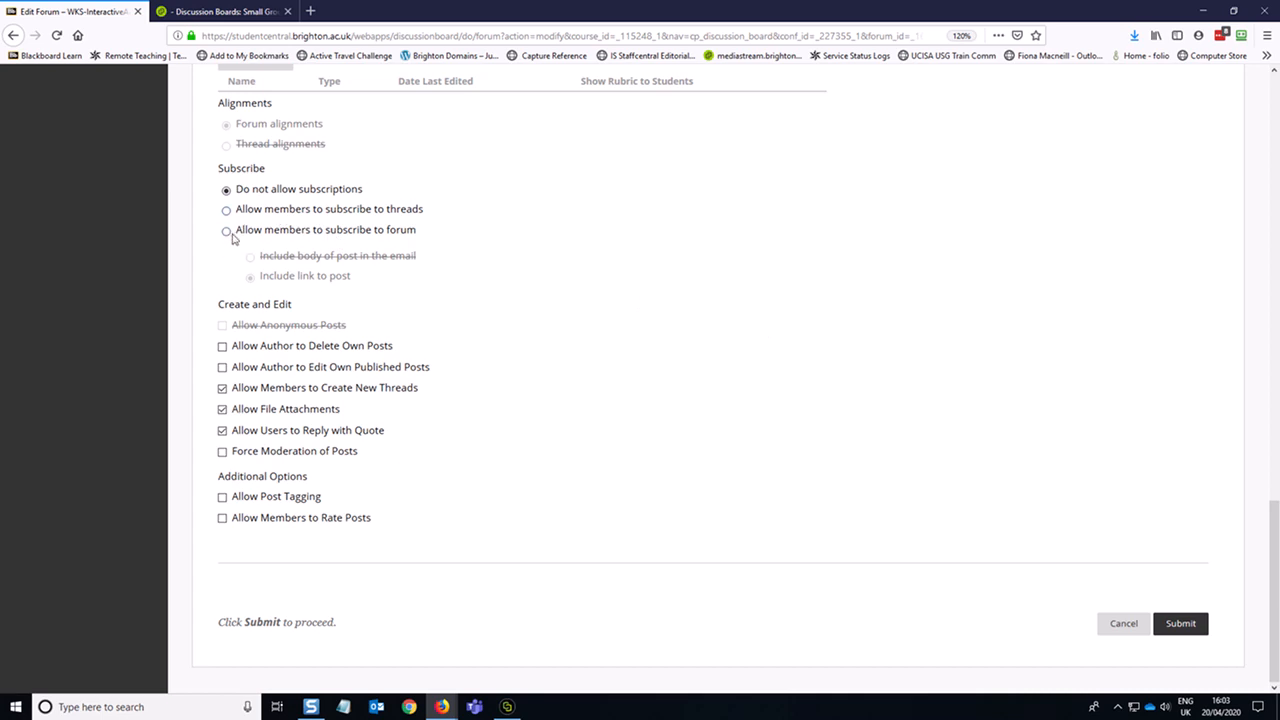
pyautogui.click(226, 230)
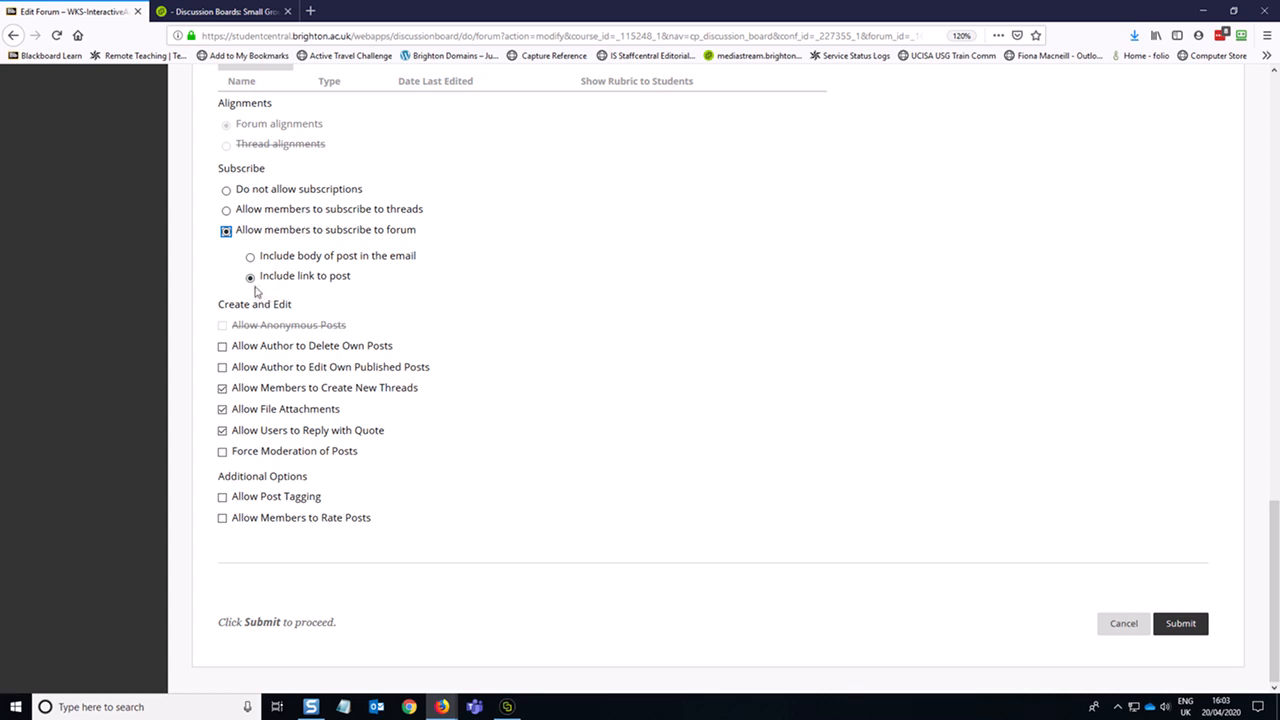
pyautogui.moveTo(370, 292)
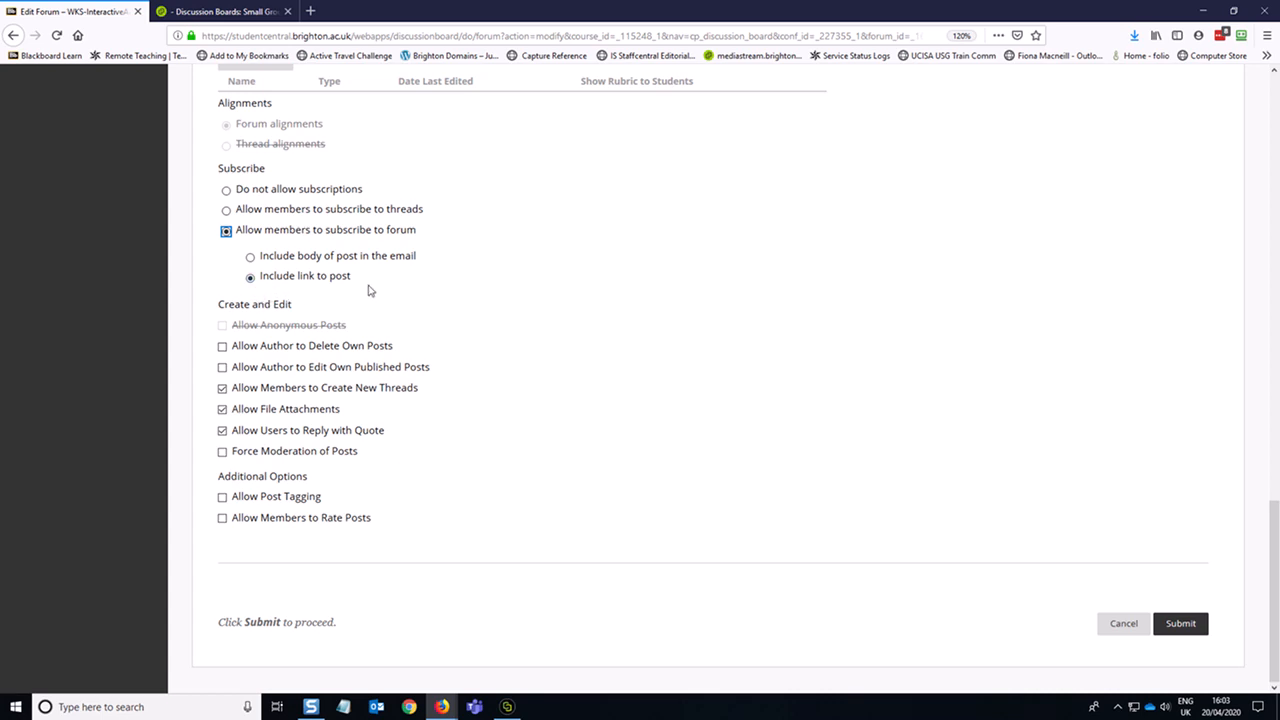
pyautogui.moveTo(480, 328)
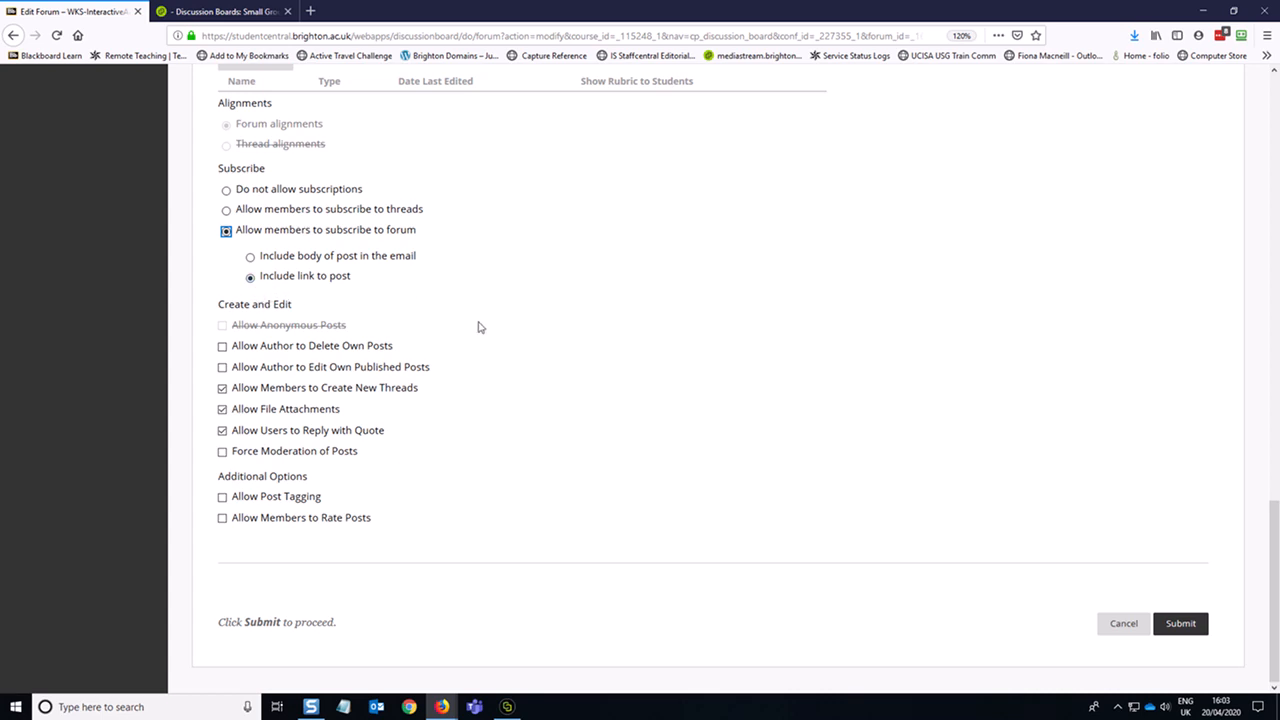
pyautogui.moveTo(508, 316)
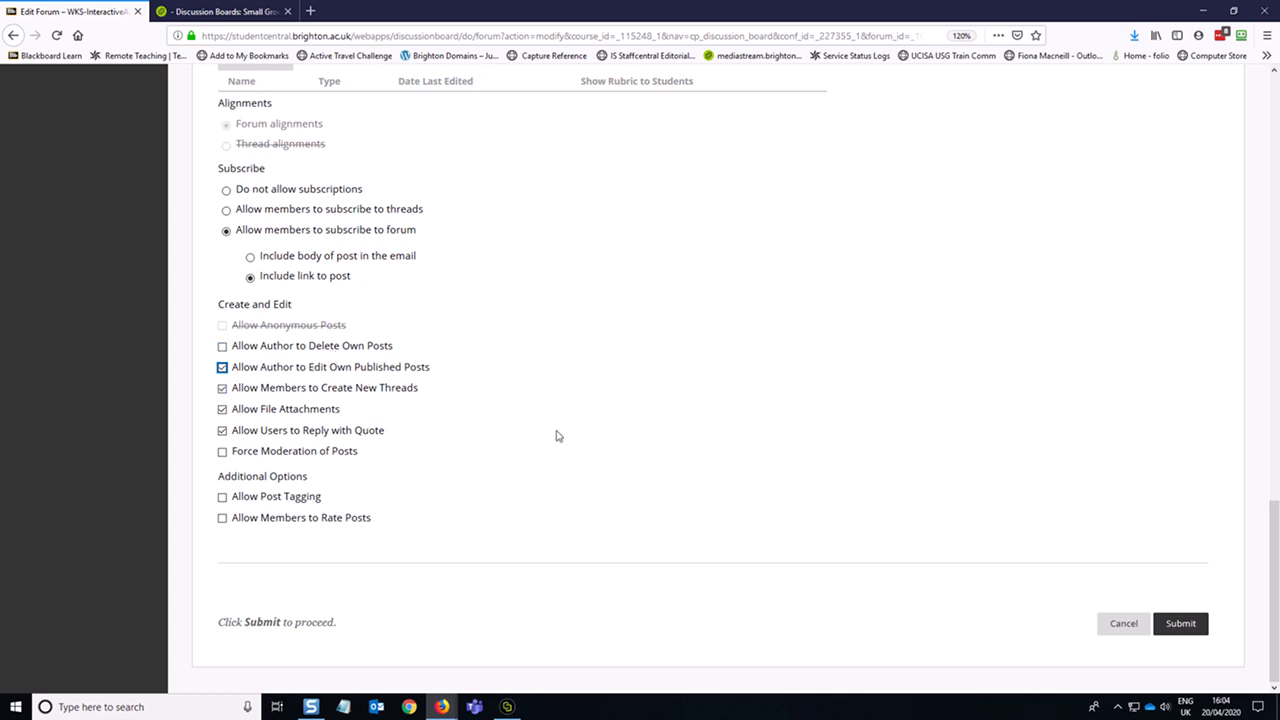
pyautogui.moveTo(788, 462)
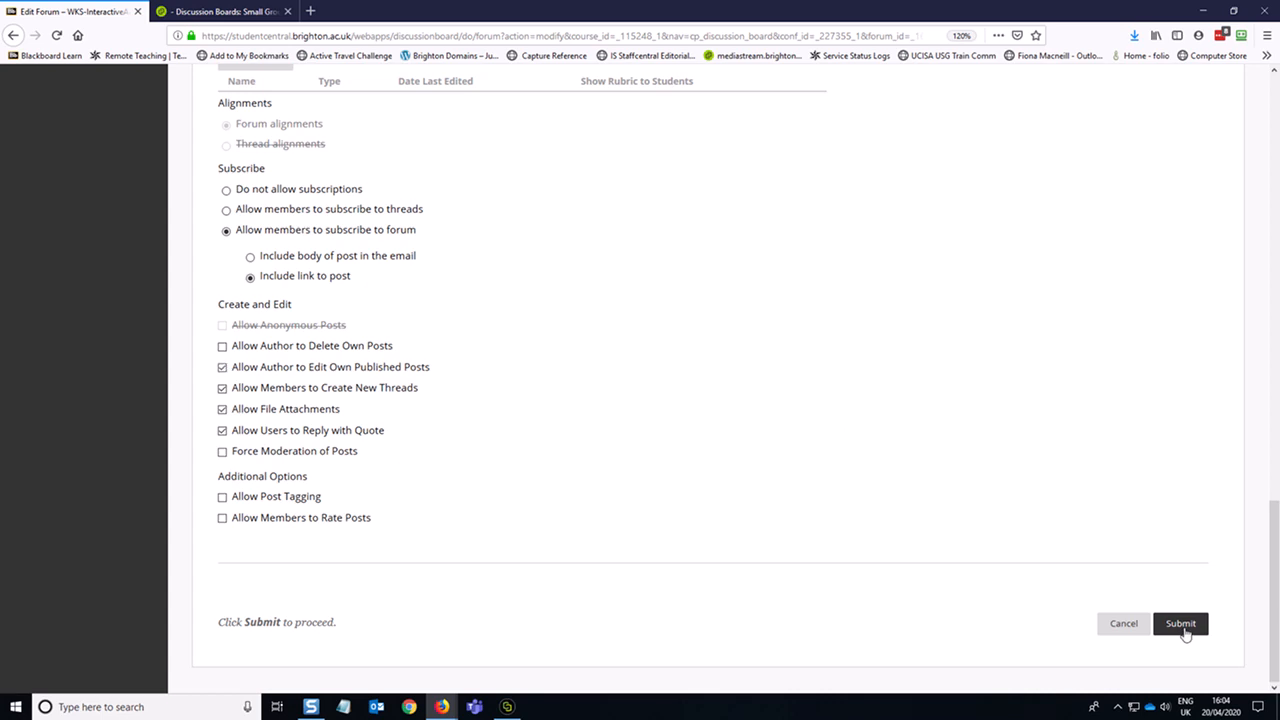
# Step: Submit the Global Warming forum settings and go to the Sustainable Energy discussion board
pyautogui.click(1180, 624)
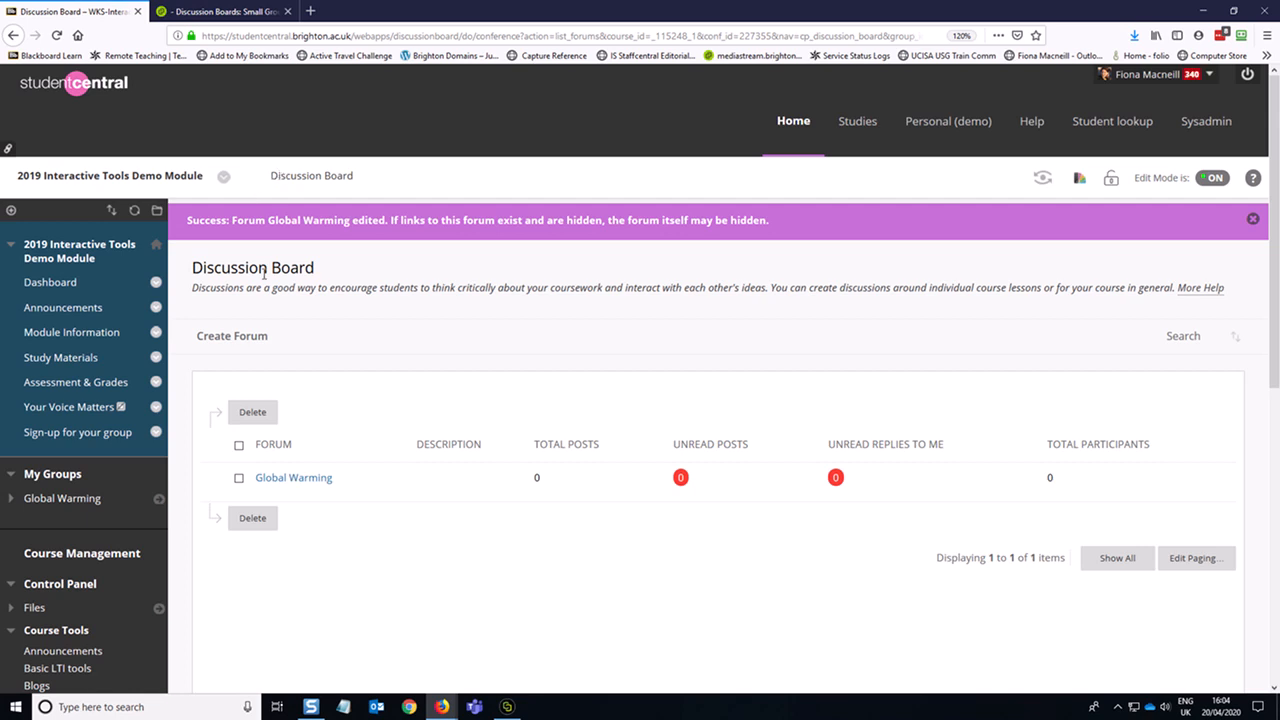
pyautogui.scroll(-3)
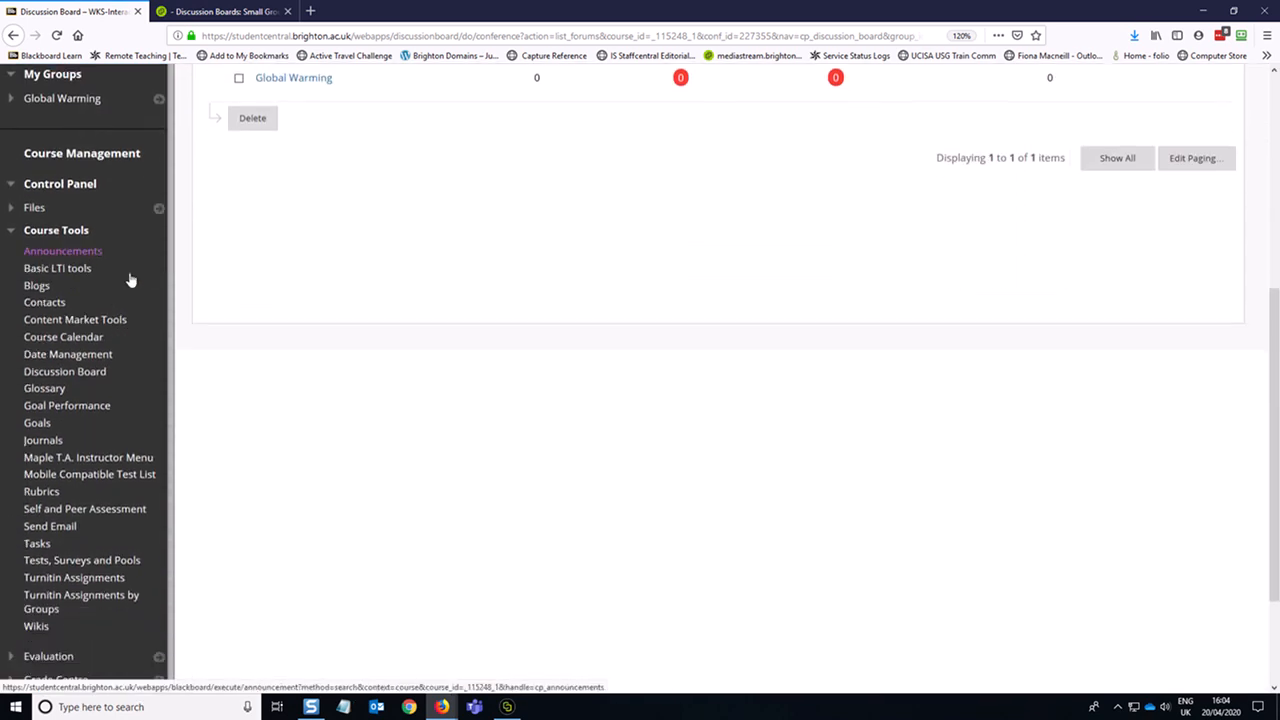
pyautogui.click(64, 370)
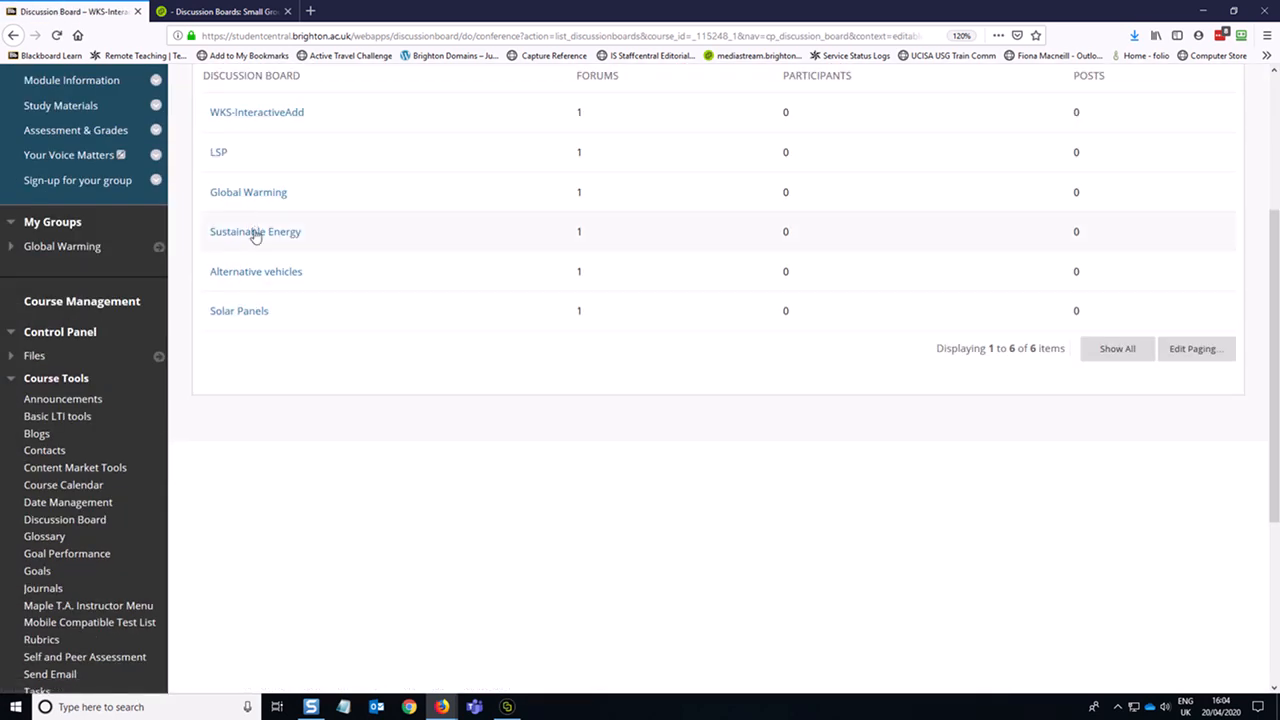
pyautogui.click(256, 232)
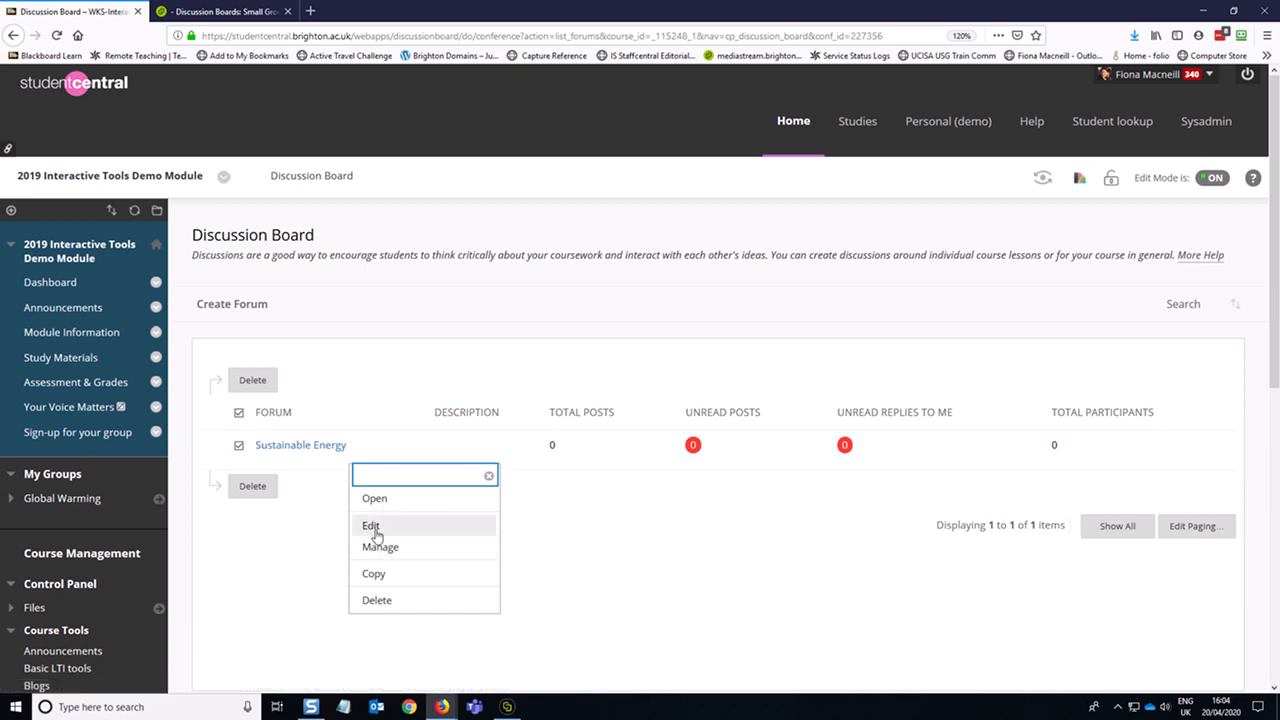
# Step: Edit the group's forum to be marked out of 1 point and check the needs-marking post count
pyautogui.click(370, 524)
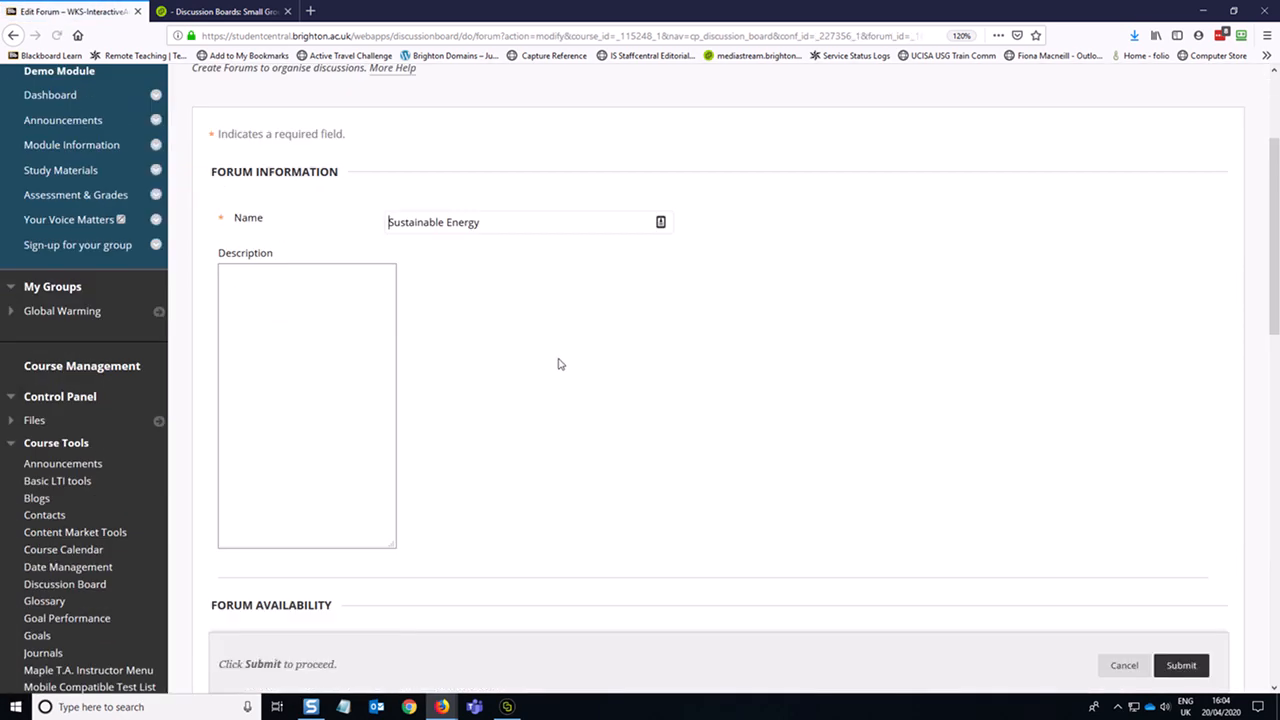
pyautogui.scroll(-3)
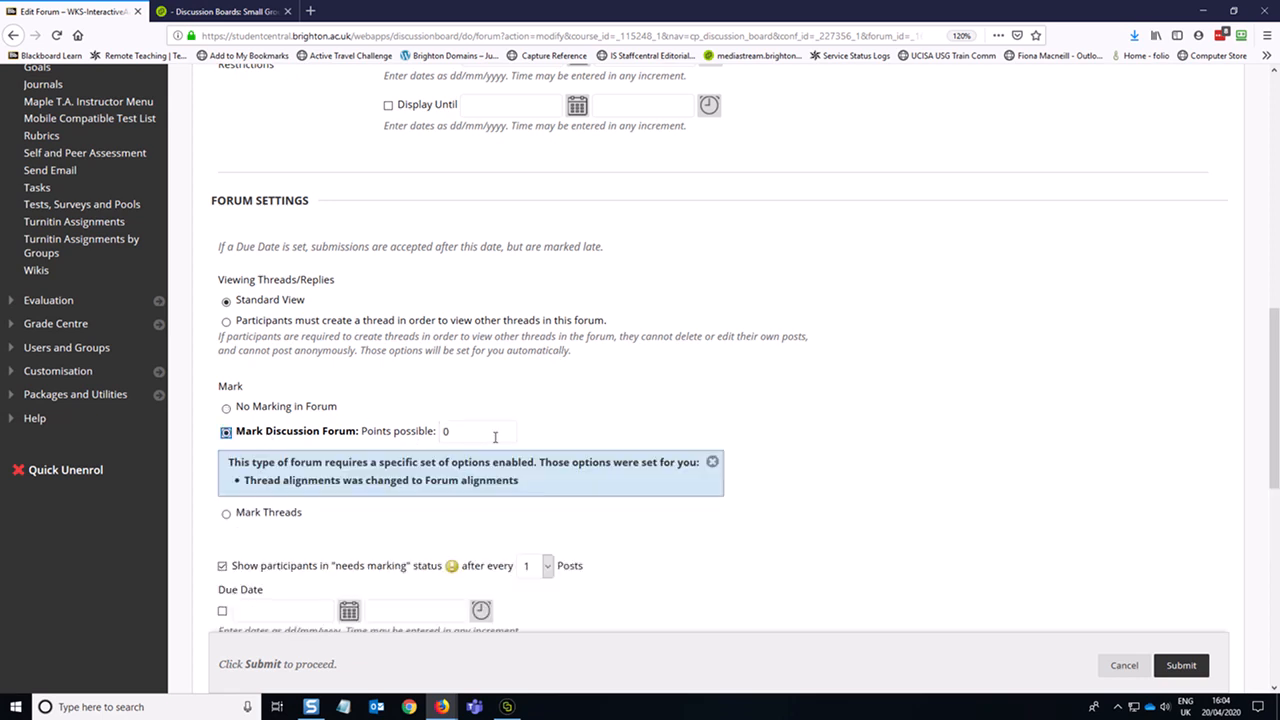
pyautogui.write('1')
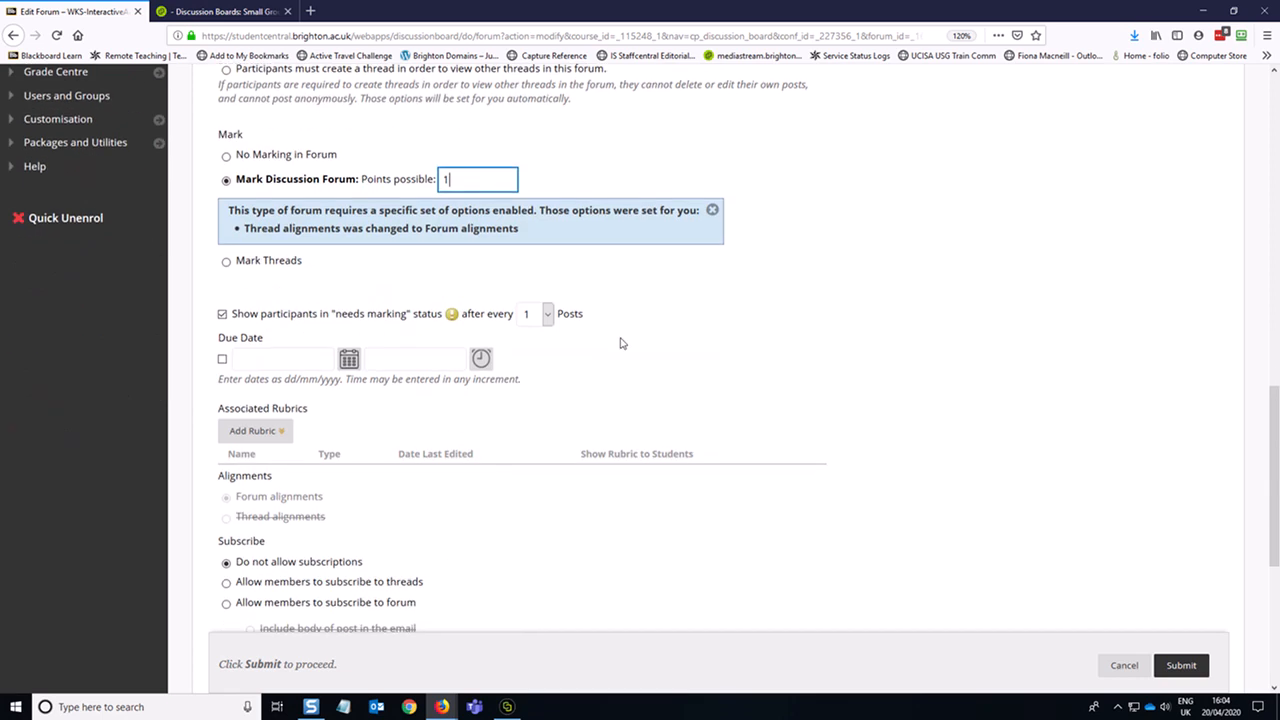
pyautogui.click(548, 312)
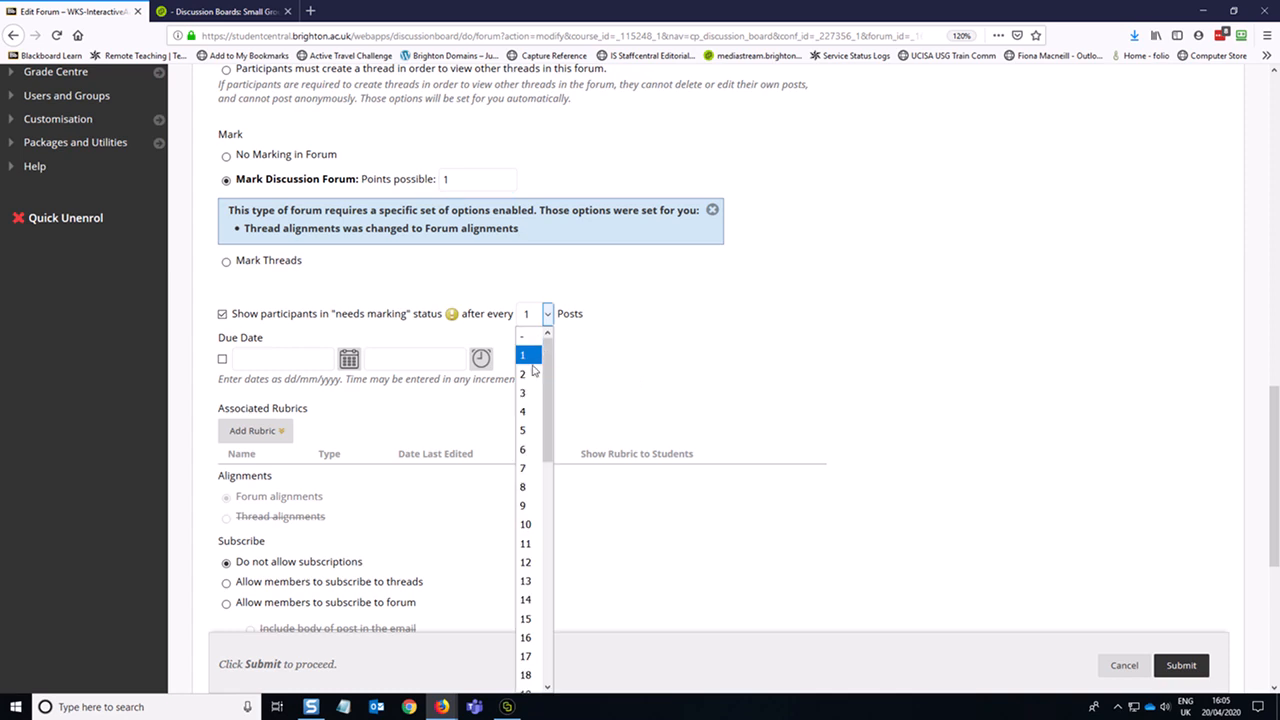
# Step: Allow authors to edit published posts and members to subscribe to the forum, then submit
pyautogui.scroll(-3)
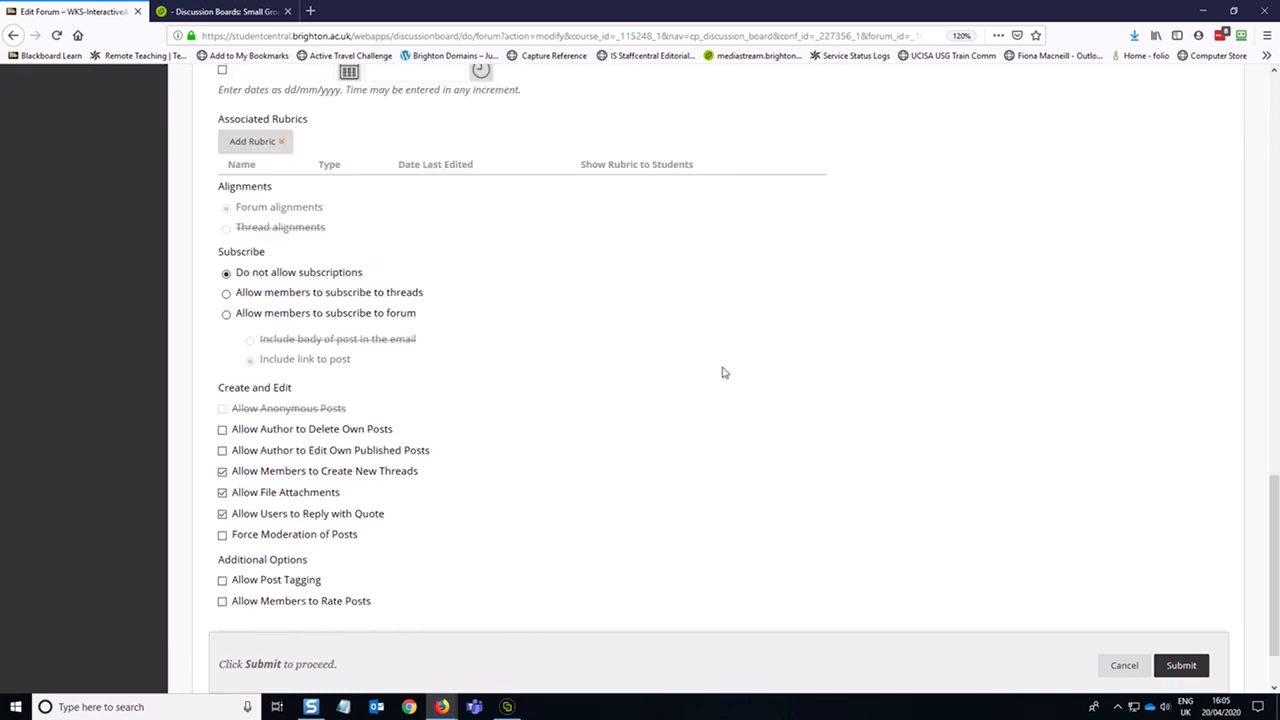
pyautogui.scroll(-3)
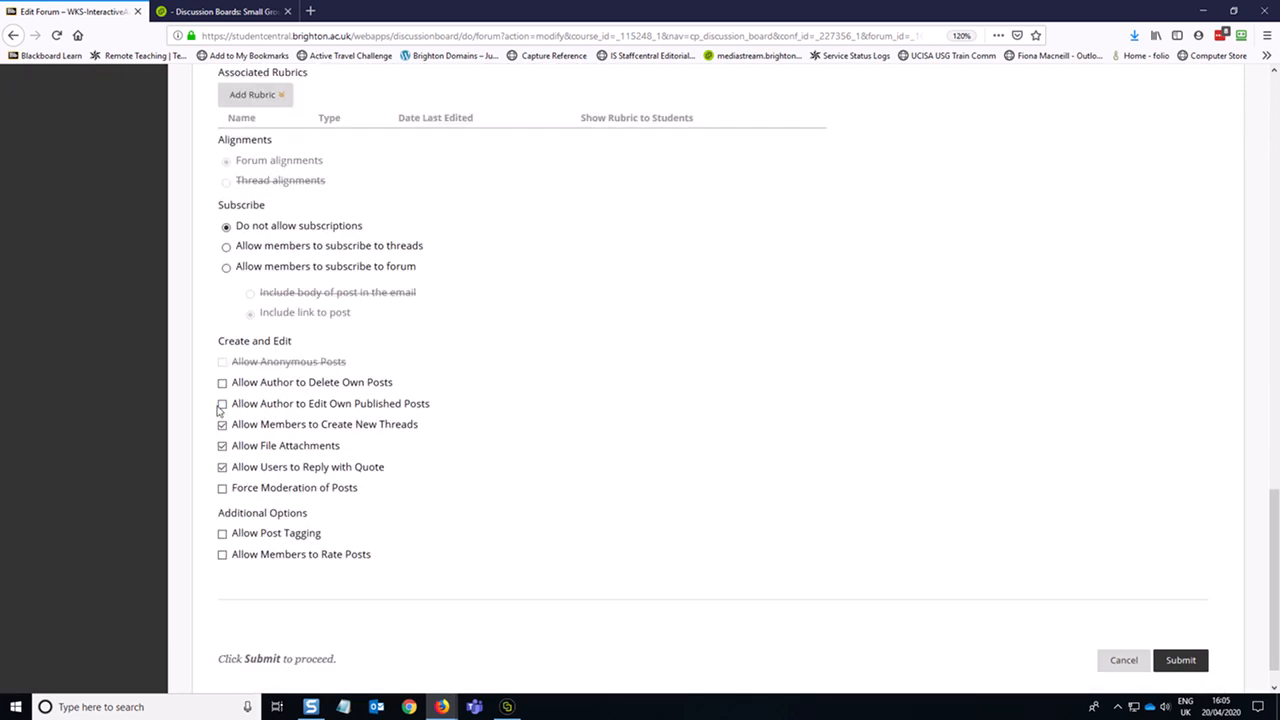
pyautogui.click(222, 404)
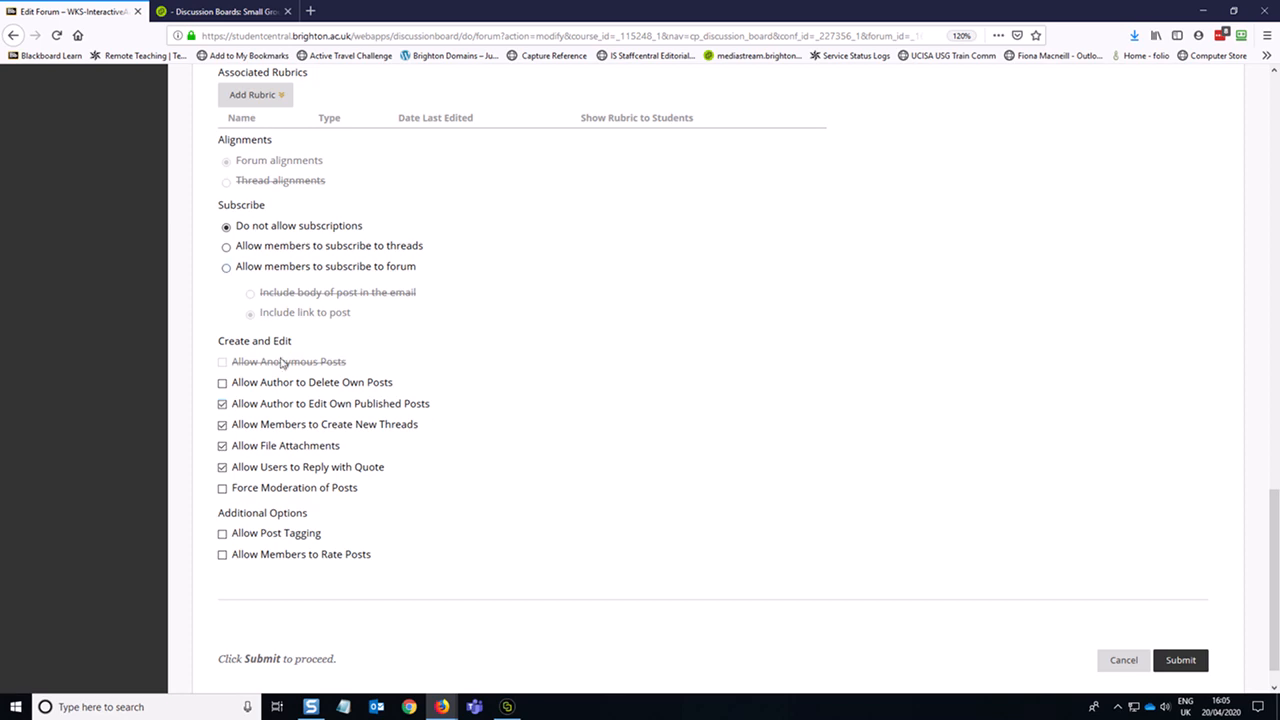
pyautogui.click(226, 266)
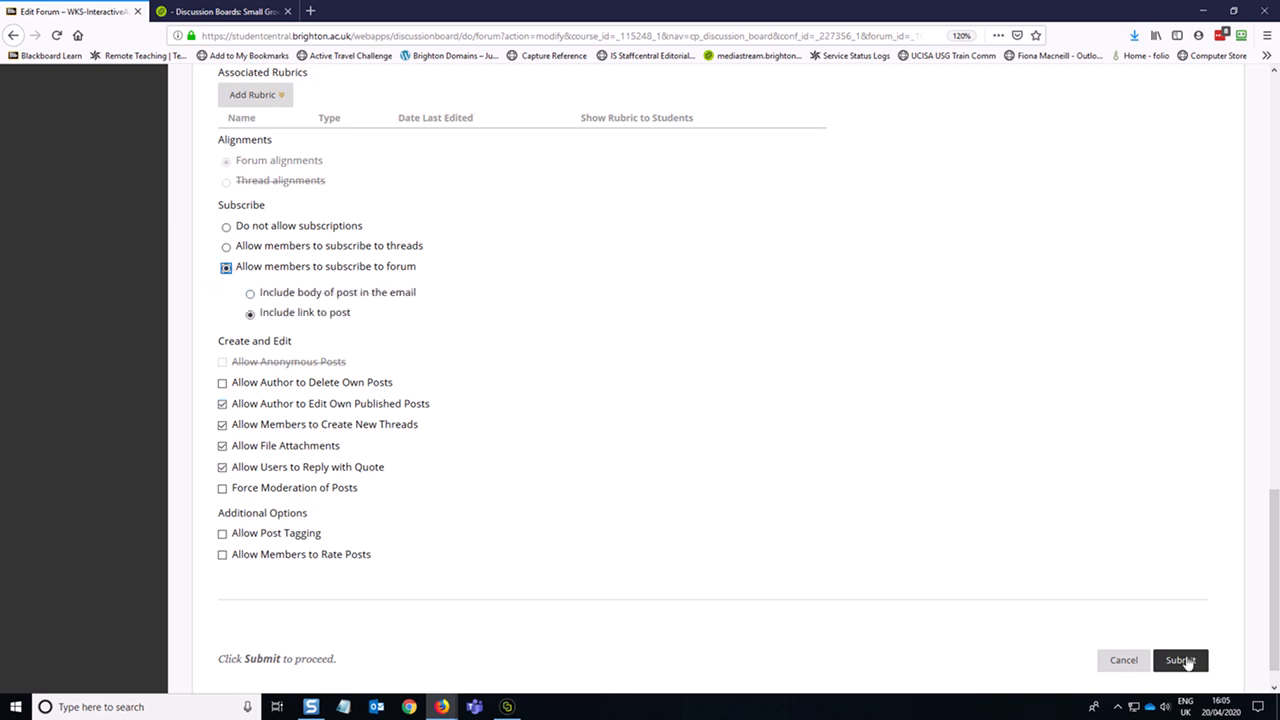
pyautogui.click(1180, 660)
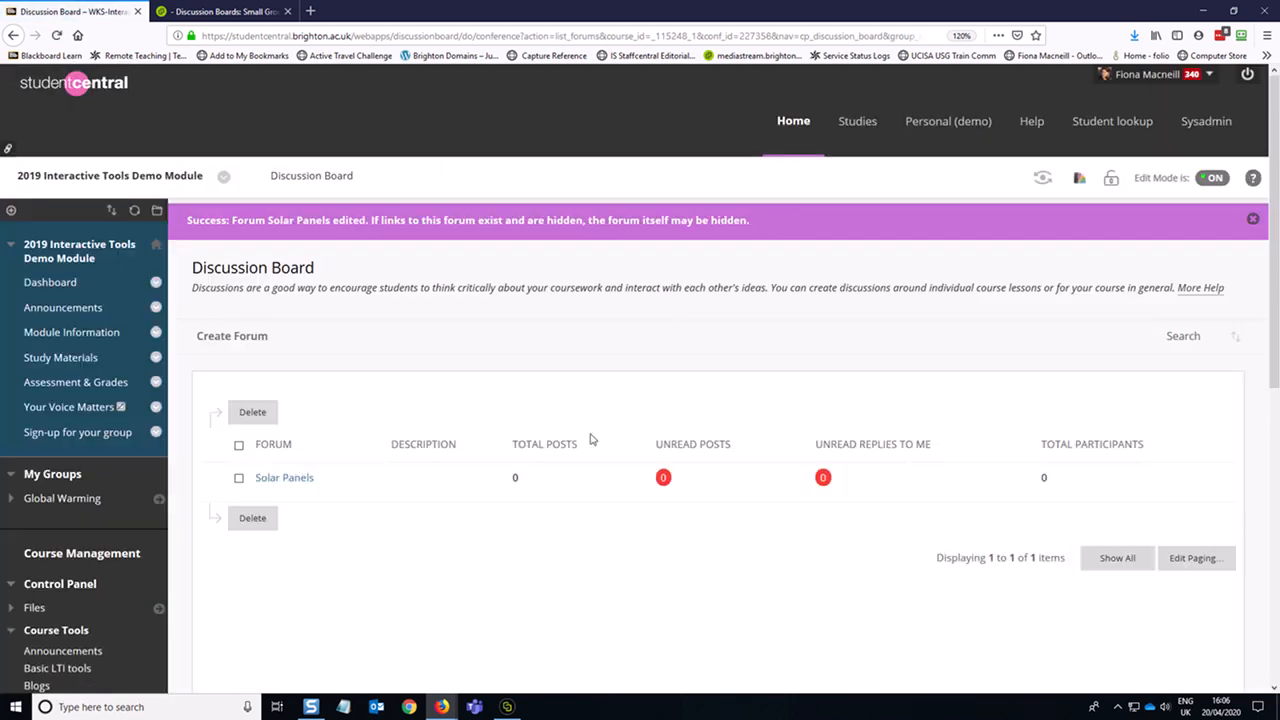
pyautogui.moveTo(436, 436)
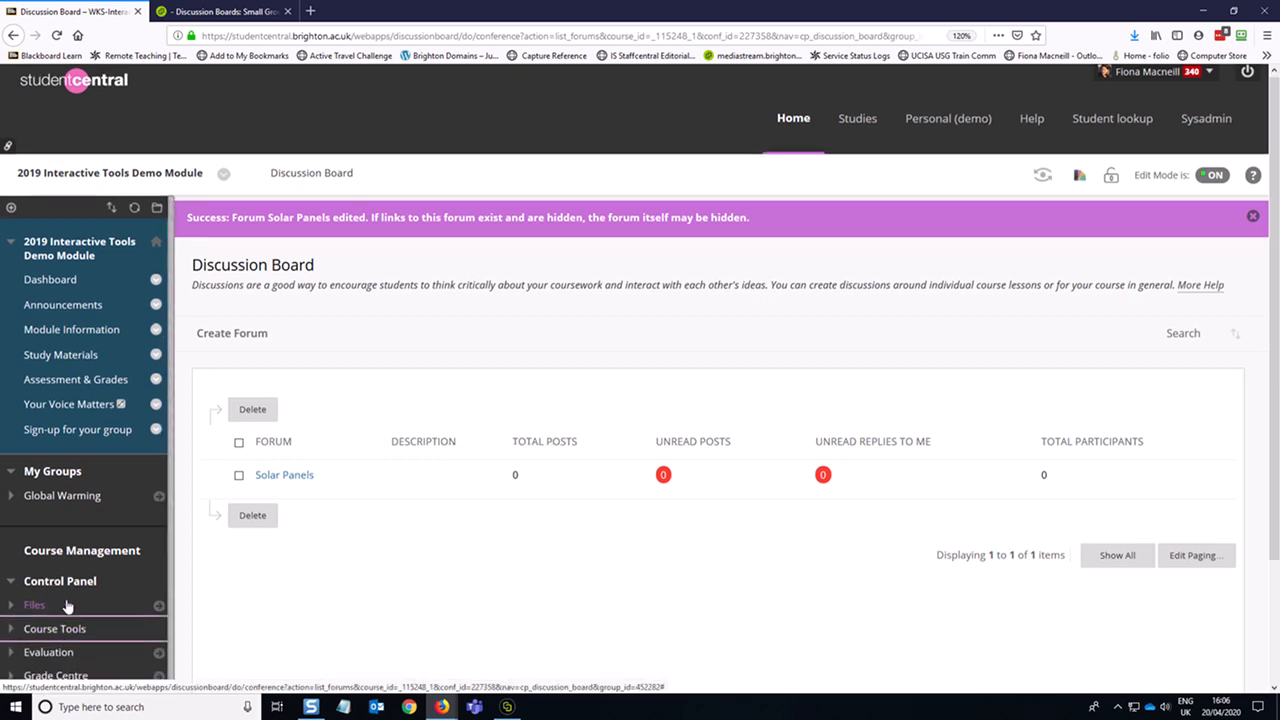
# Step: Go to the Full Grade Centre and start editing the Global Warming column's information
pyautogui.click(56, 592)
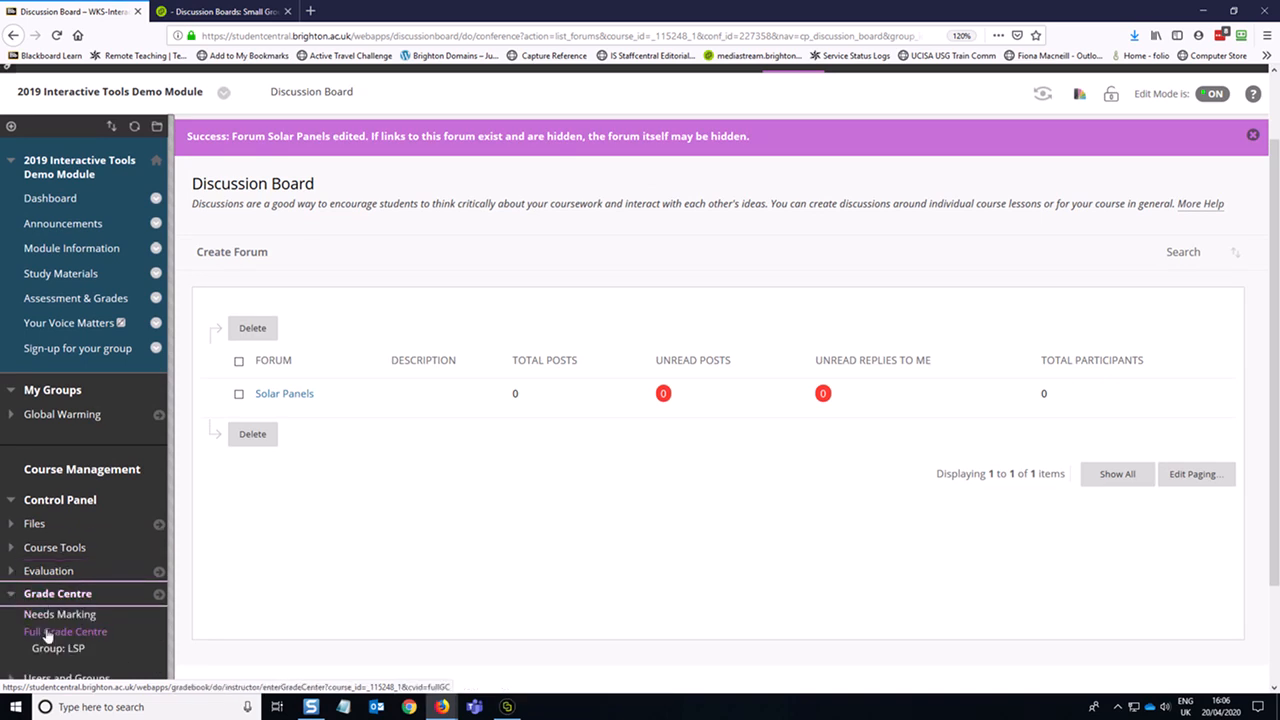
pyautogui.click(64, 632)
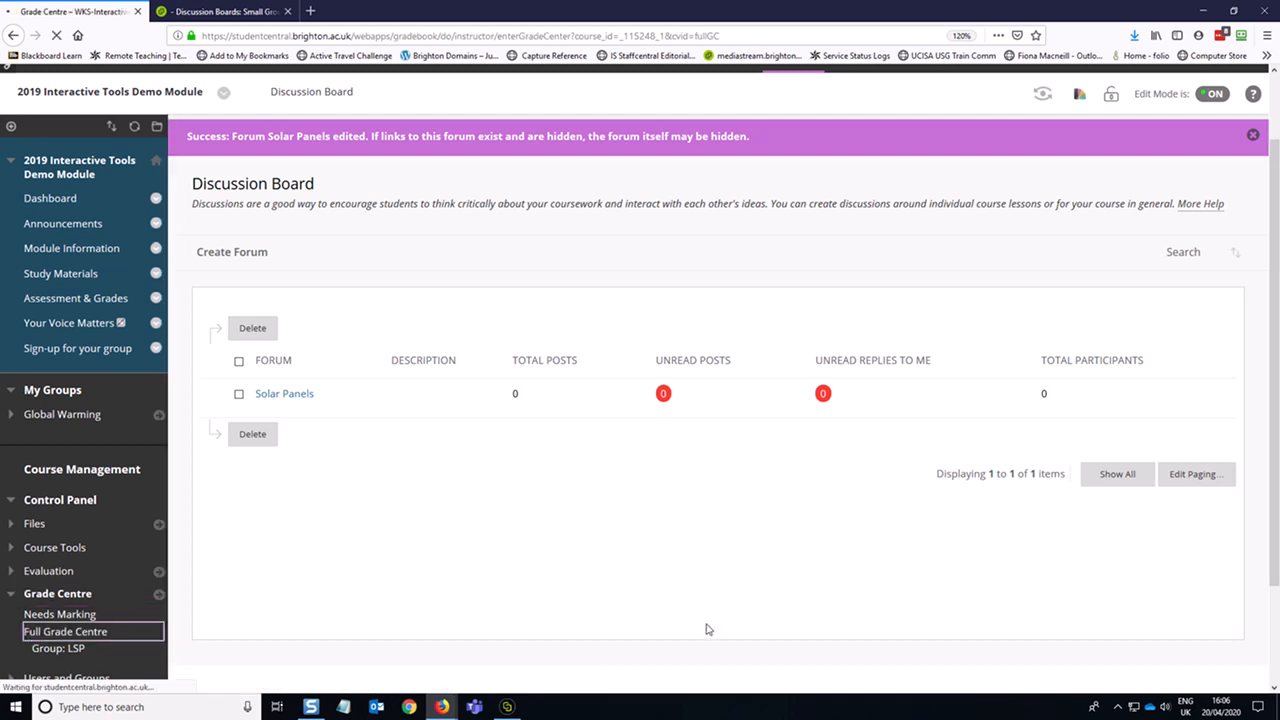
pyautogui.click(64, 632)
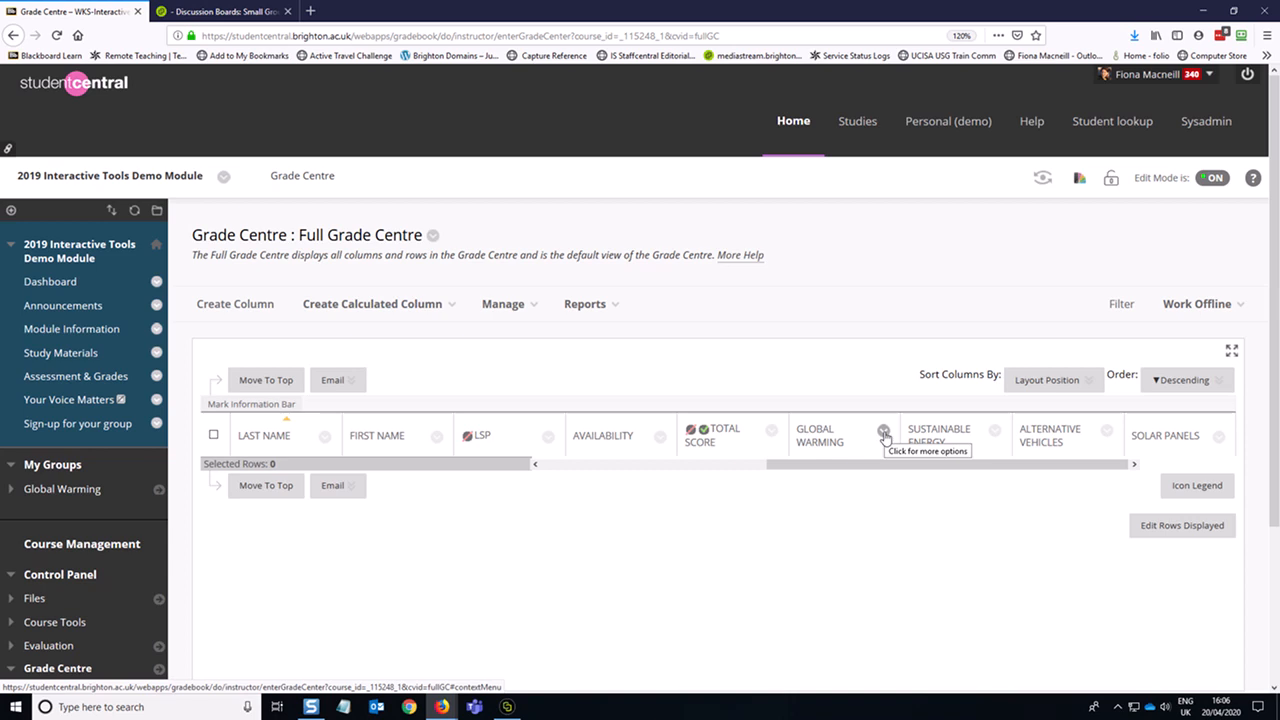
pyautogui.click(884, 436)
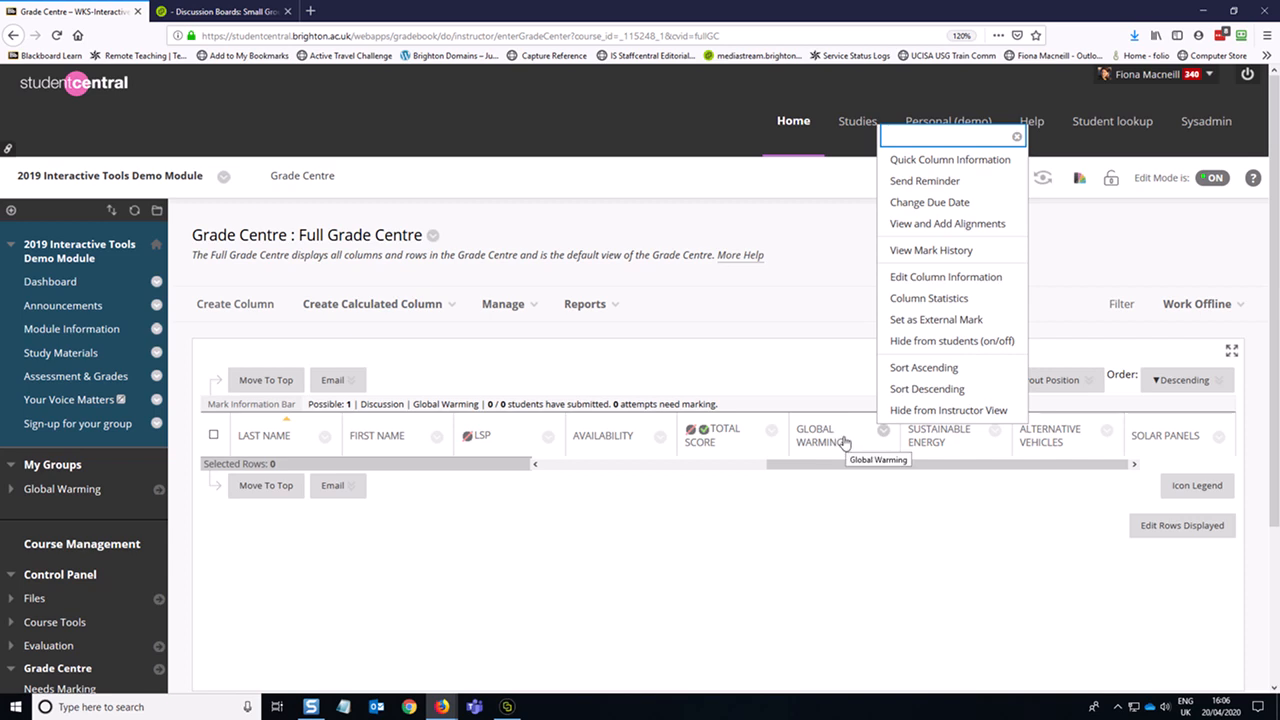
pyautogui.moveTo(860, 444)
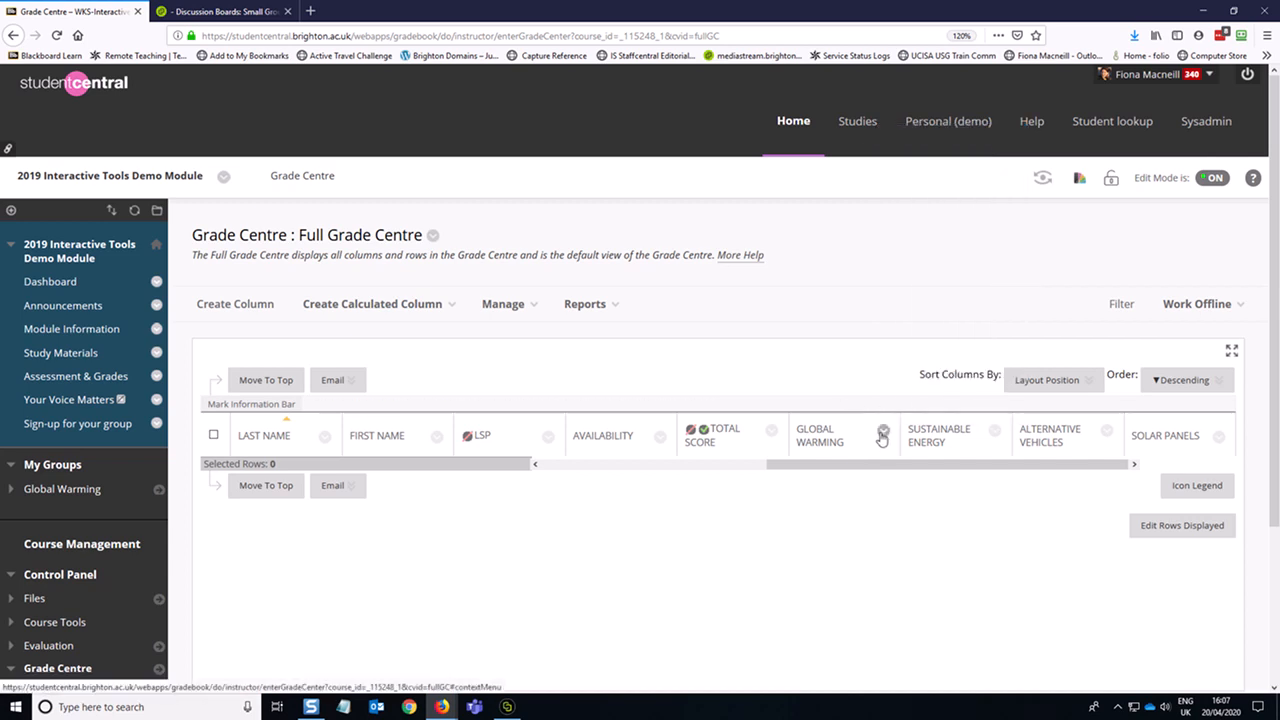
pyautogui.click(882, 436)
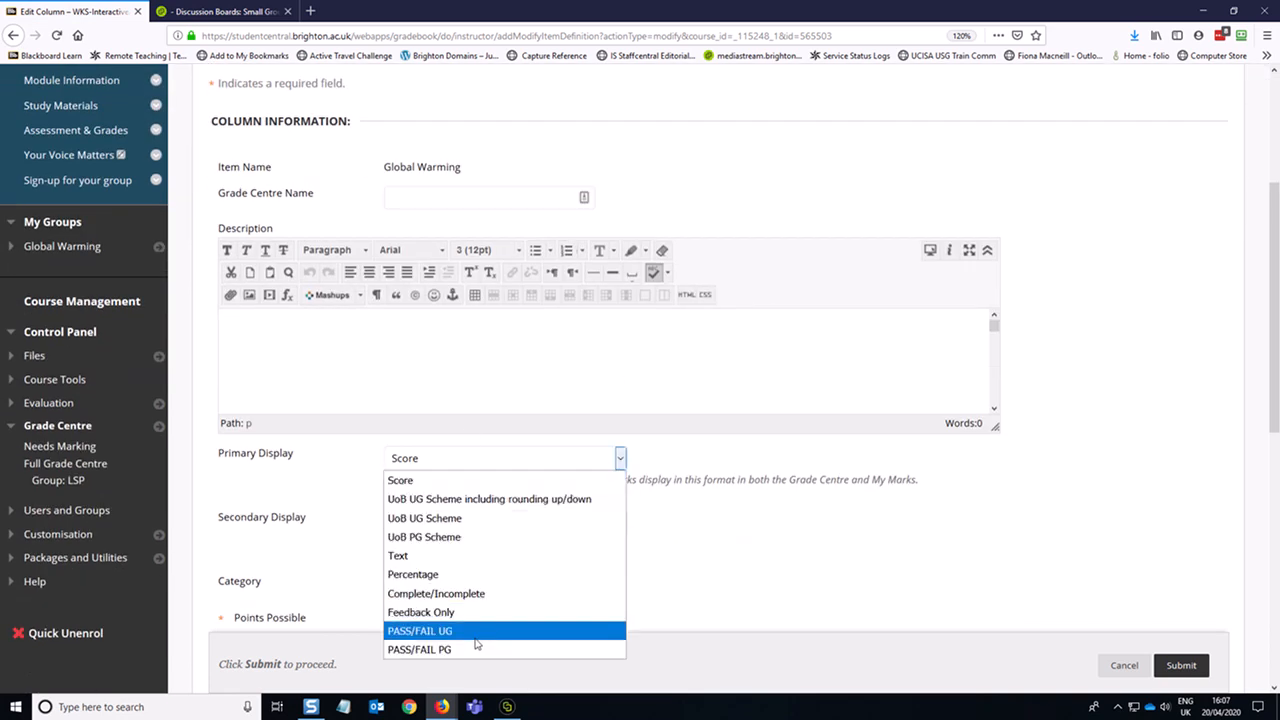
pyautogui.moveTo(436, 592)
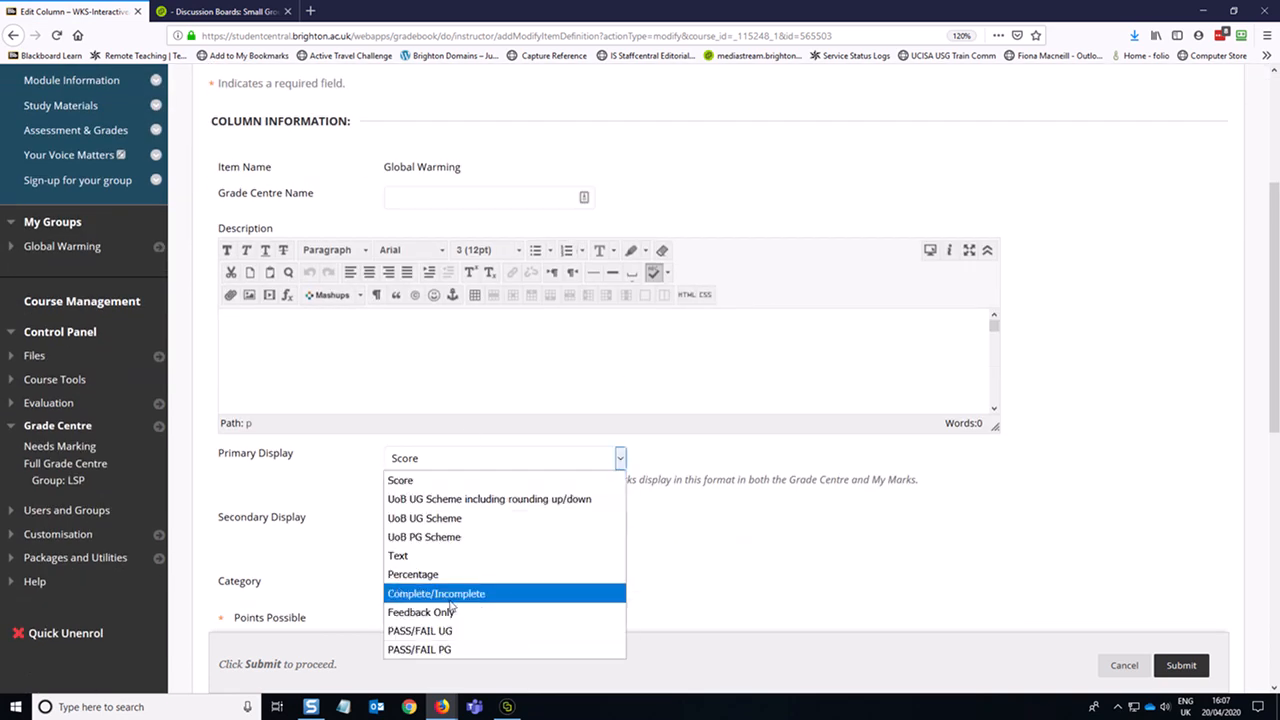
pyautogui.moveTo(484, 600)
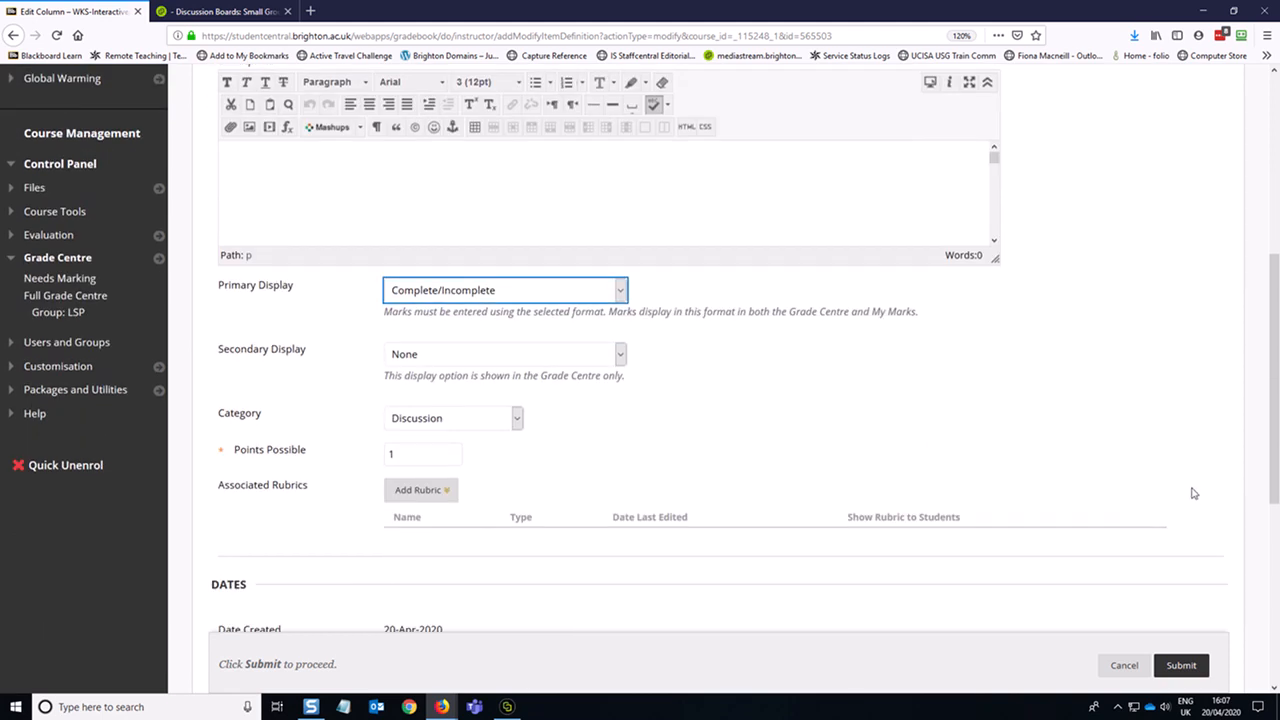
# Step: Set 'Show this column to students' to No and submit the column settings
pyautogui.scroll(-3)
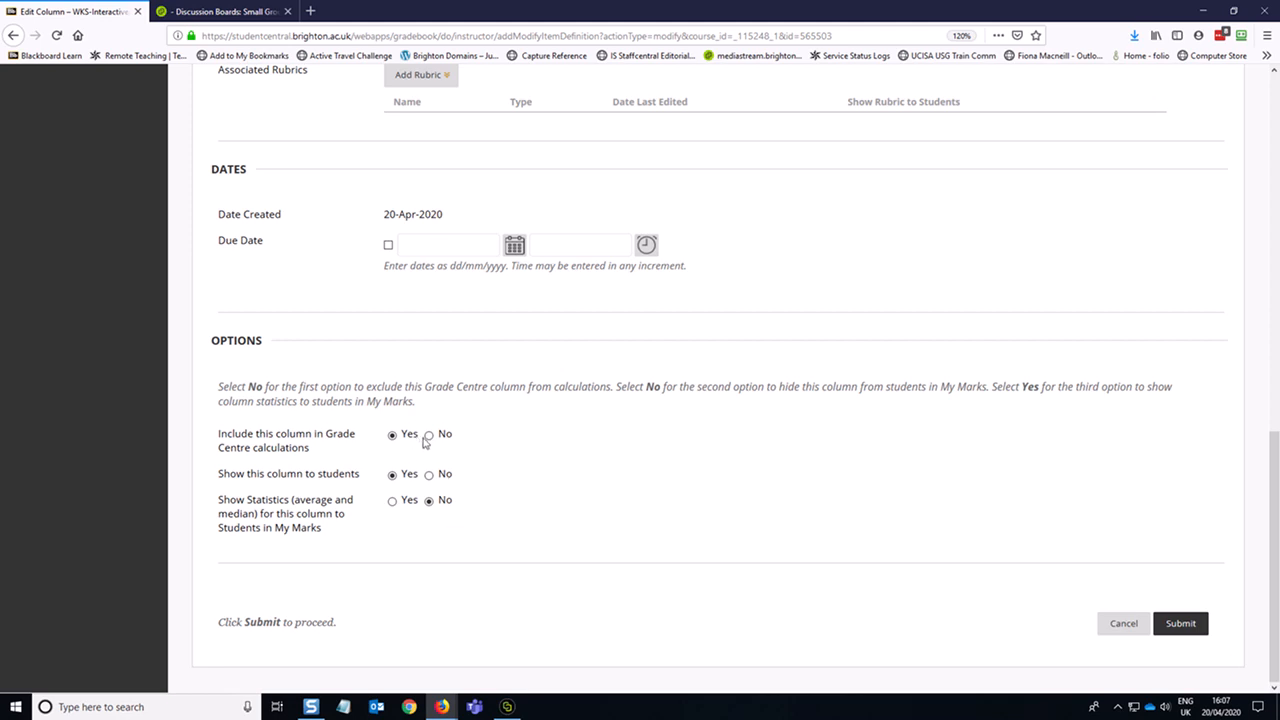
pyautogui.click(428, 474)
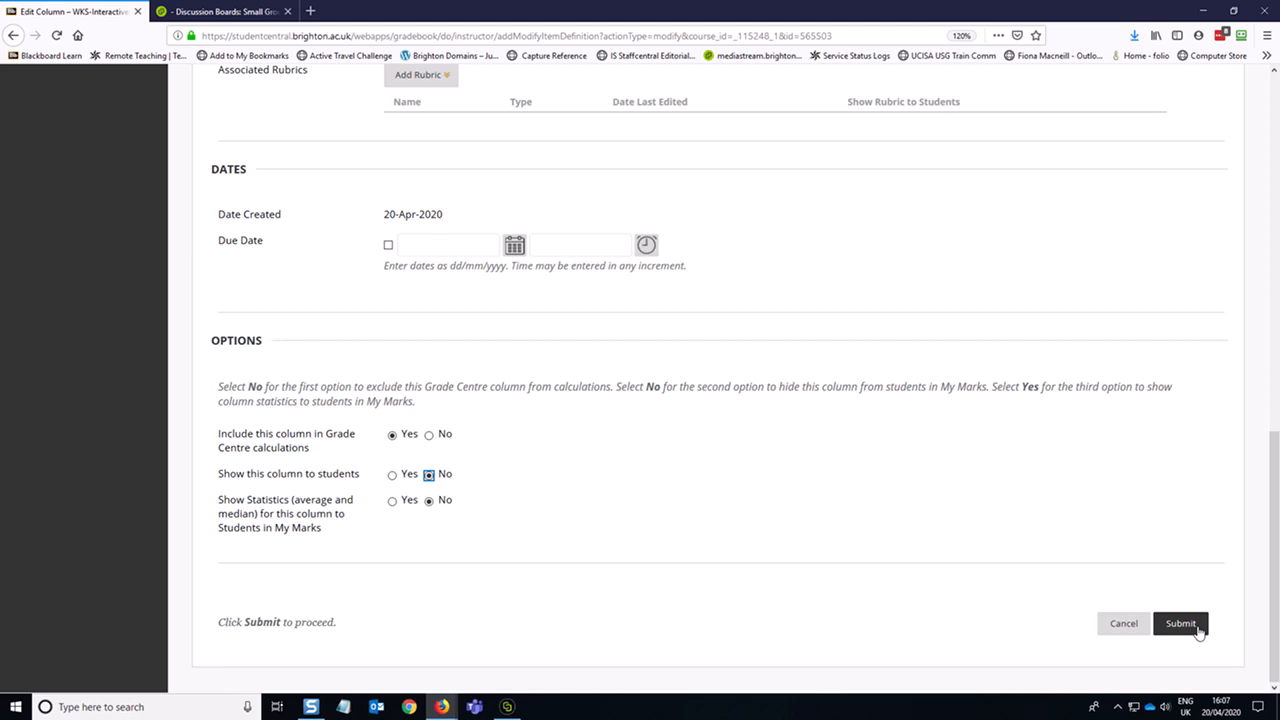
pyautogui.click(1180, 624)
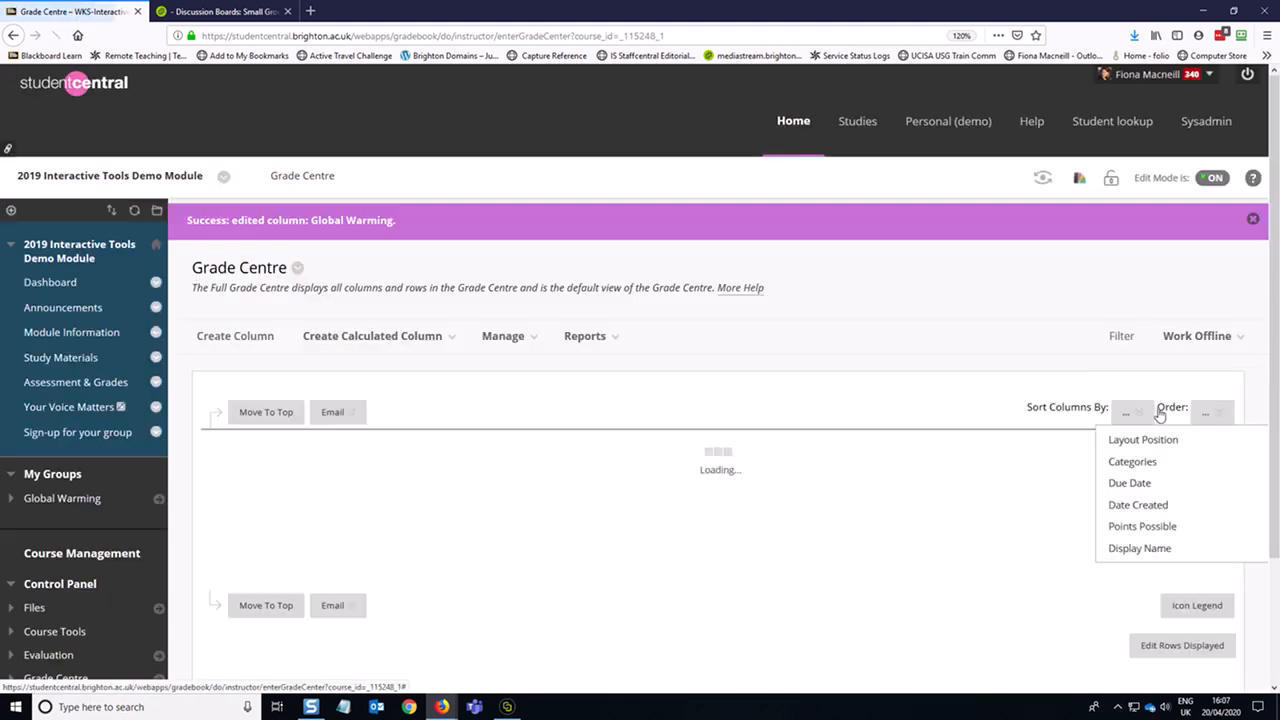
# Step: Reopen the column, set display as Complete/Incomplete, keep it hidden from students and submit
pyautogui.click(1144, 440)
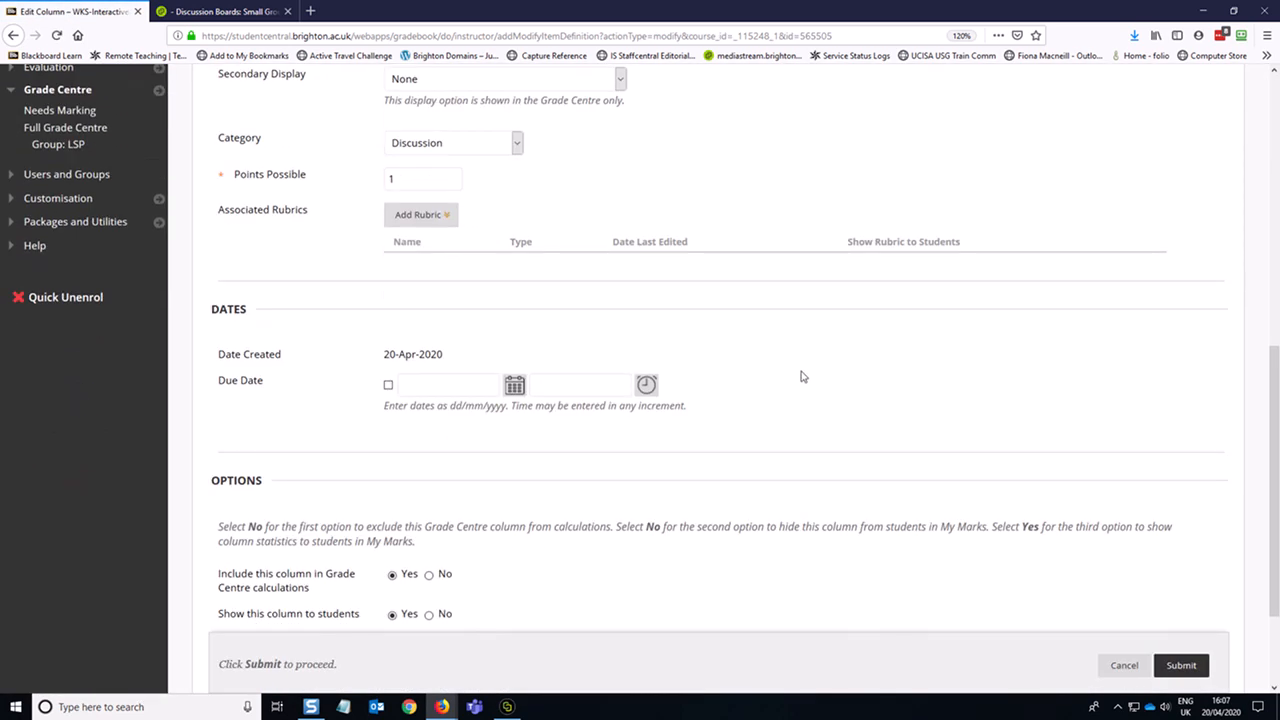
pyautogui.click(620, 288)
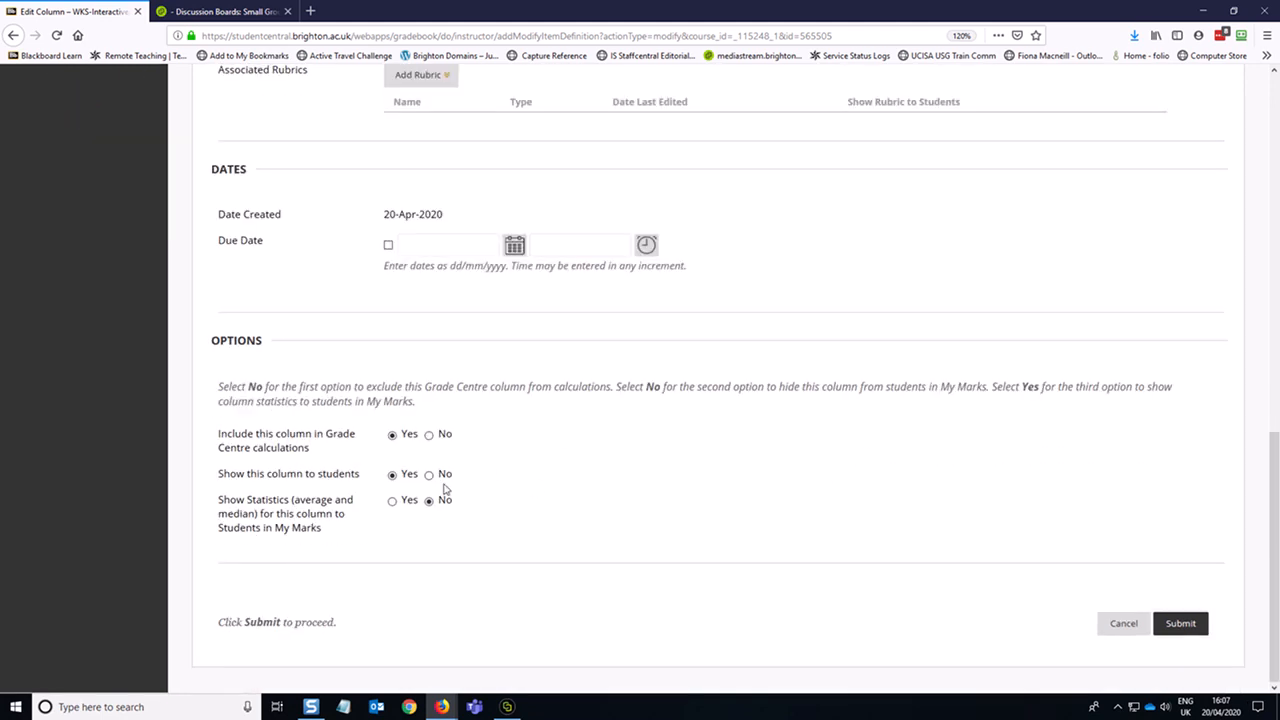
pyautogui.click(428, 474)
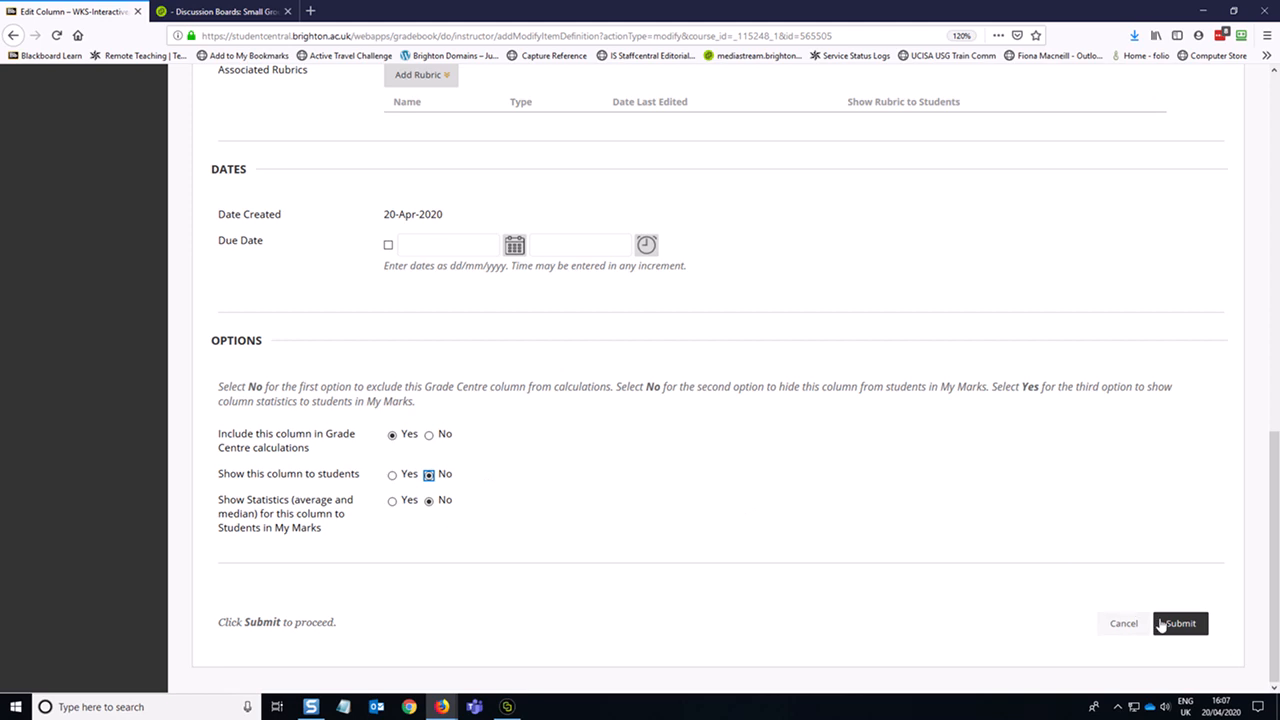
pyautogui.click(1180, 624)
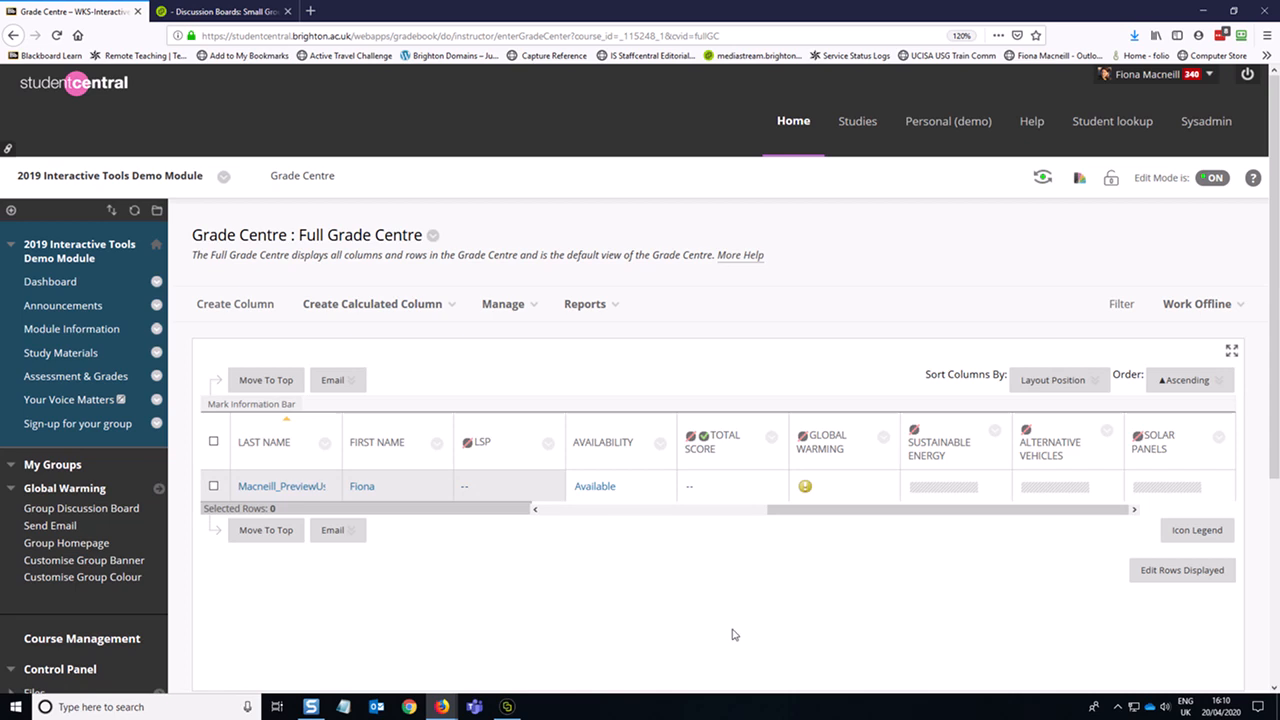
pyautogui.moveTo(740, 586)
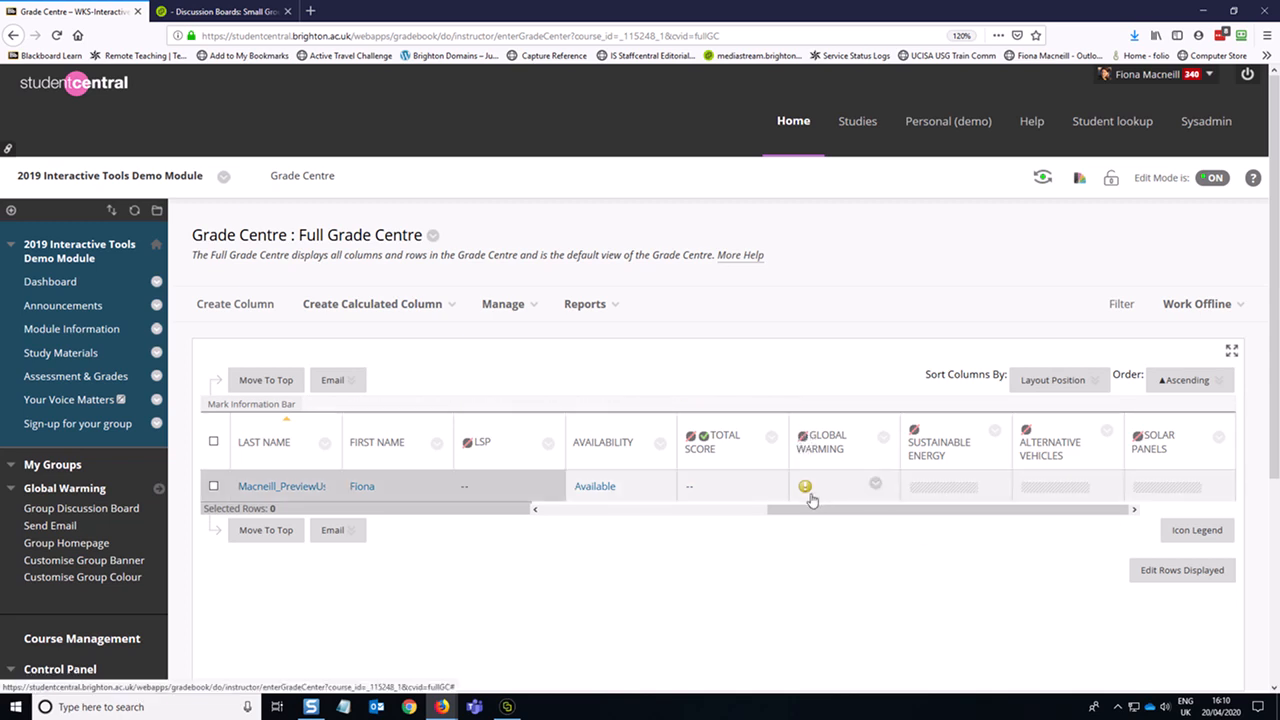
pyautogui.moveTo(876, 500)
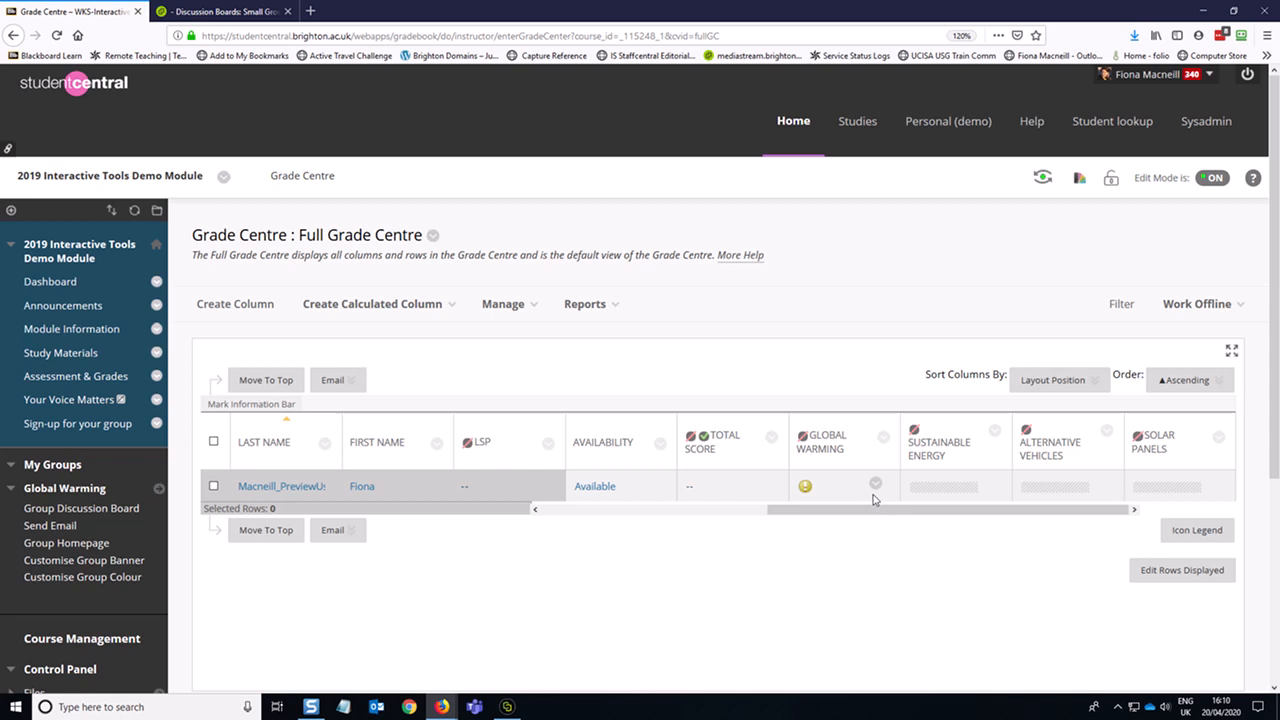
pyautogui.moveTo(830, 496)
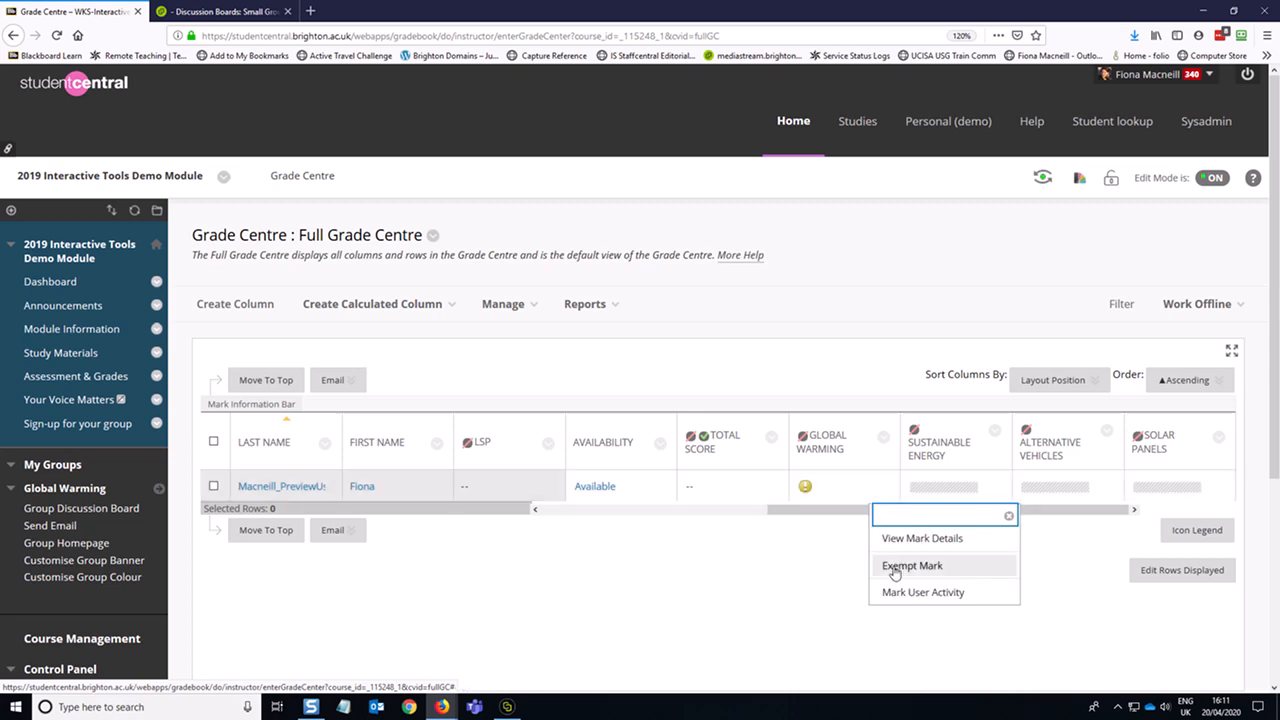
# Step: Choose Mark User Activity for the student's Global Warming cell
pyautogui.click(912, 564)
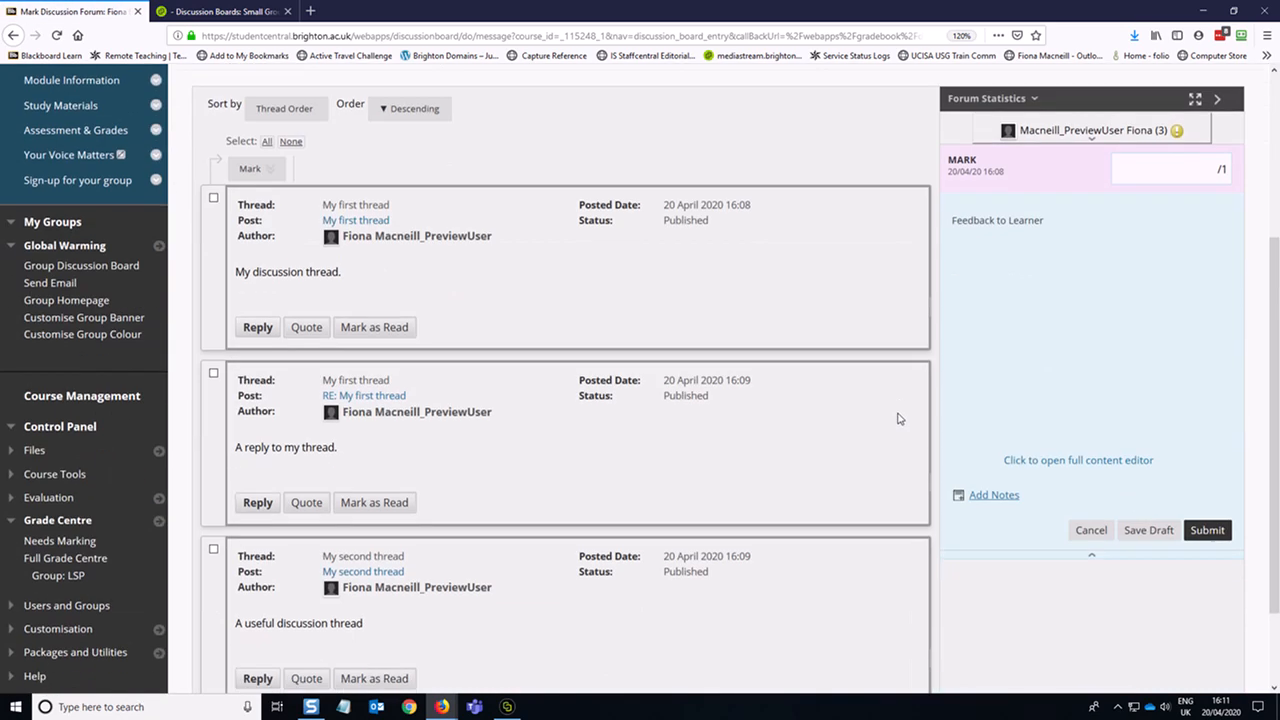
# Step: Give the posts a mark of 1 with feedback 'Good job of engaging wi…' and submit
pyautogui.click(1078, 460)
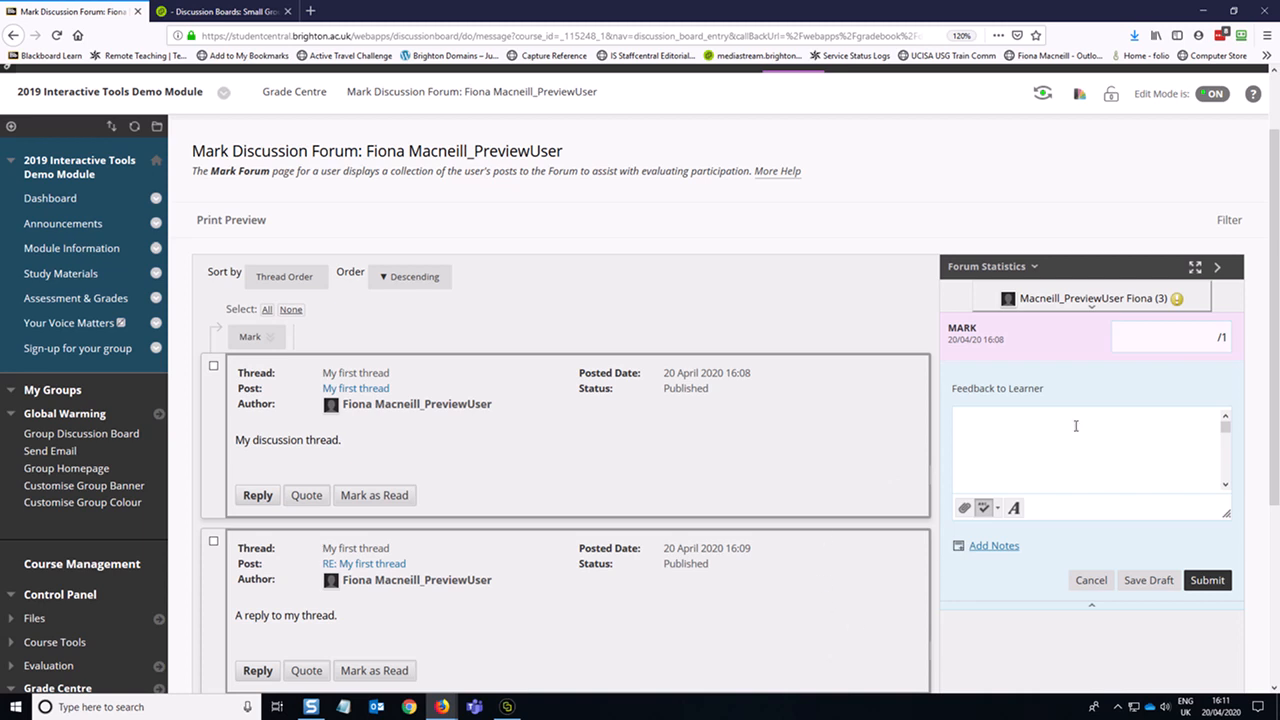
pyautogui.click(1160, 336)
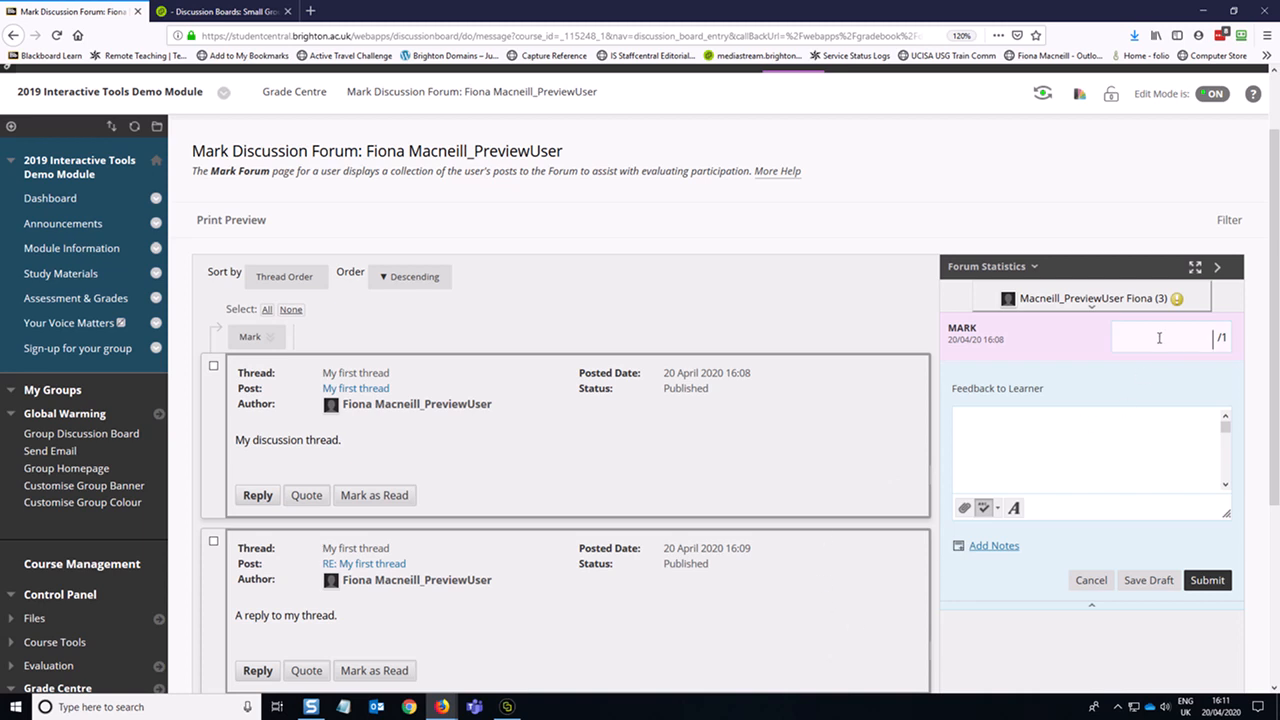
pyautogui.write('1')
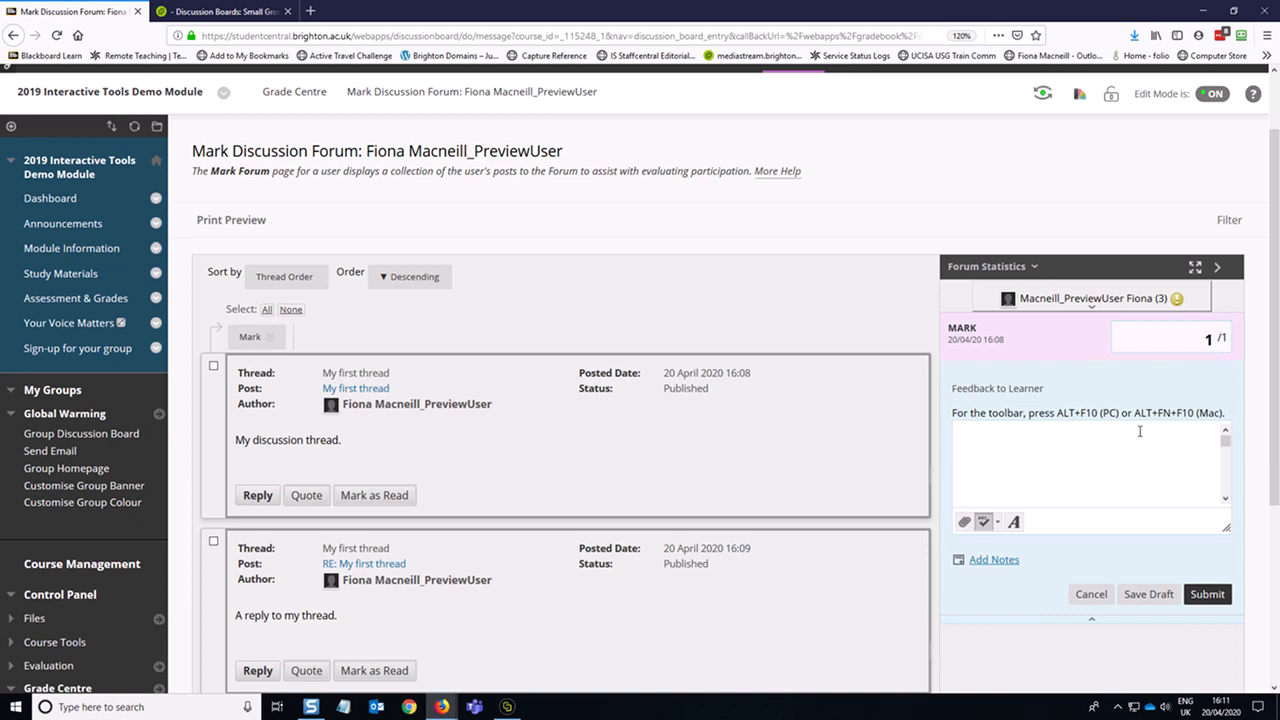
pyautogui.write('Good work - you really did great')
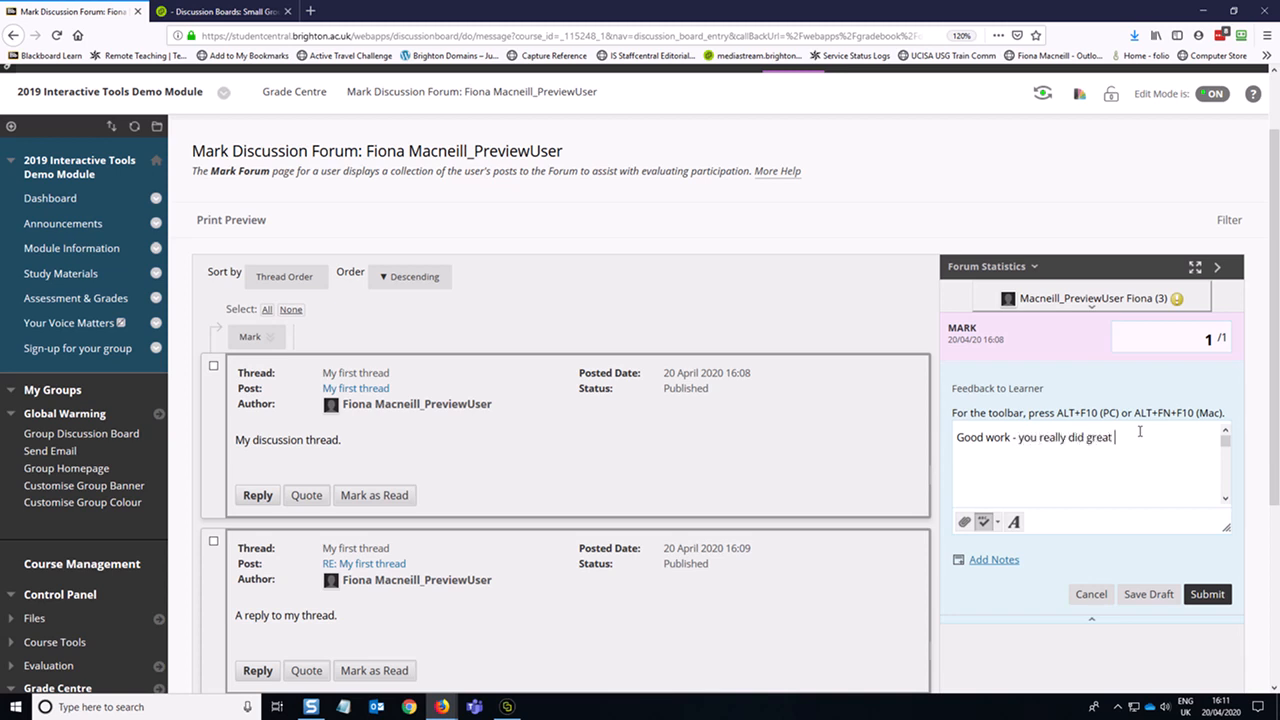
pyautogui.write('jo')
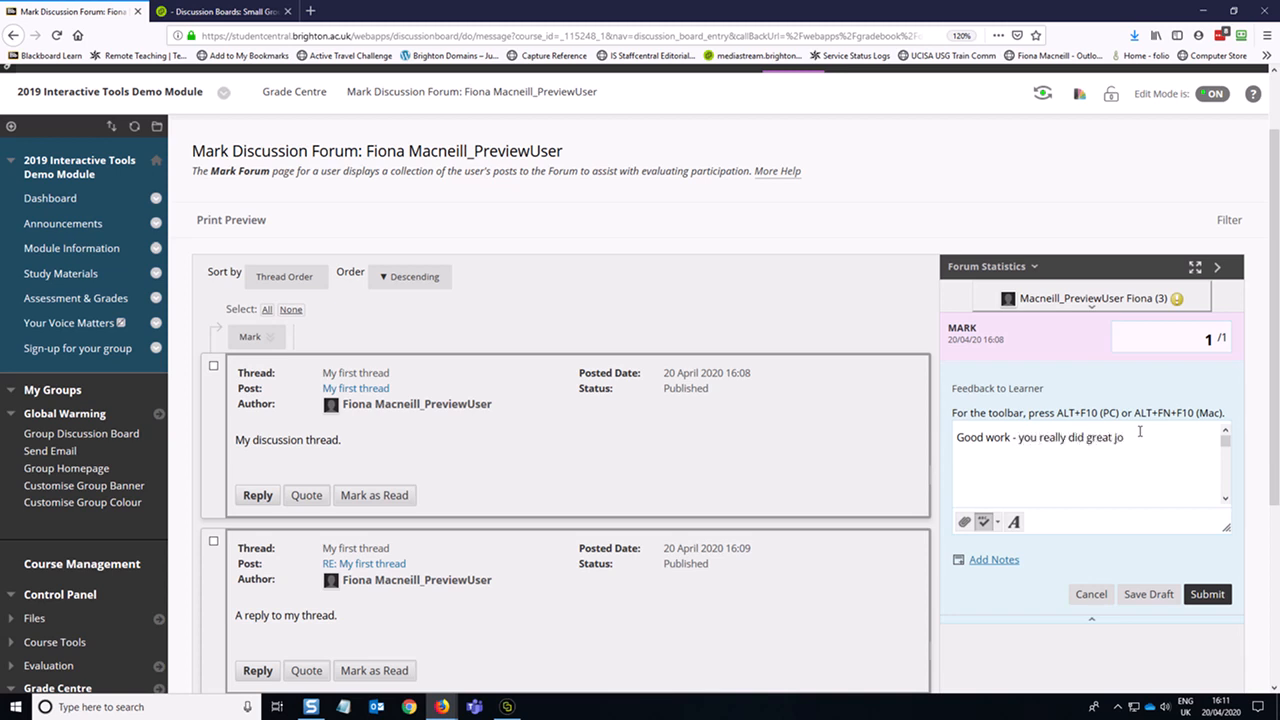
pyautogui.write('b of engaging with the discussion.')
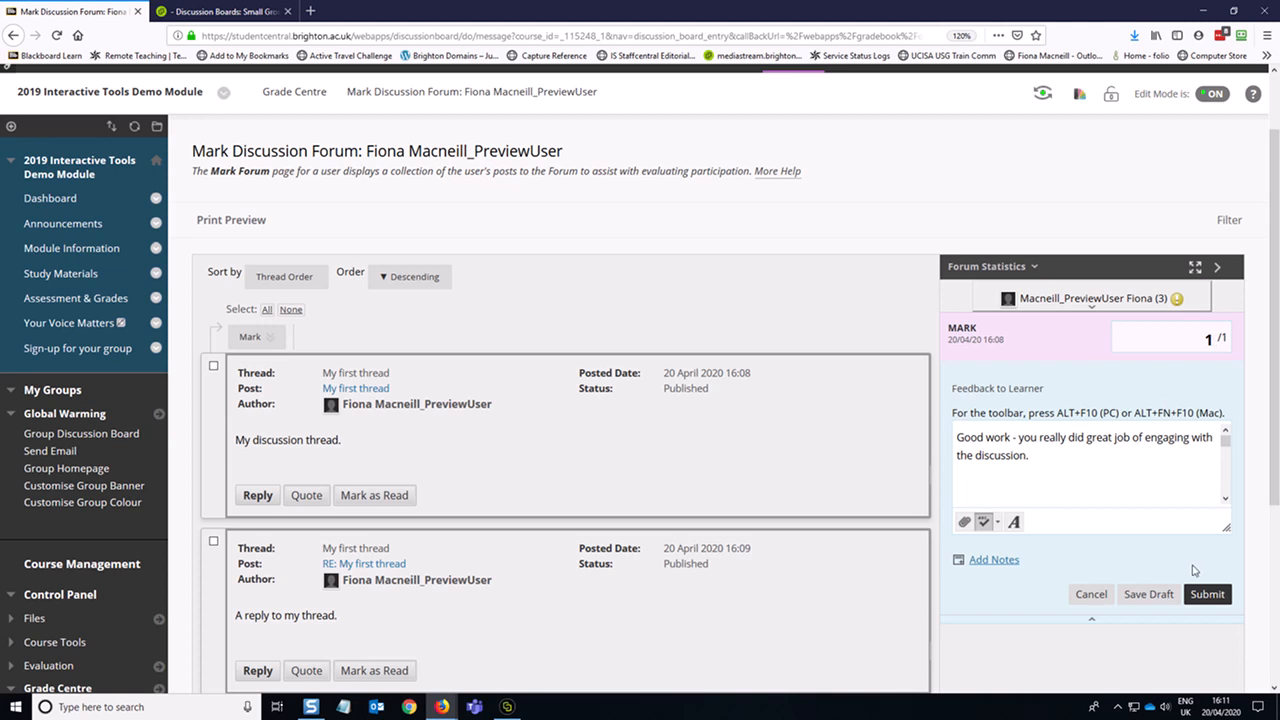
pyautogui.click(1208, 594)
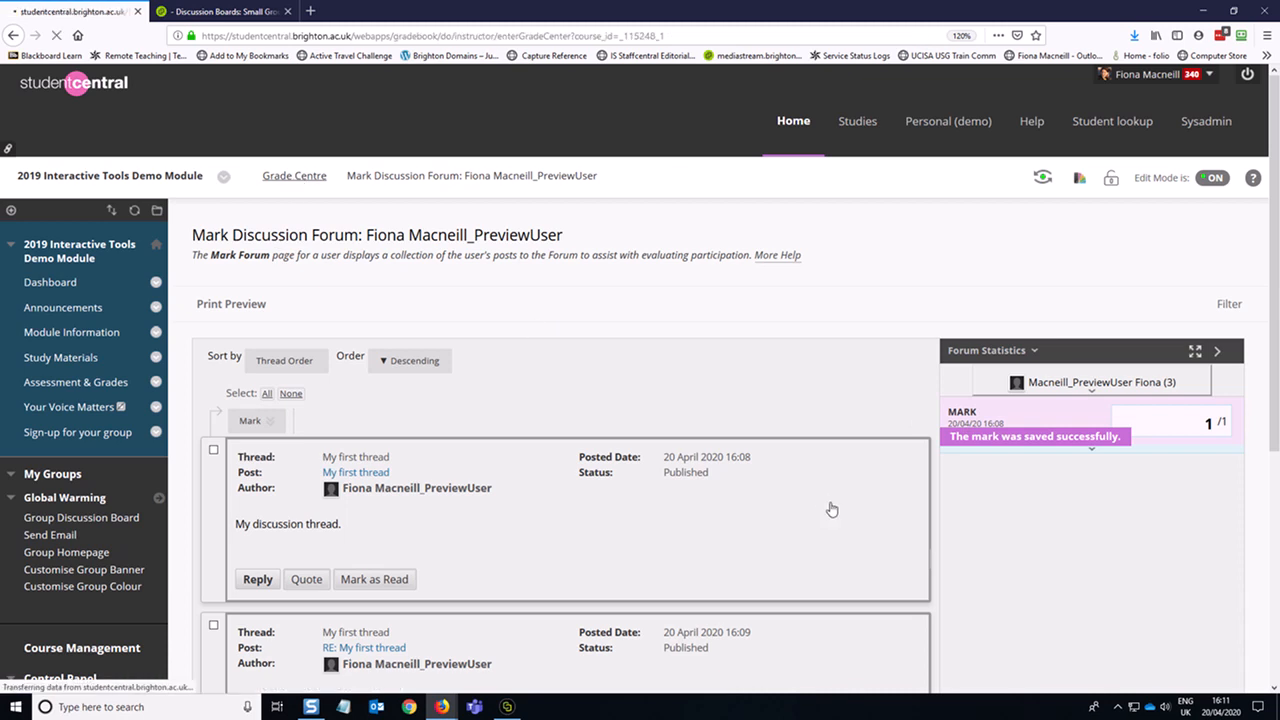
# Step: Return to the Full Grade Centre via the Grade Centre breadcrumb link
pyautogui.click(294, 176)
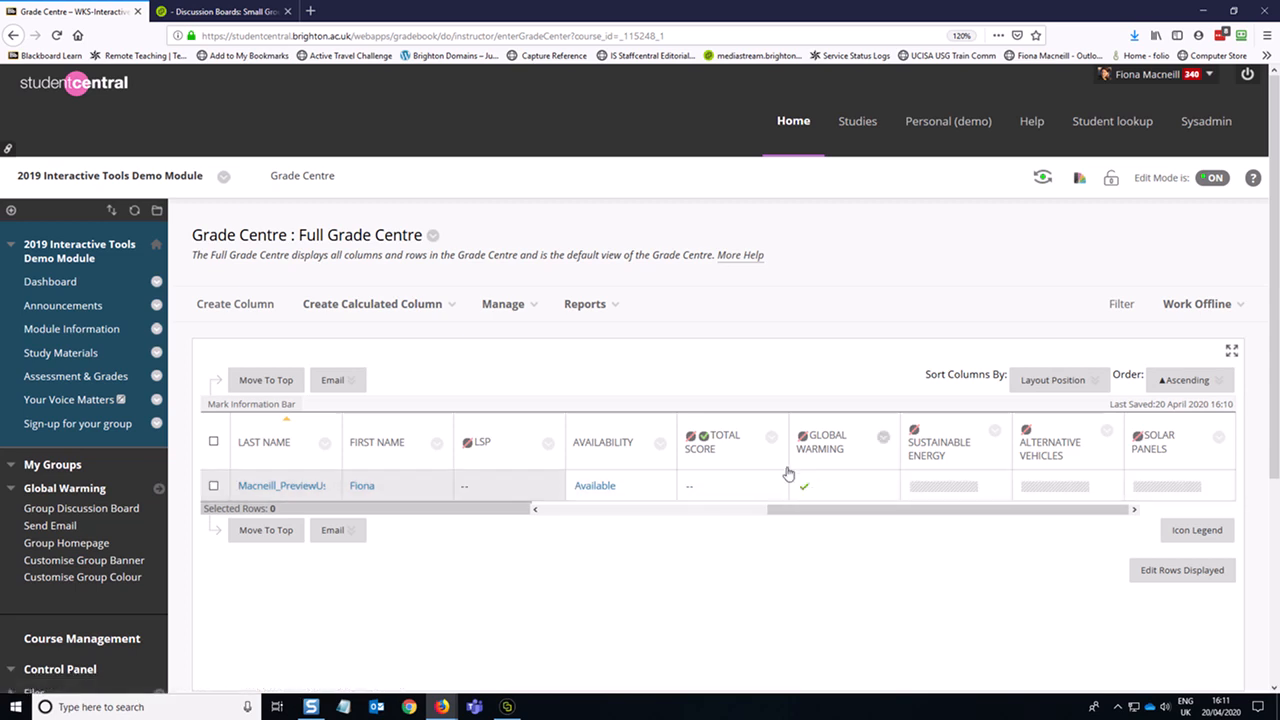
pyautogui.moveTo(798, 584)
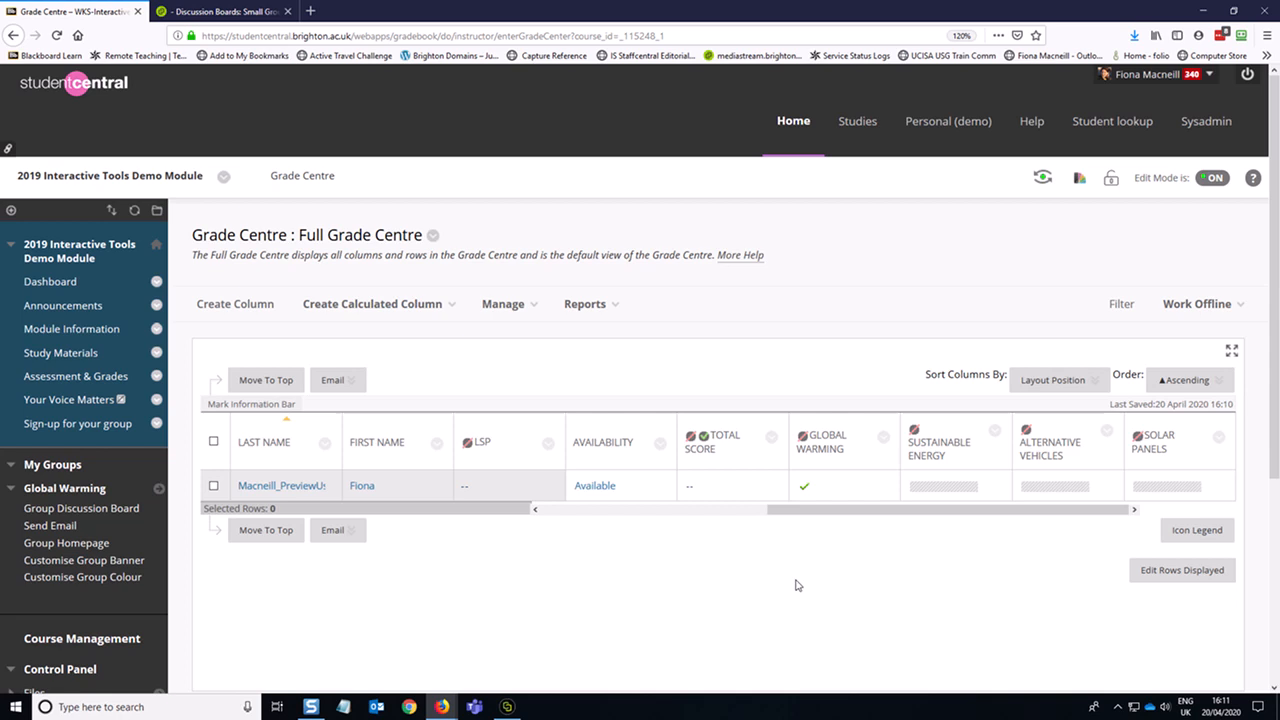
pyautogui.moveTo(798, 532)
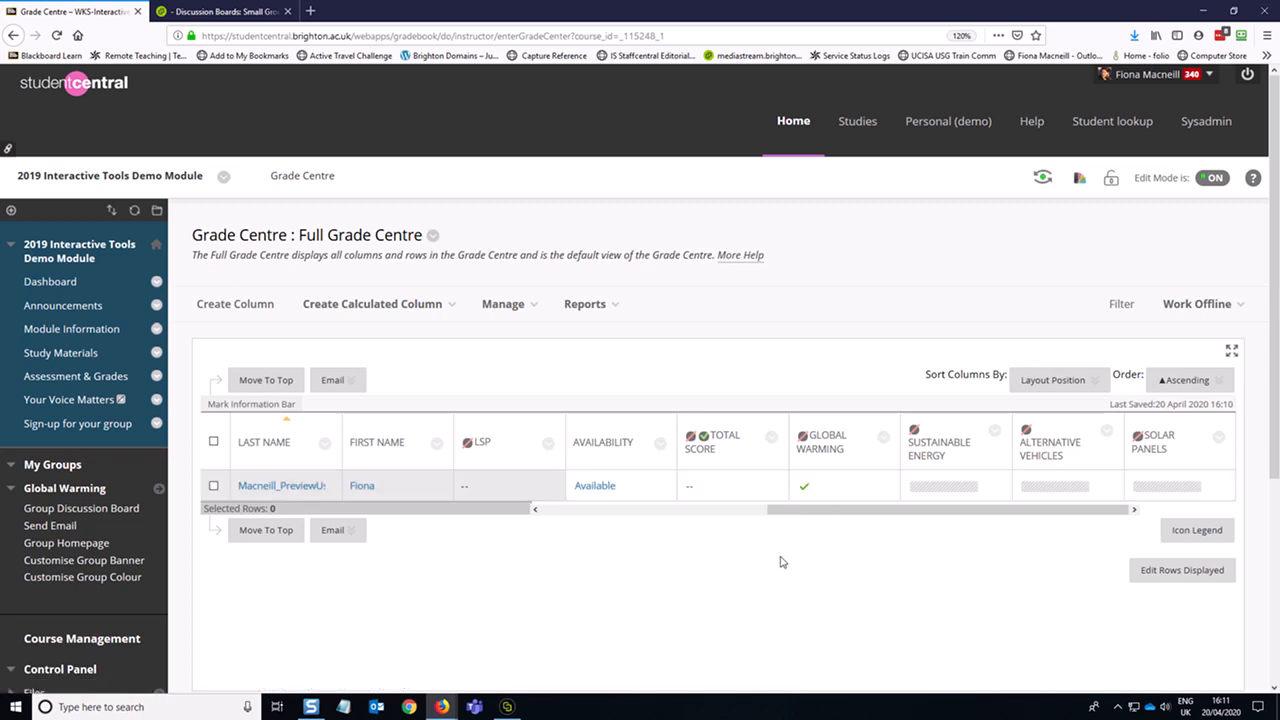
pyautogui.moveTo(676, 608)
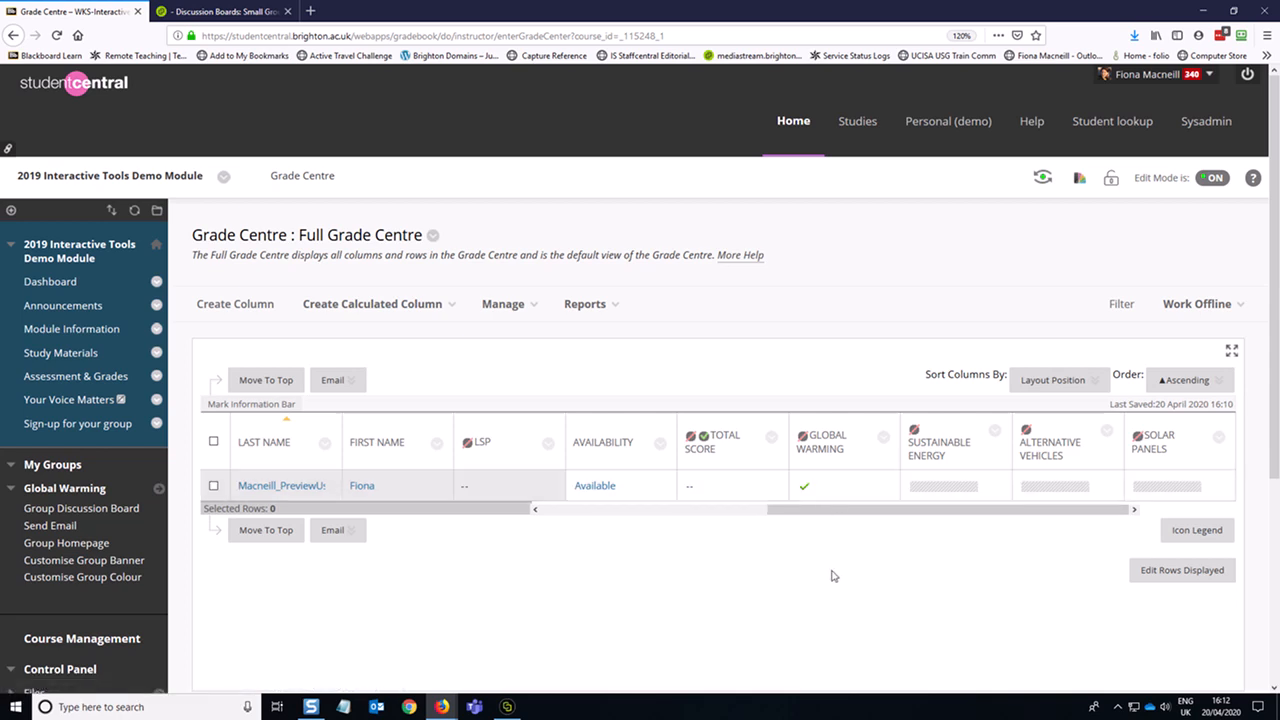
pyautogui.moveTo(836, 552)
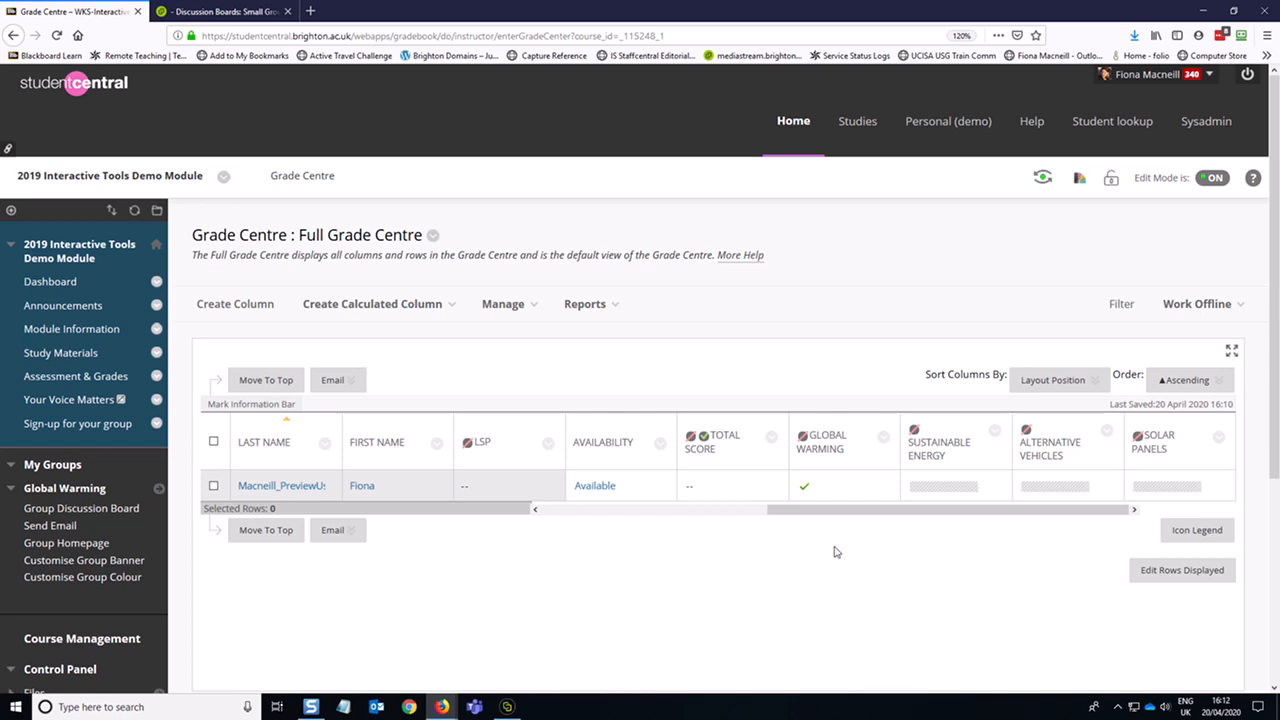
pyautogui.moveTo(772, 546)
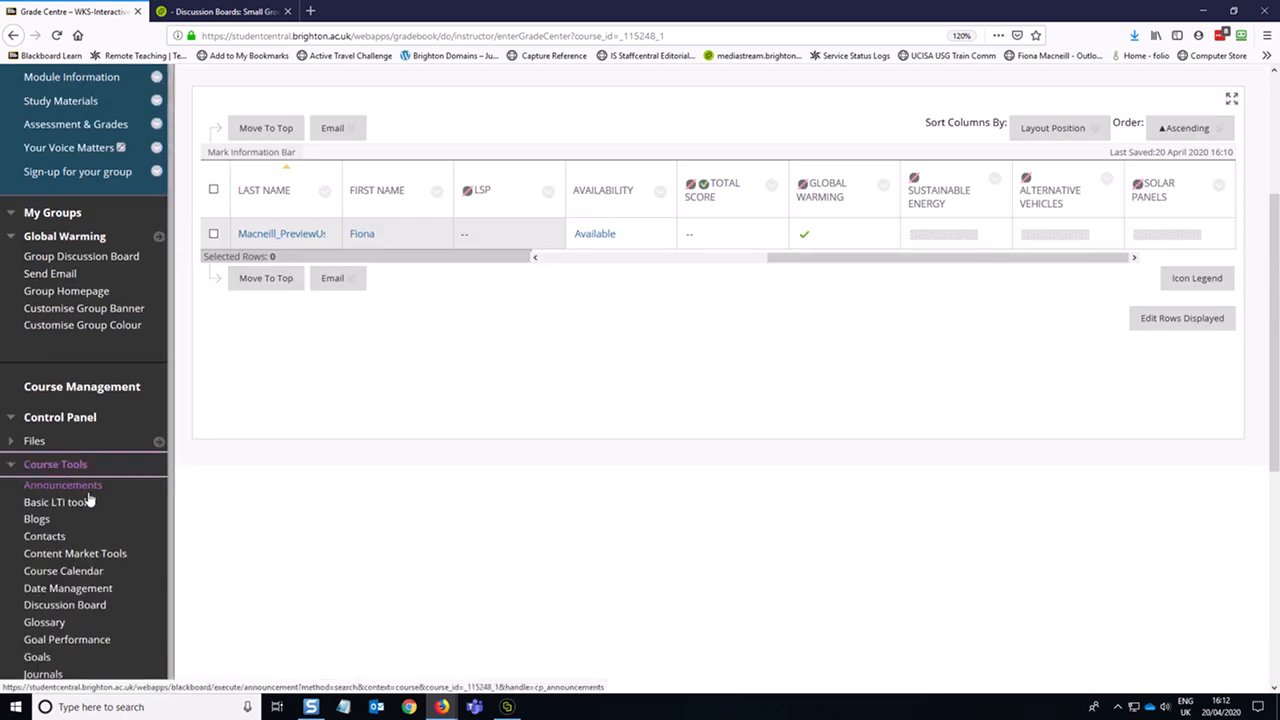
# Step: Open the Global Warming group's discussion board from Course Tools, listing its single forum
pyautogui.scroll(-3)
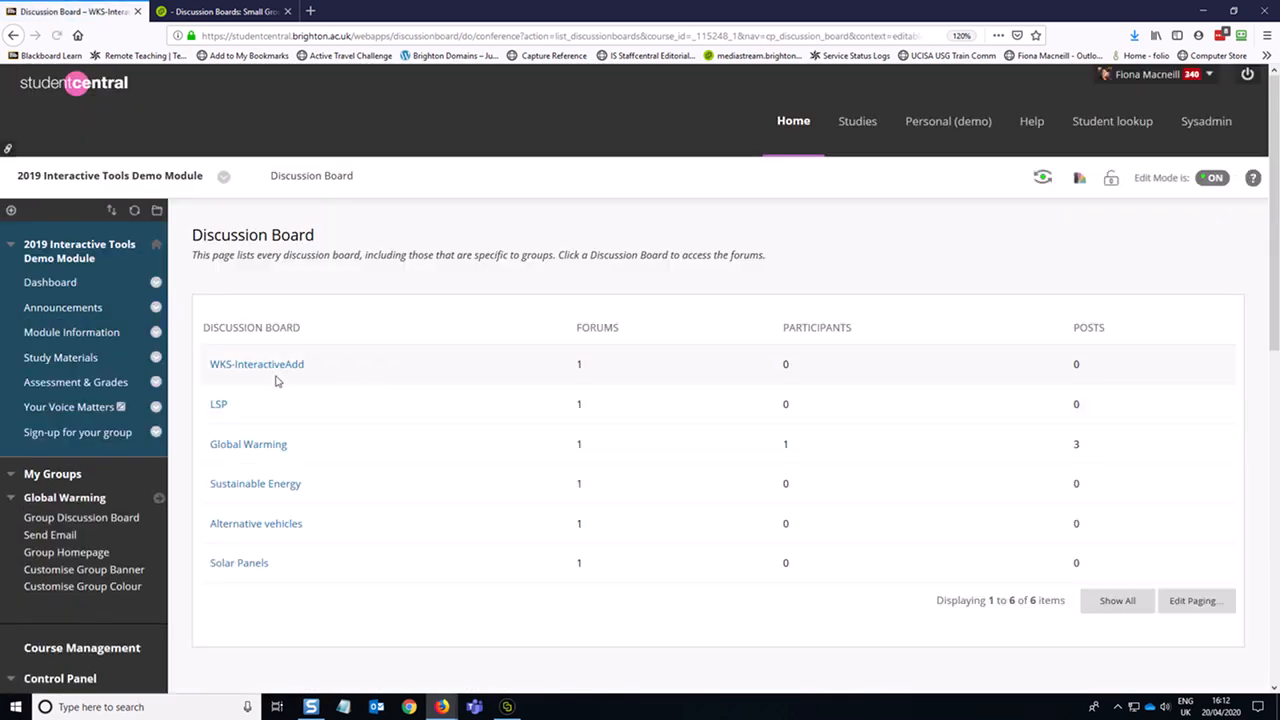
pyautogui.click(248, 444)
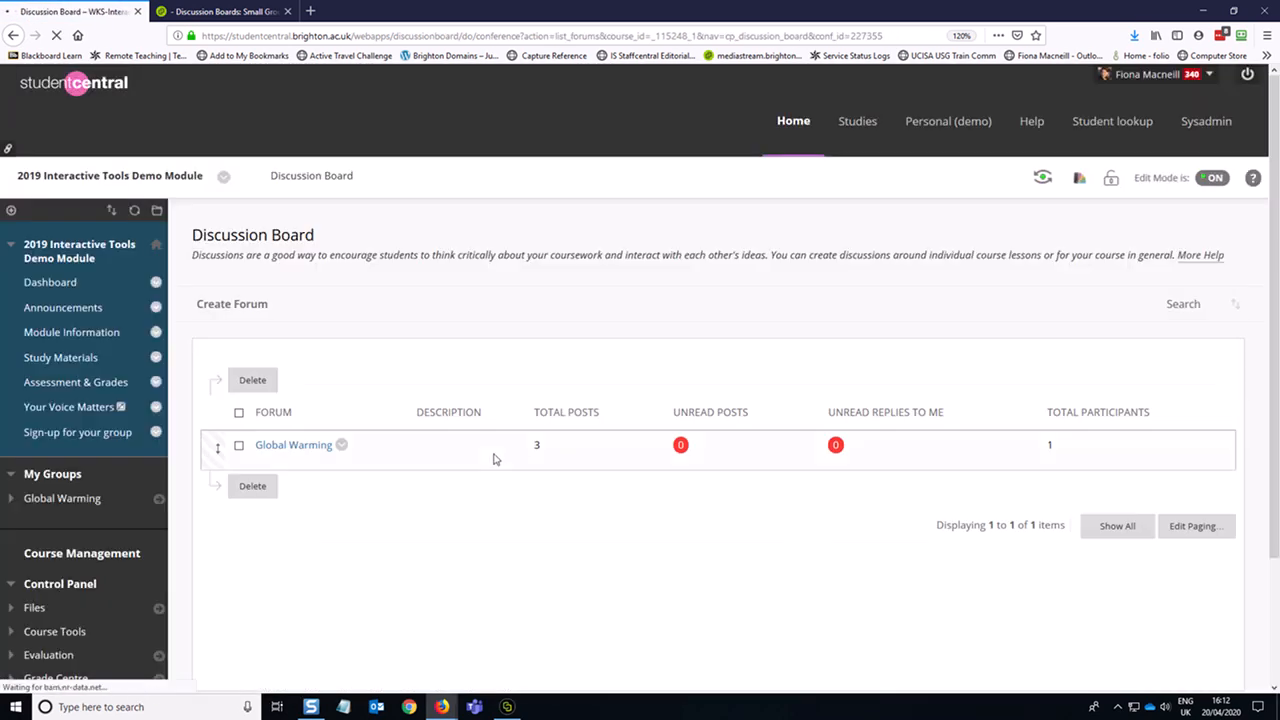
pyautogui.click(340, 444)
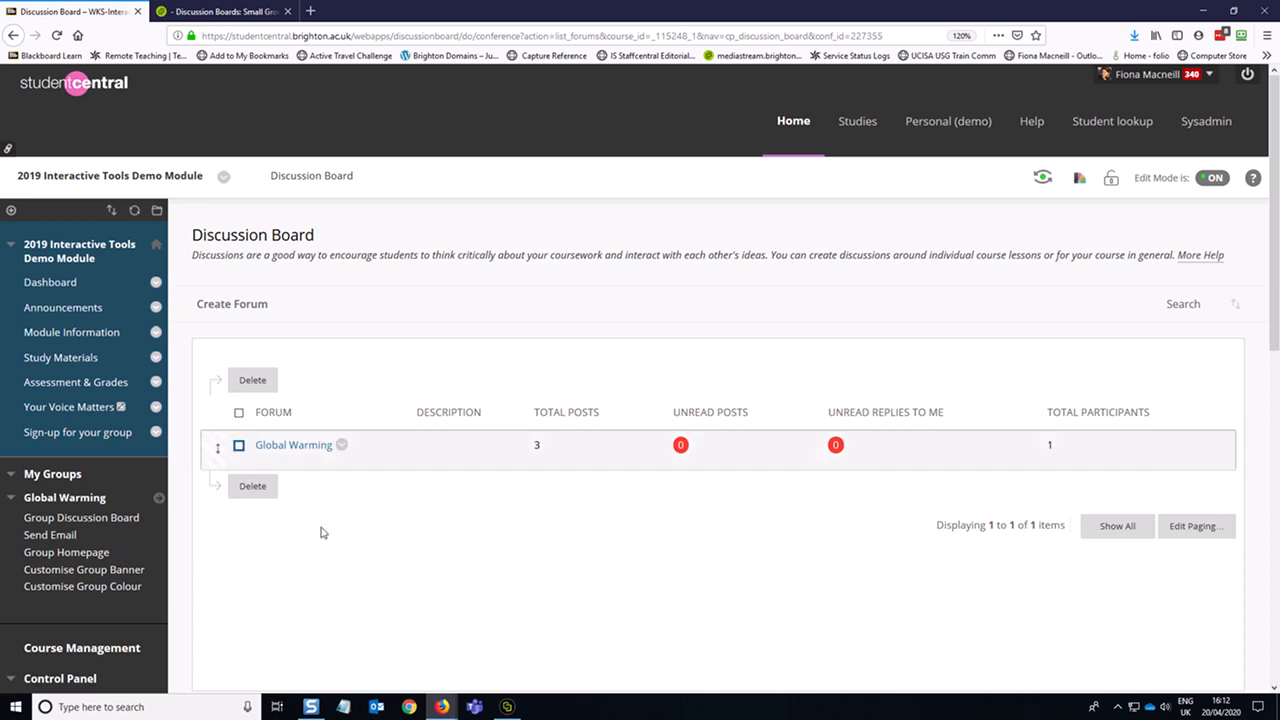
pyautogui.scroll(-3)
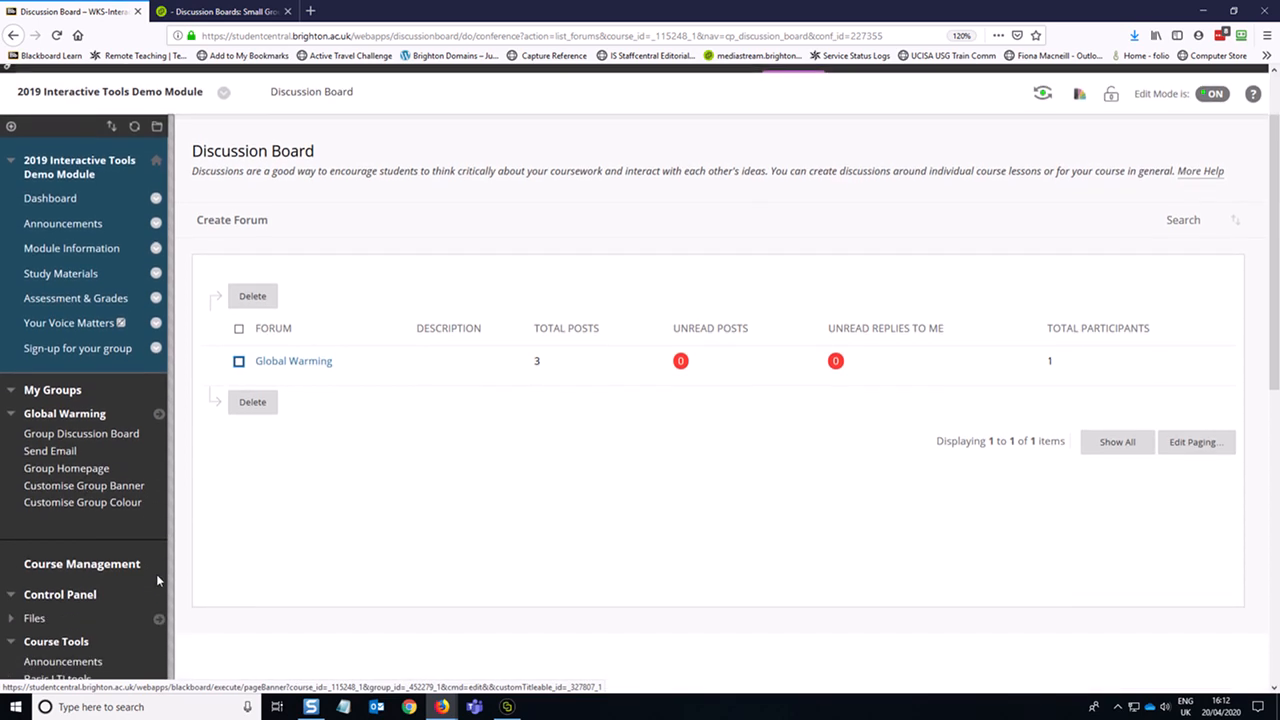
pyautogui.scroll(3)
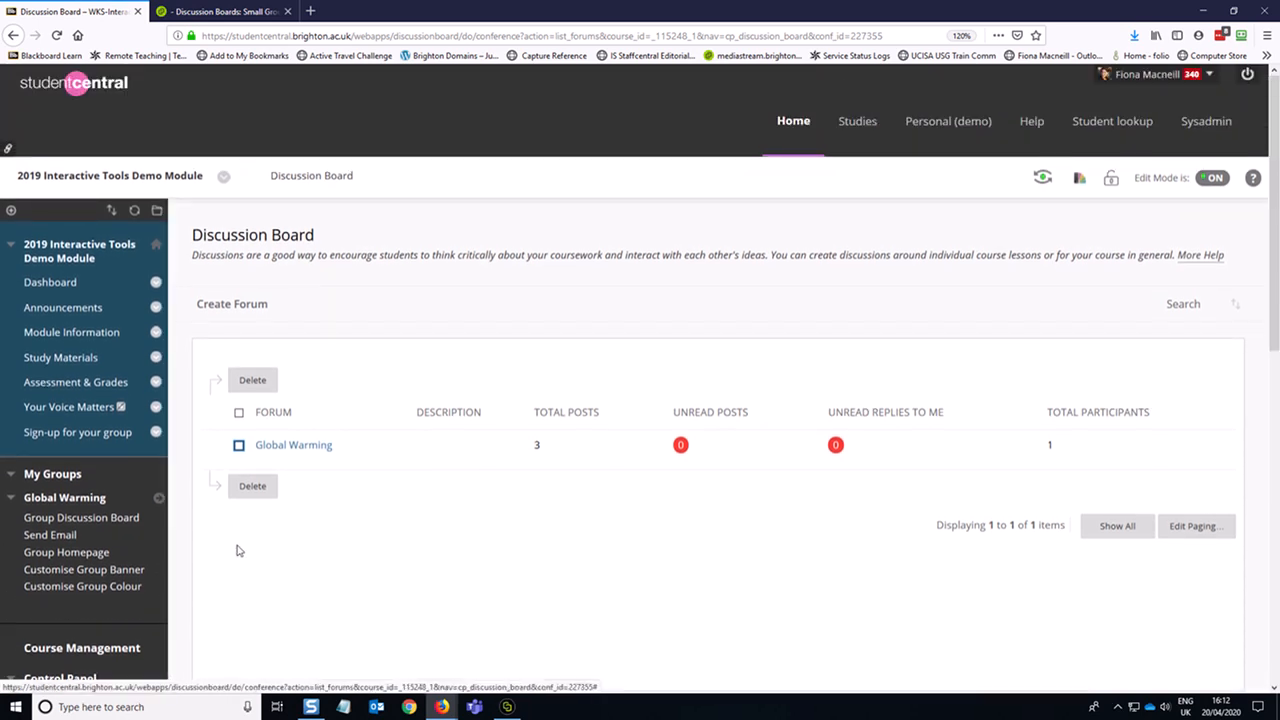
pyautogui.moveTo(380, 572)
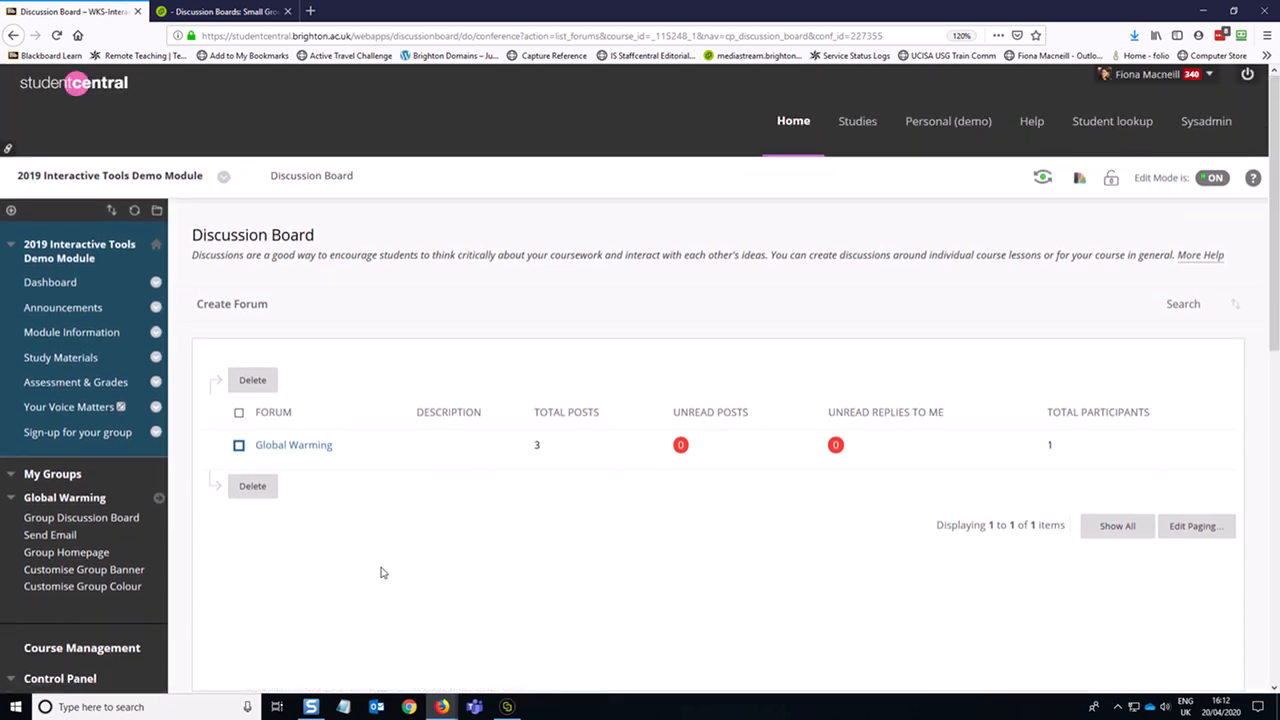